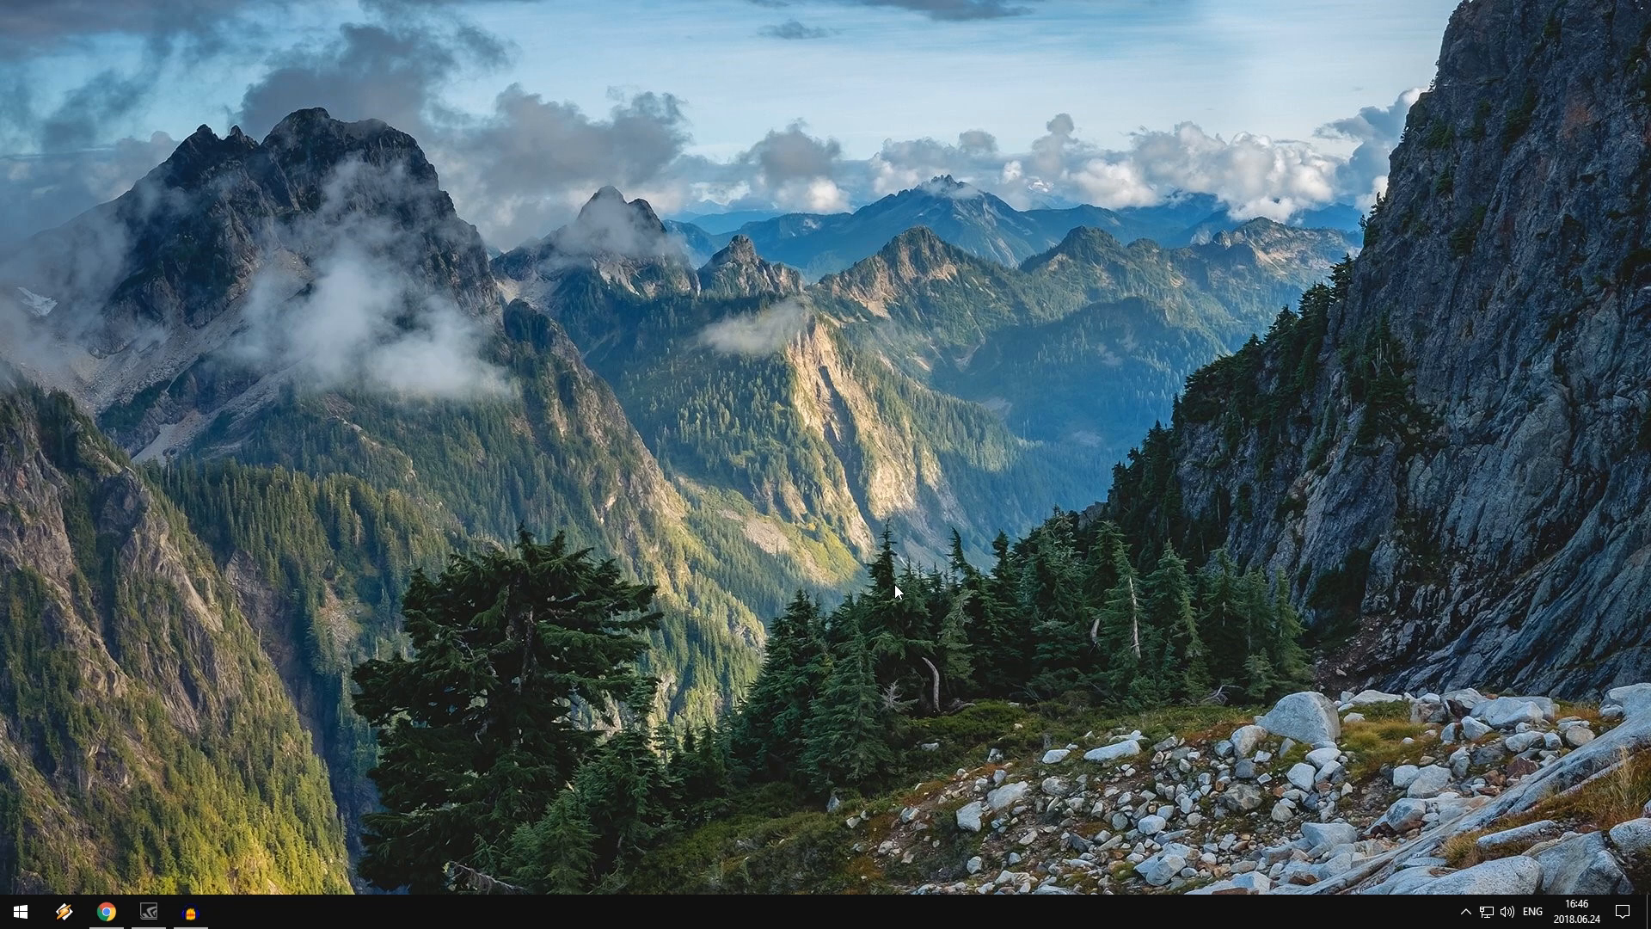
{"action": "mouse_move", "coordinate": [121, 867]}
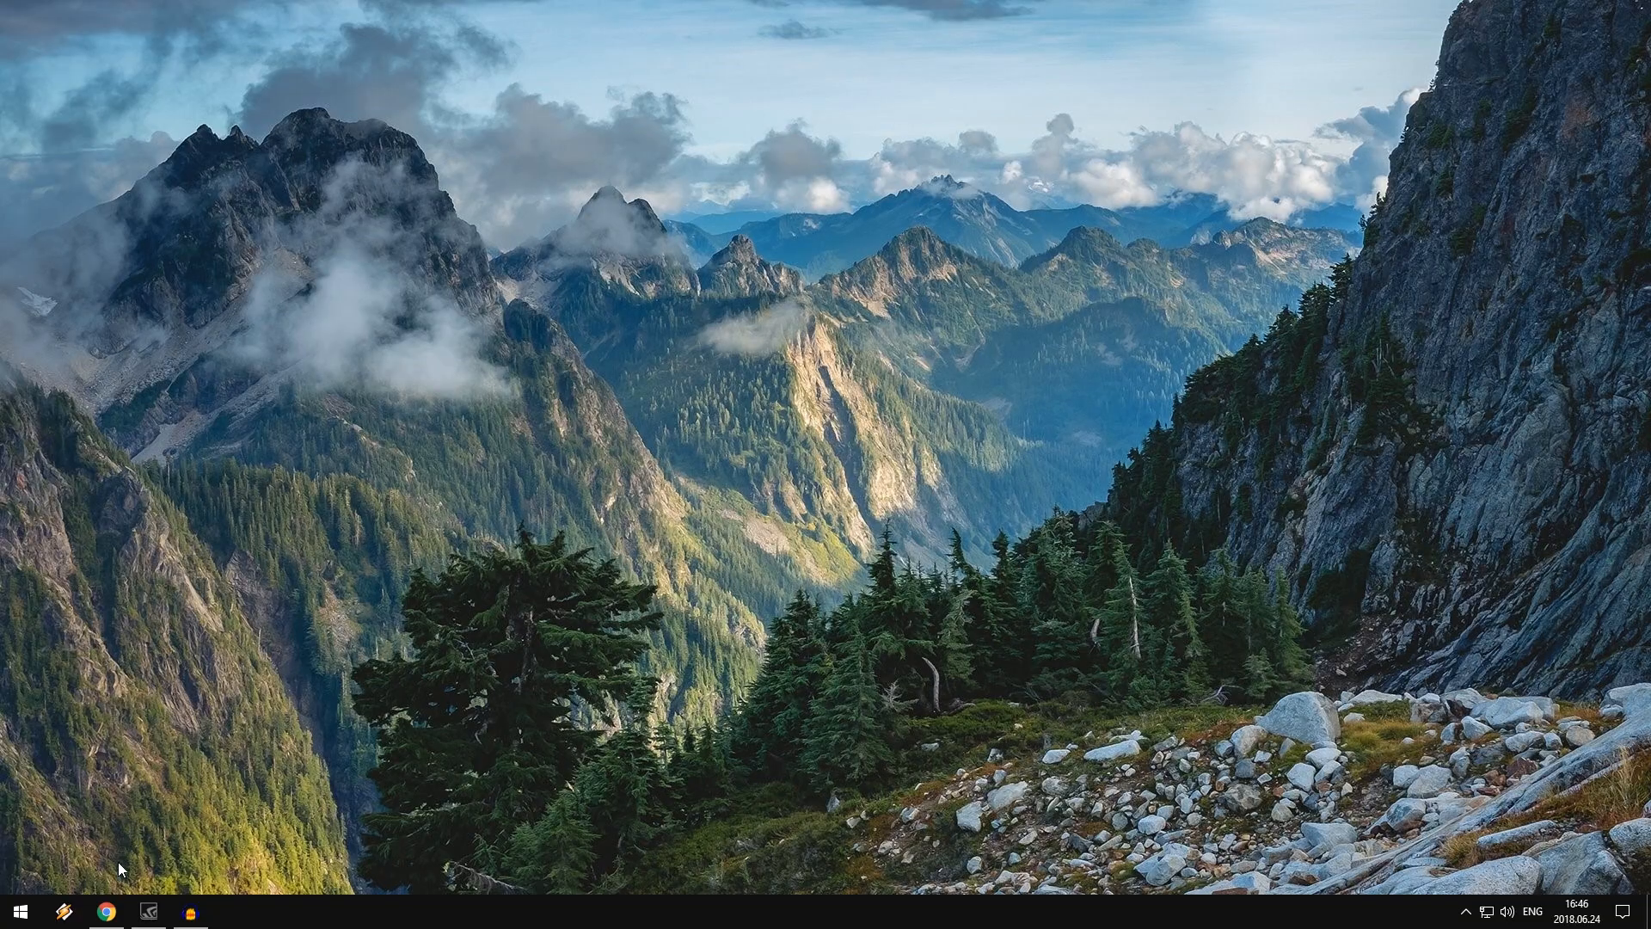
- Load the x360ce.com homepage in Chrome and look over the 64-bit games download
{"action": "left_click", "coordinate": [107, 911]}
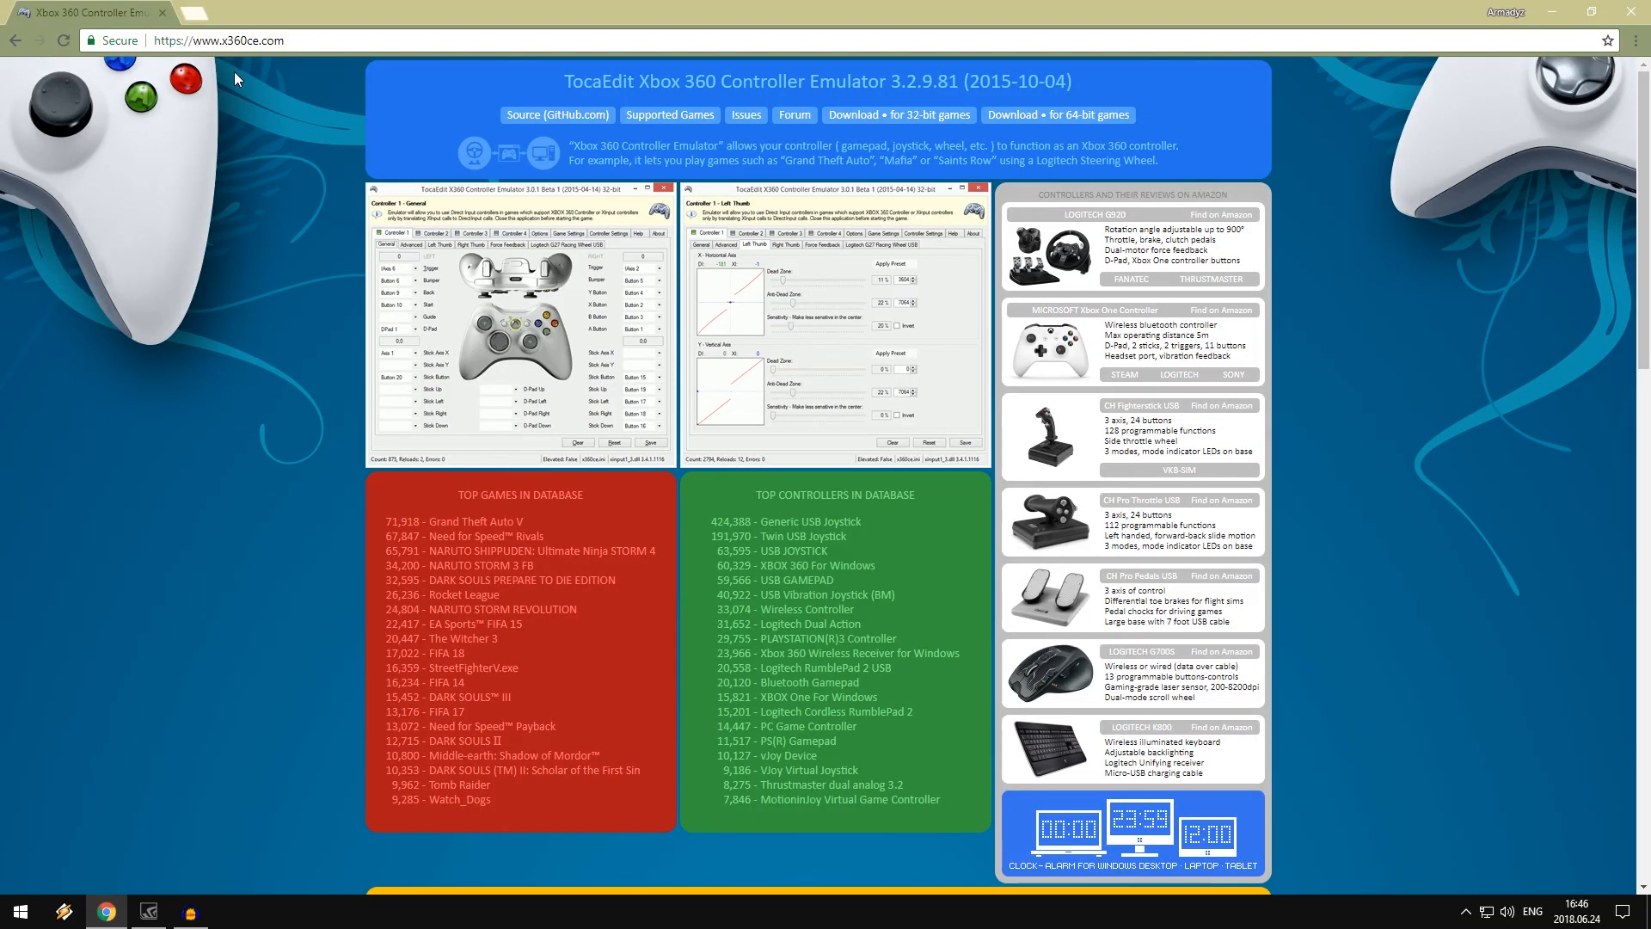
{"action": "mouse_move", "coordinate": [238, 84]}
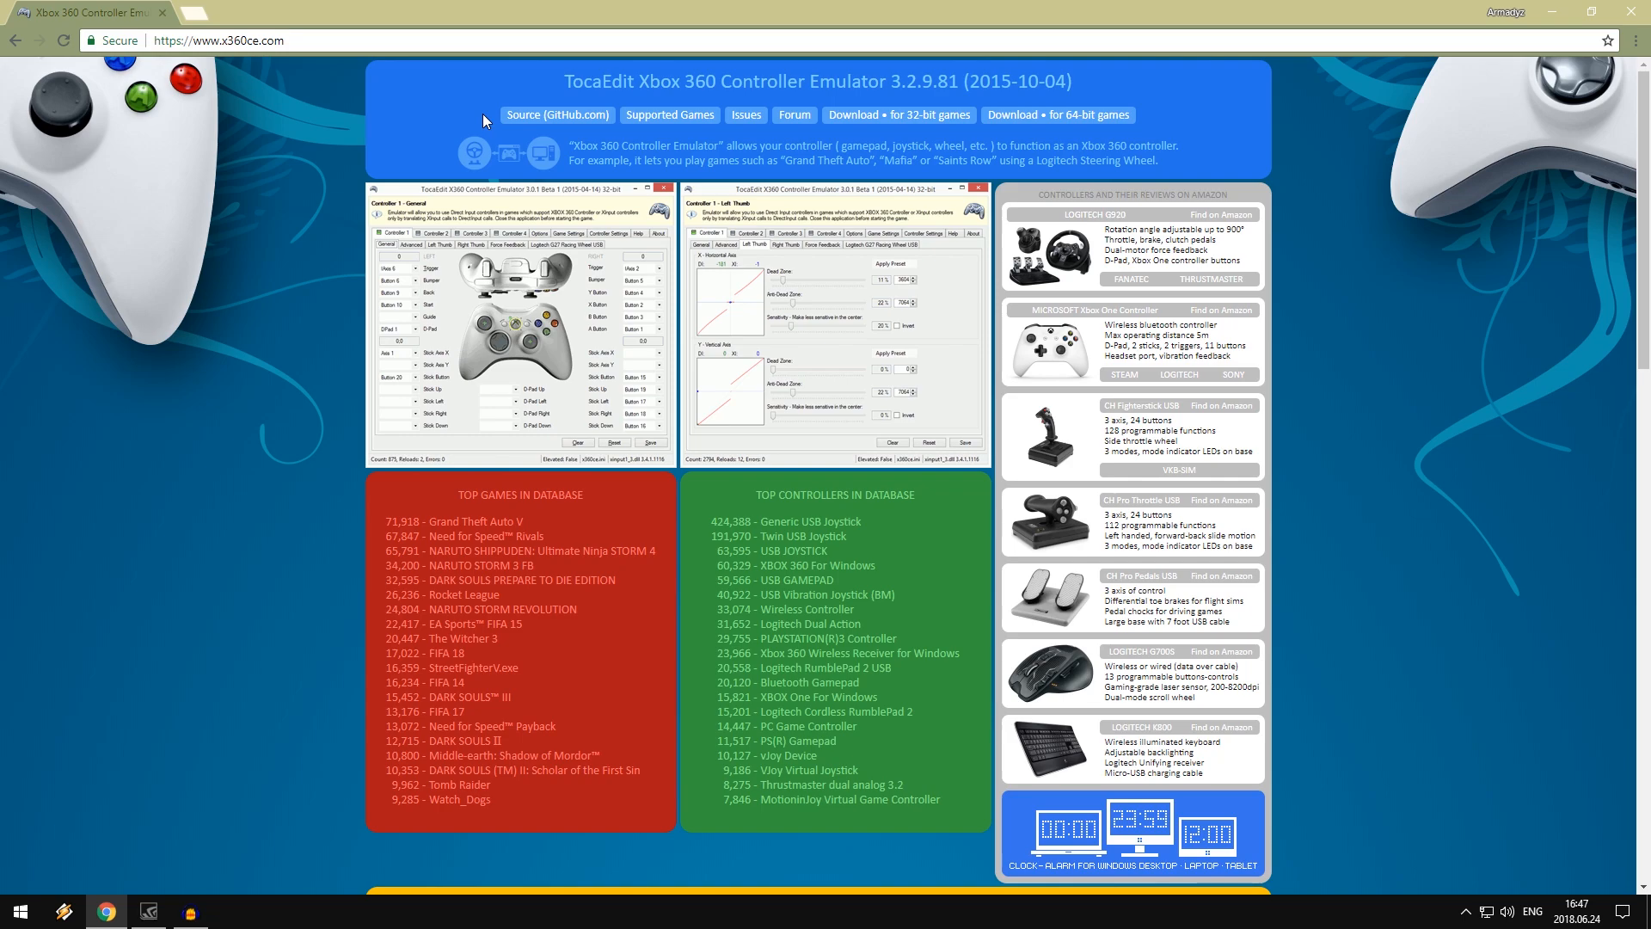
{"action": "mouse_move", "coordinate": [715, 187]}
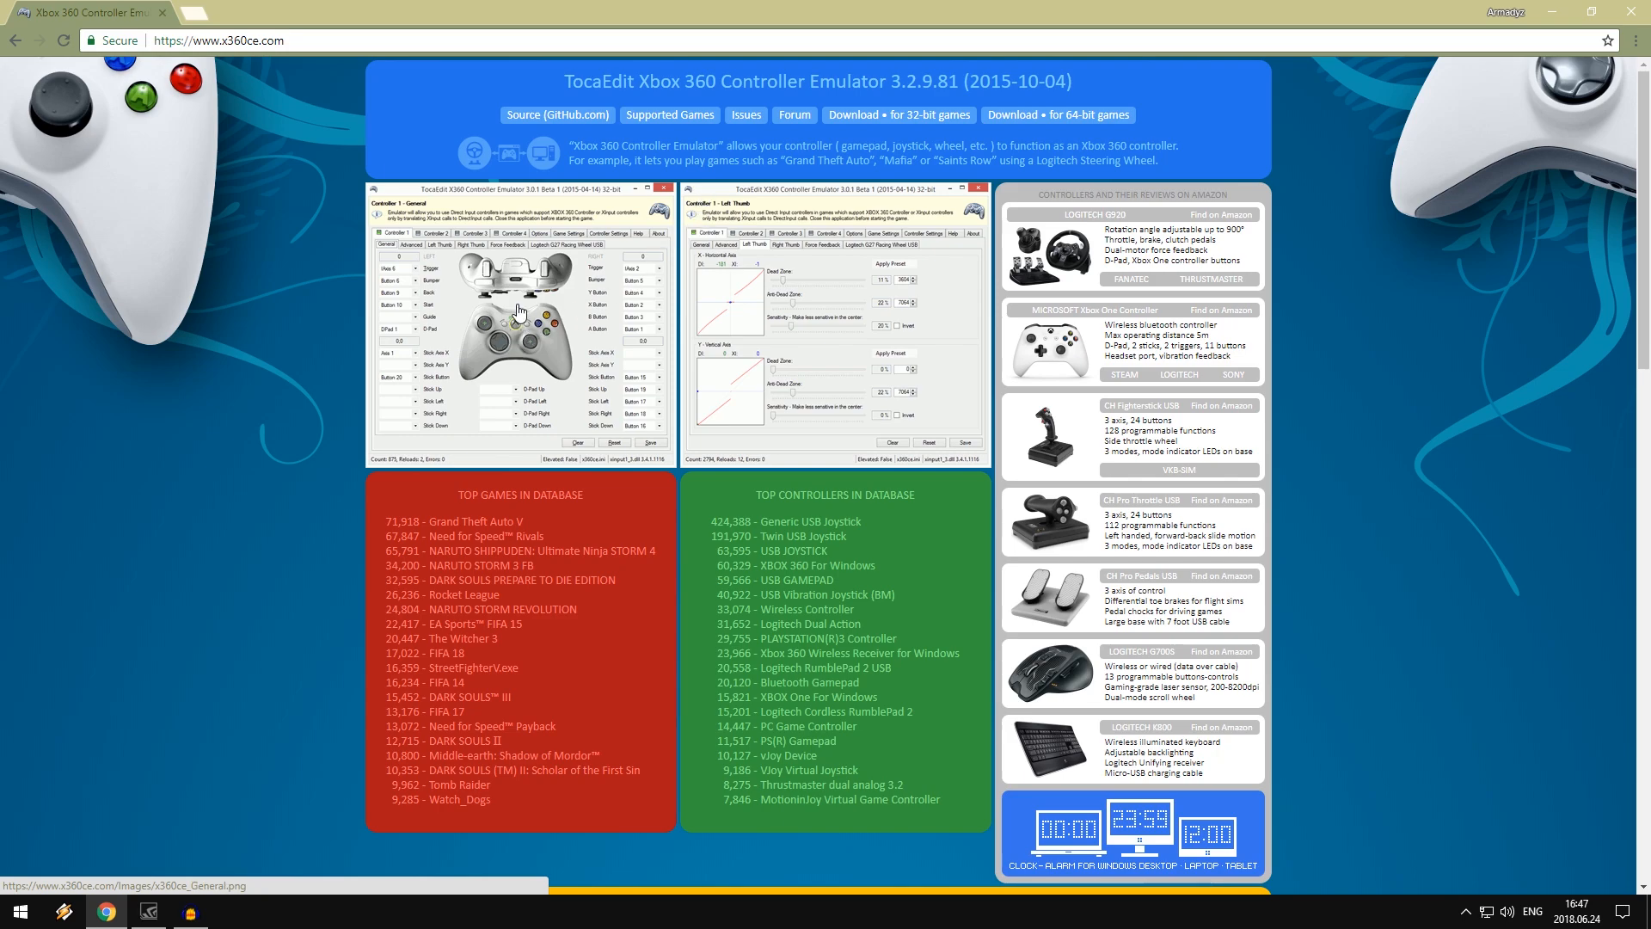
{"action": "mouse_move", "coordinate": [514, 328]}
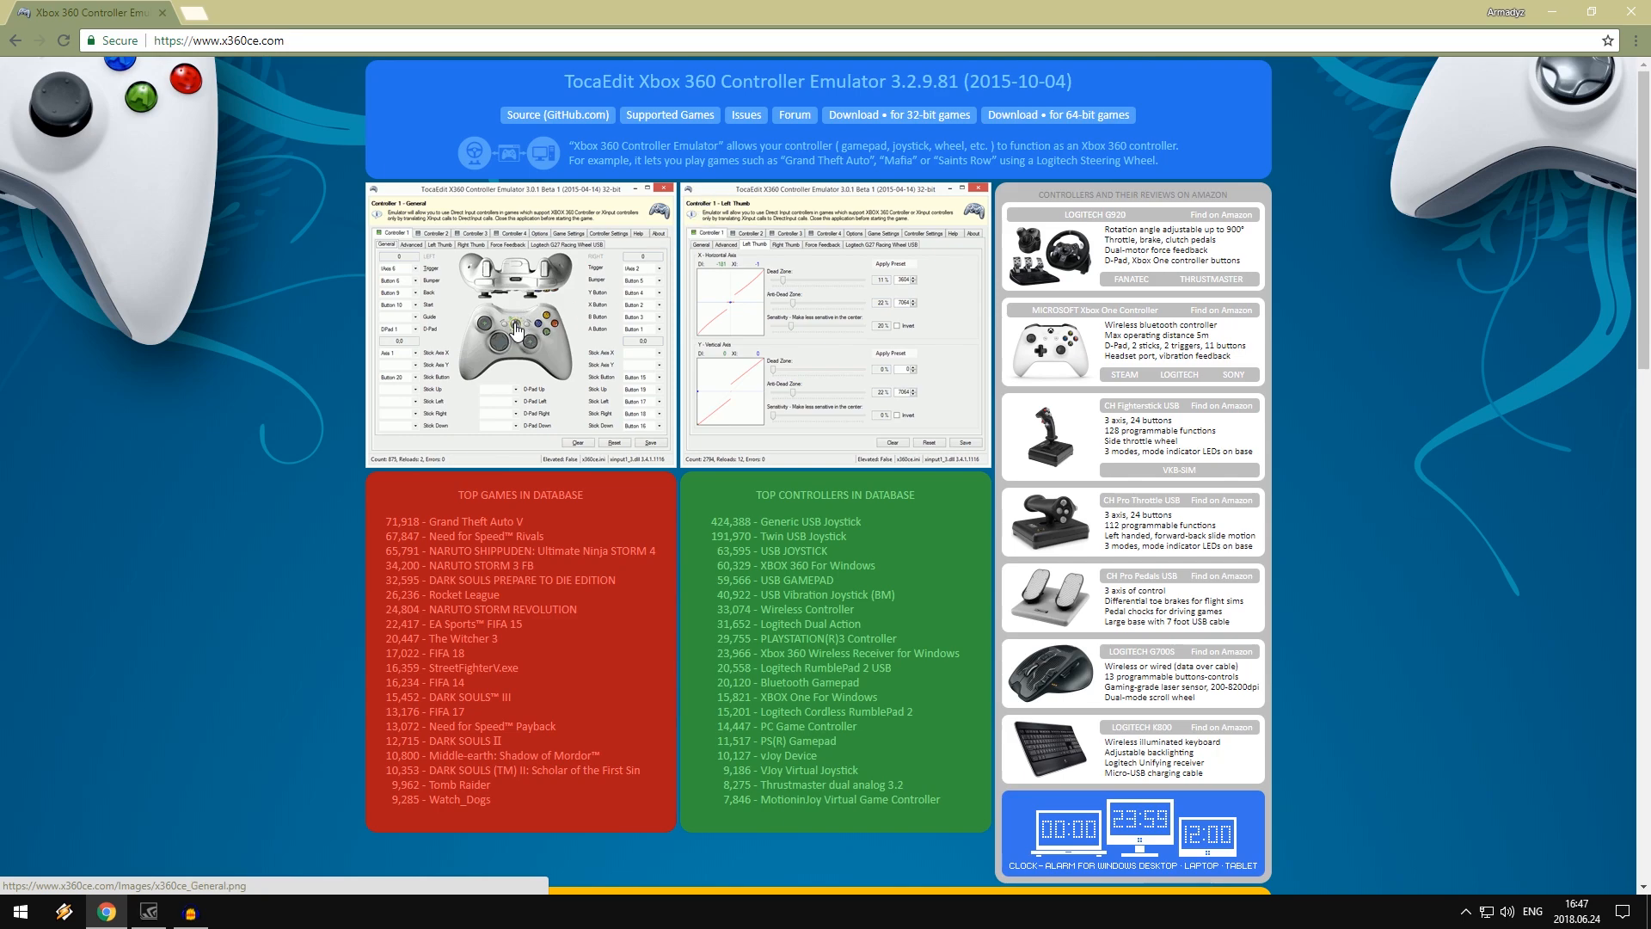
{"action": "mouse_move", "coordinate": [895, 532]}
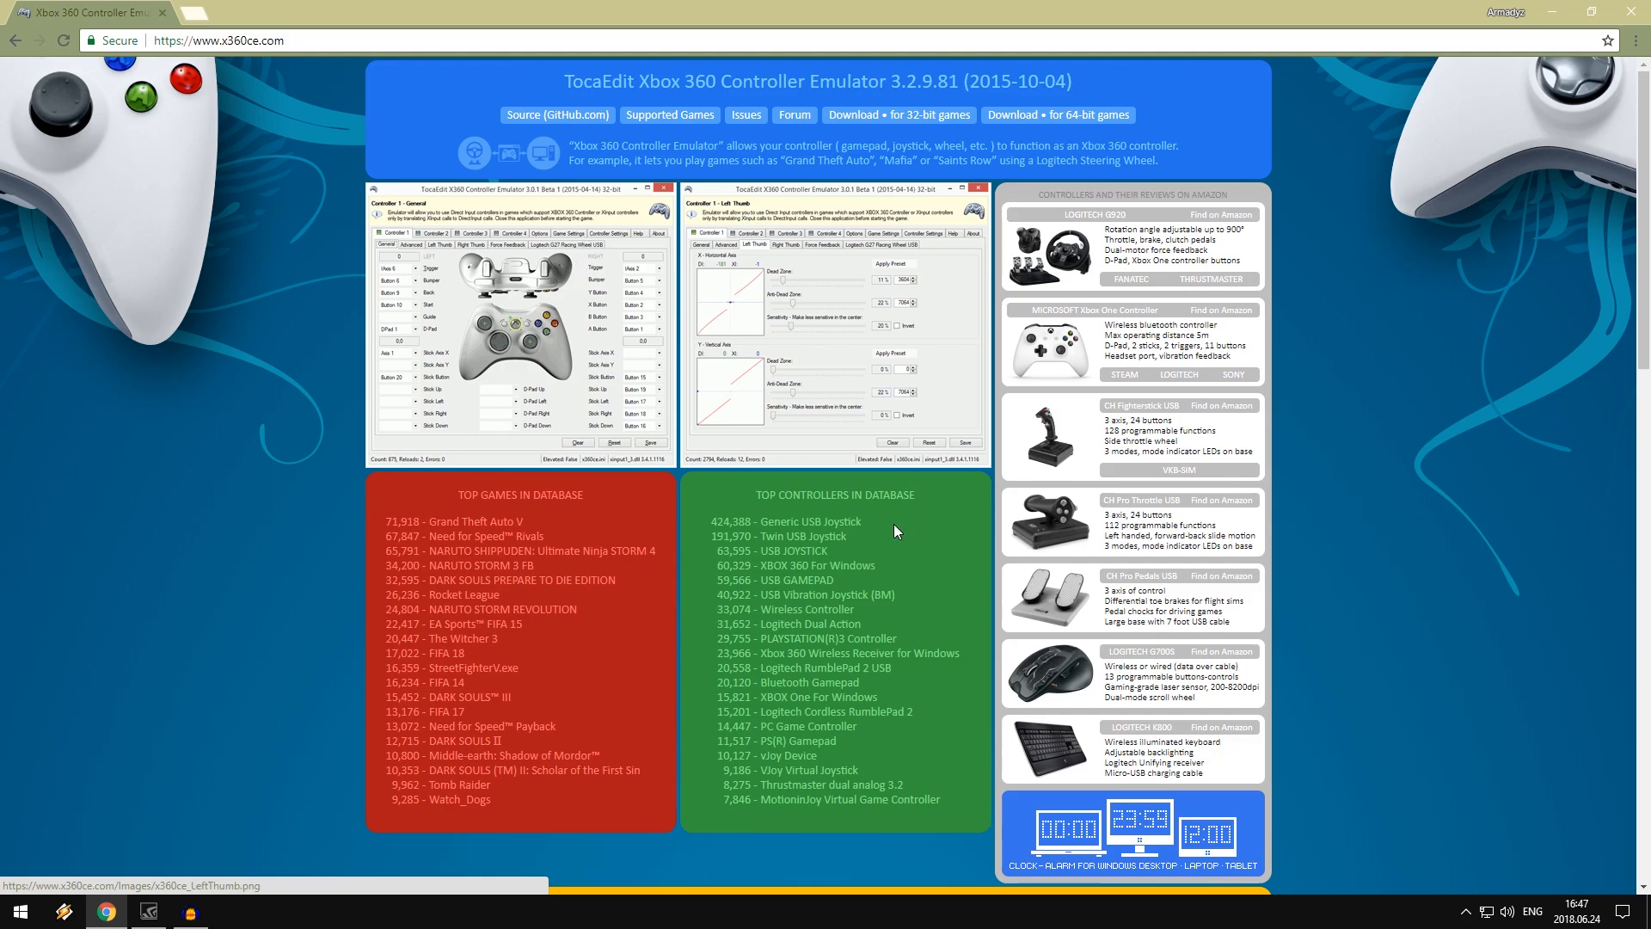
{"action": "mouse_move", "coordinate": [858, 194]}
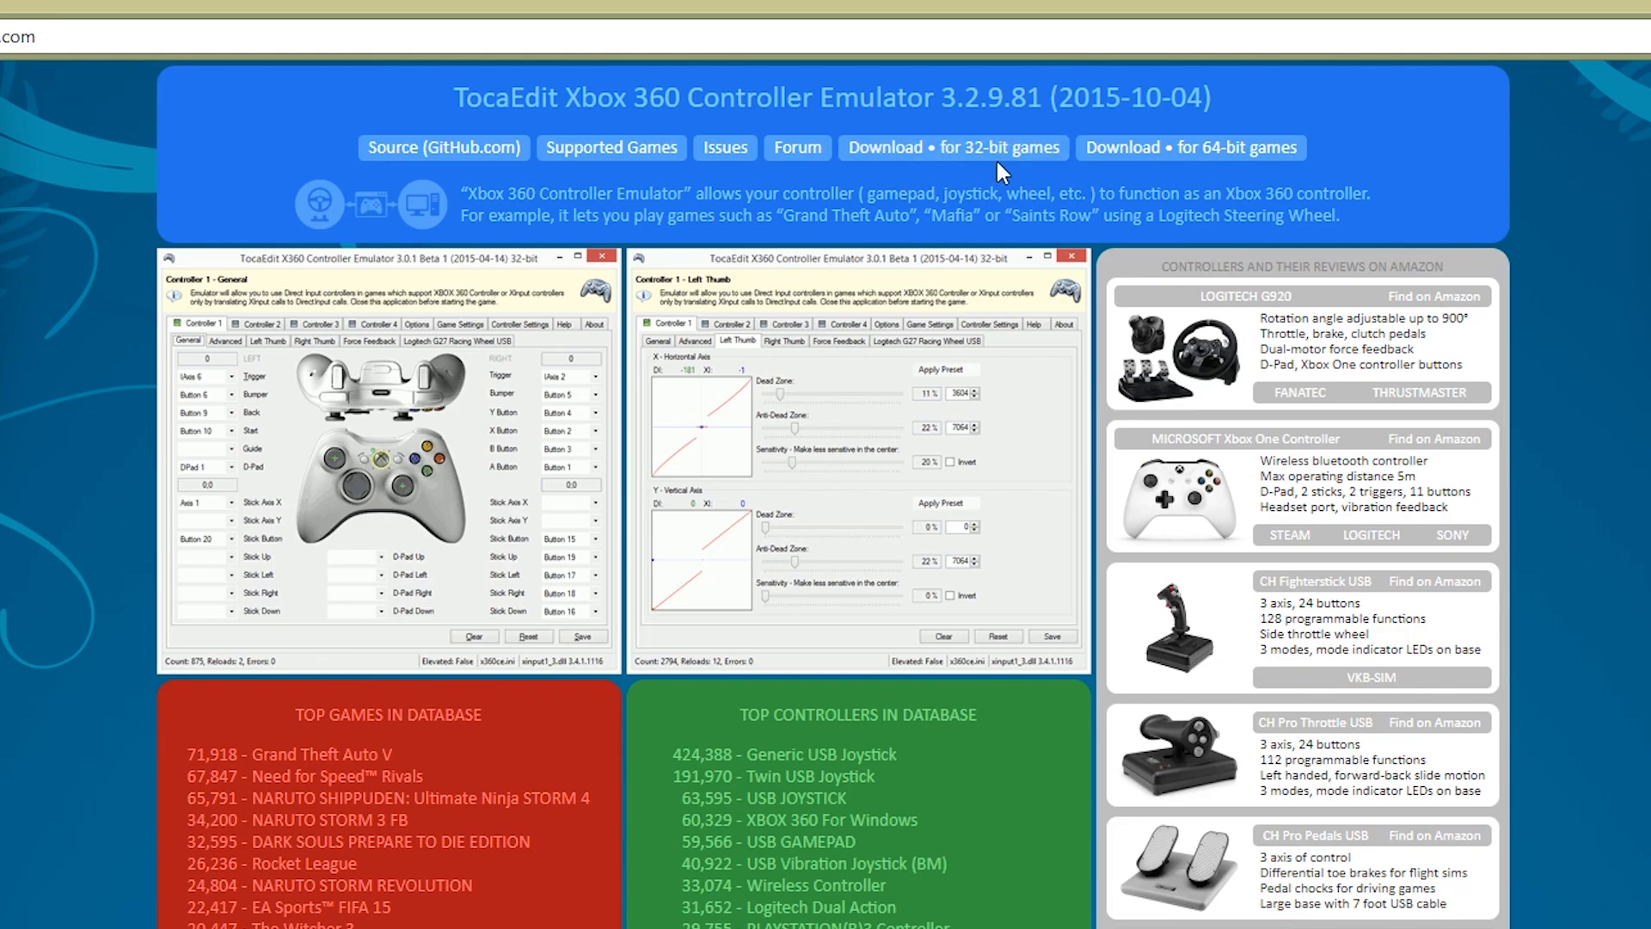
{"action": "mouse_move", "coordinate": [1221, 153]}
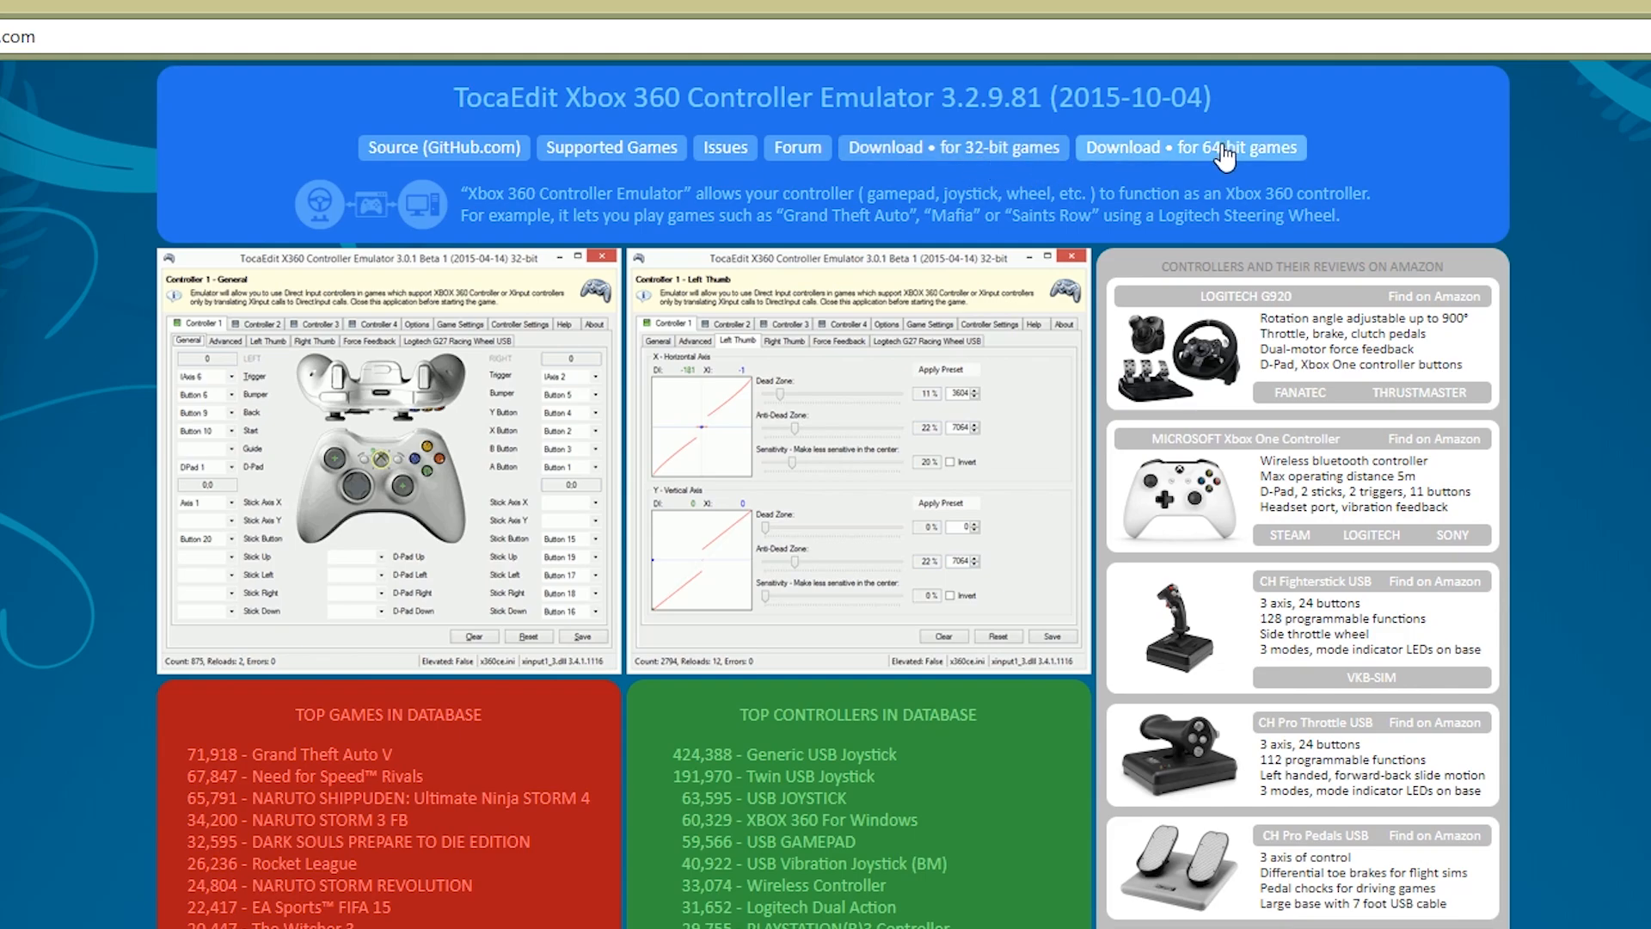
{"action": "mouse_move", "coordinate": [1142, 161]}
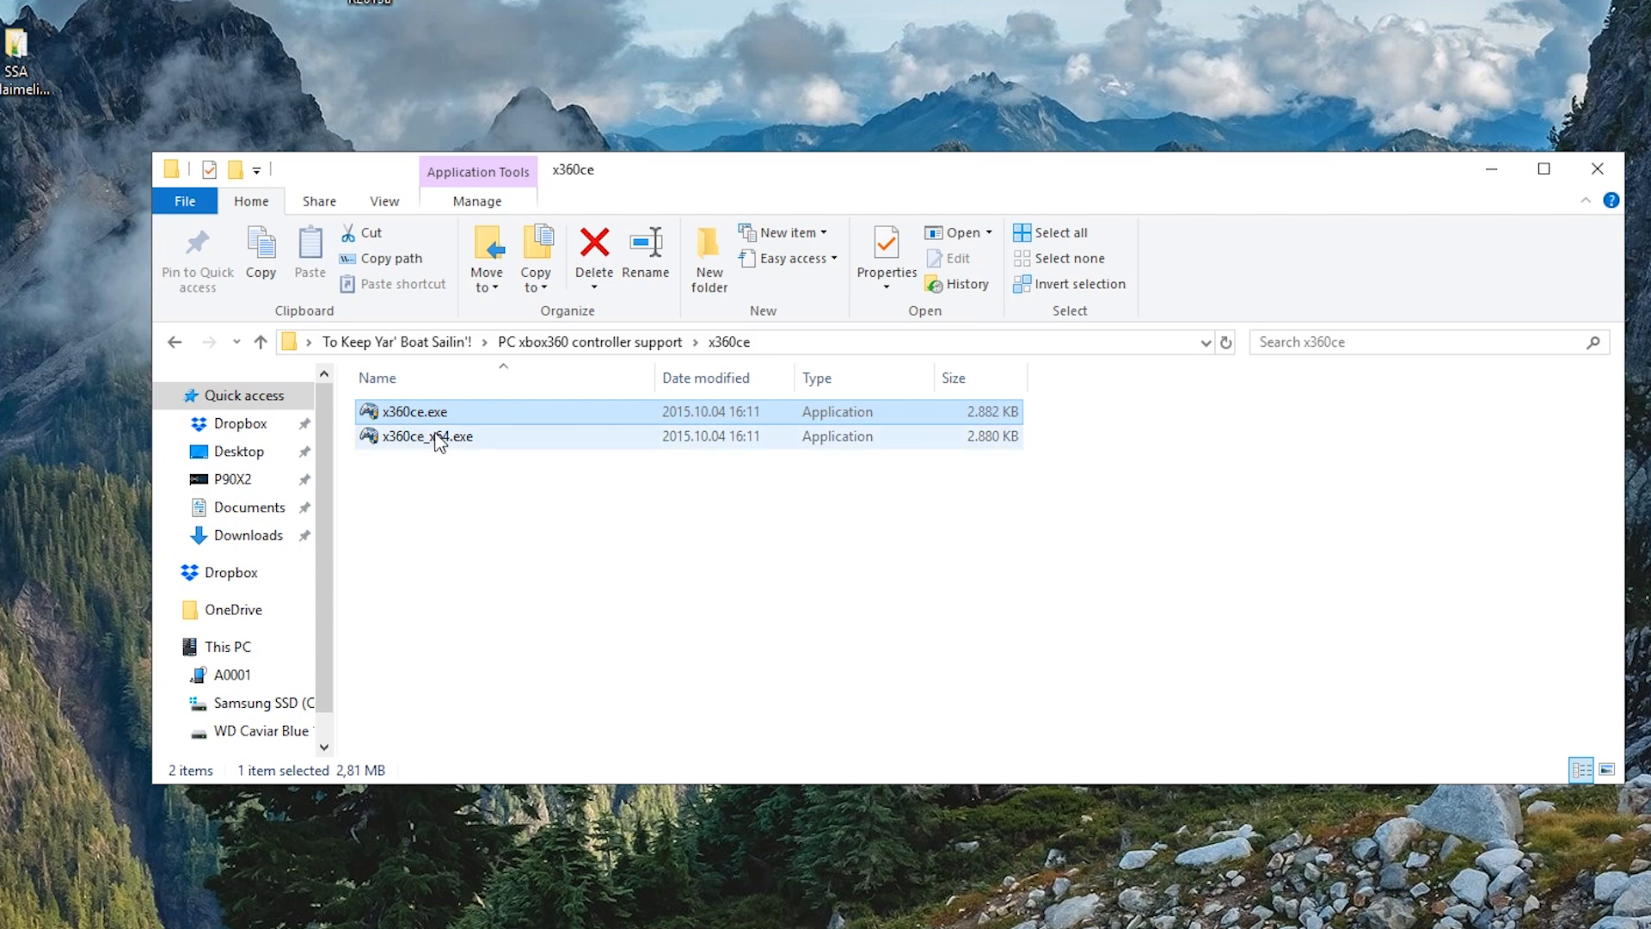
- Compare x360ce.exe and x360ce_x64.exe in the x360ce folder and pick the 64-bit executable
{"action": "left_click", "coordinate": [428, 435]}
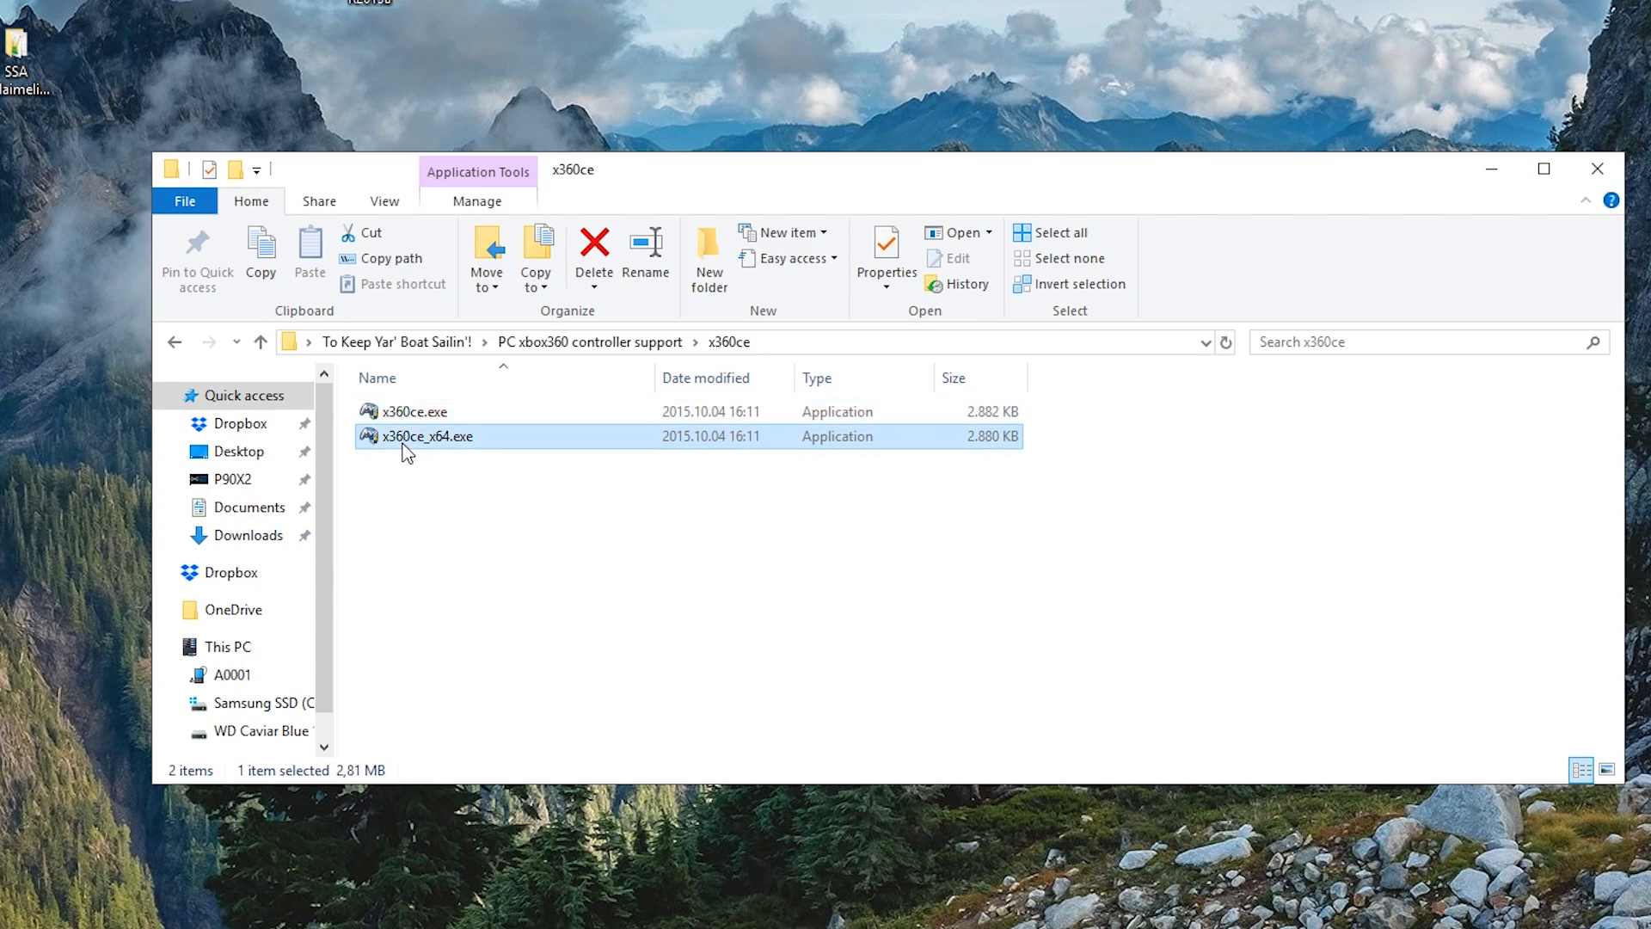
{"action": "mouse_move", "coordinate": [415, 466]}
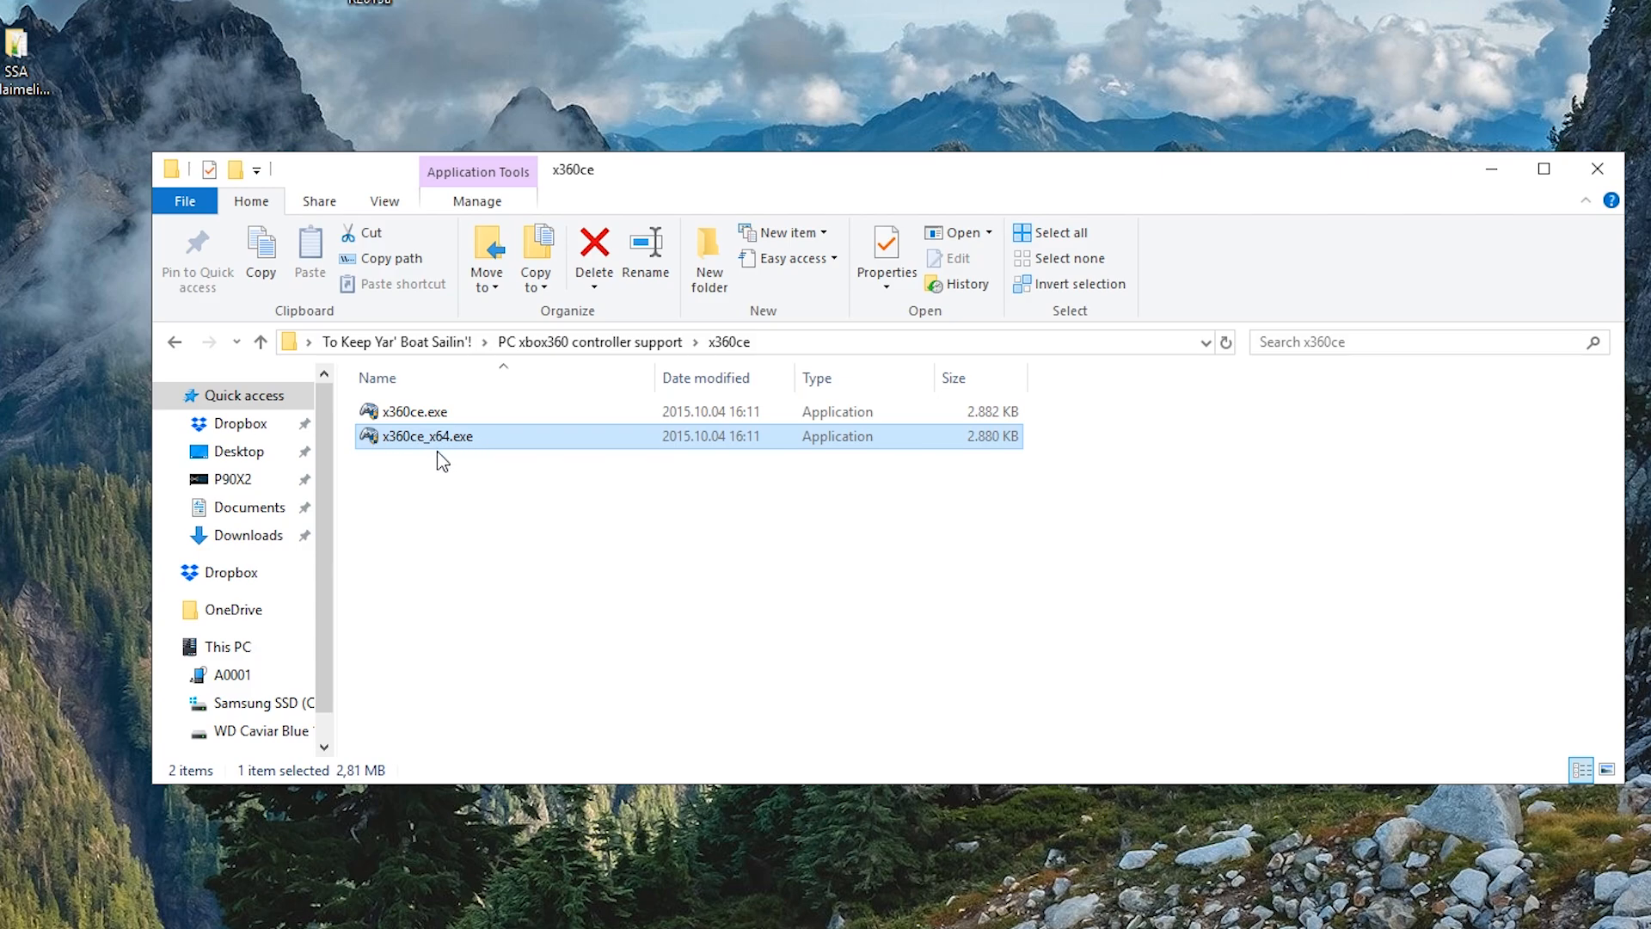
{"action": "left_click", "coordinate": [416, 411]}
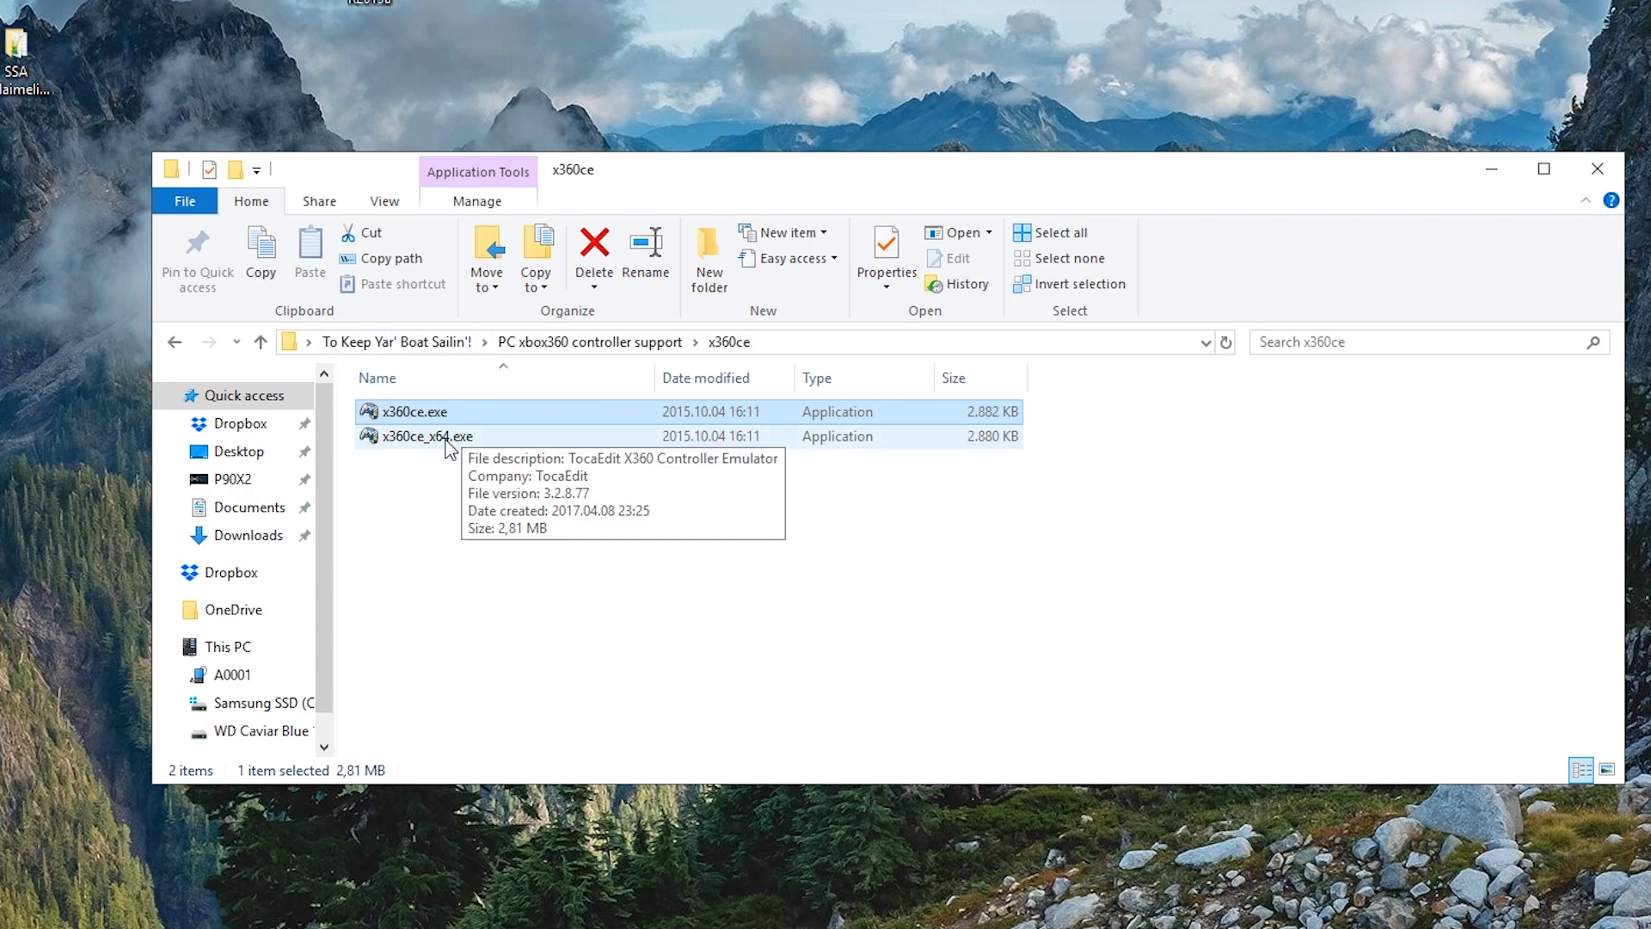
{"action": "left_click", "coordinate": [428, 435]}
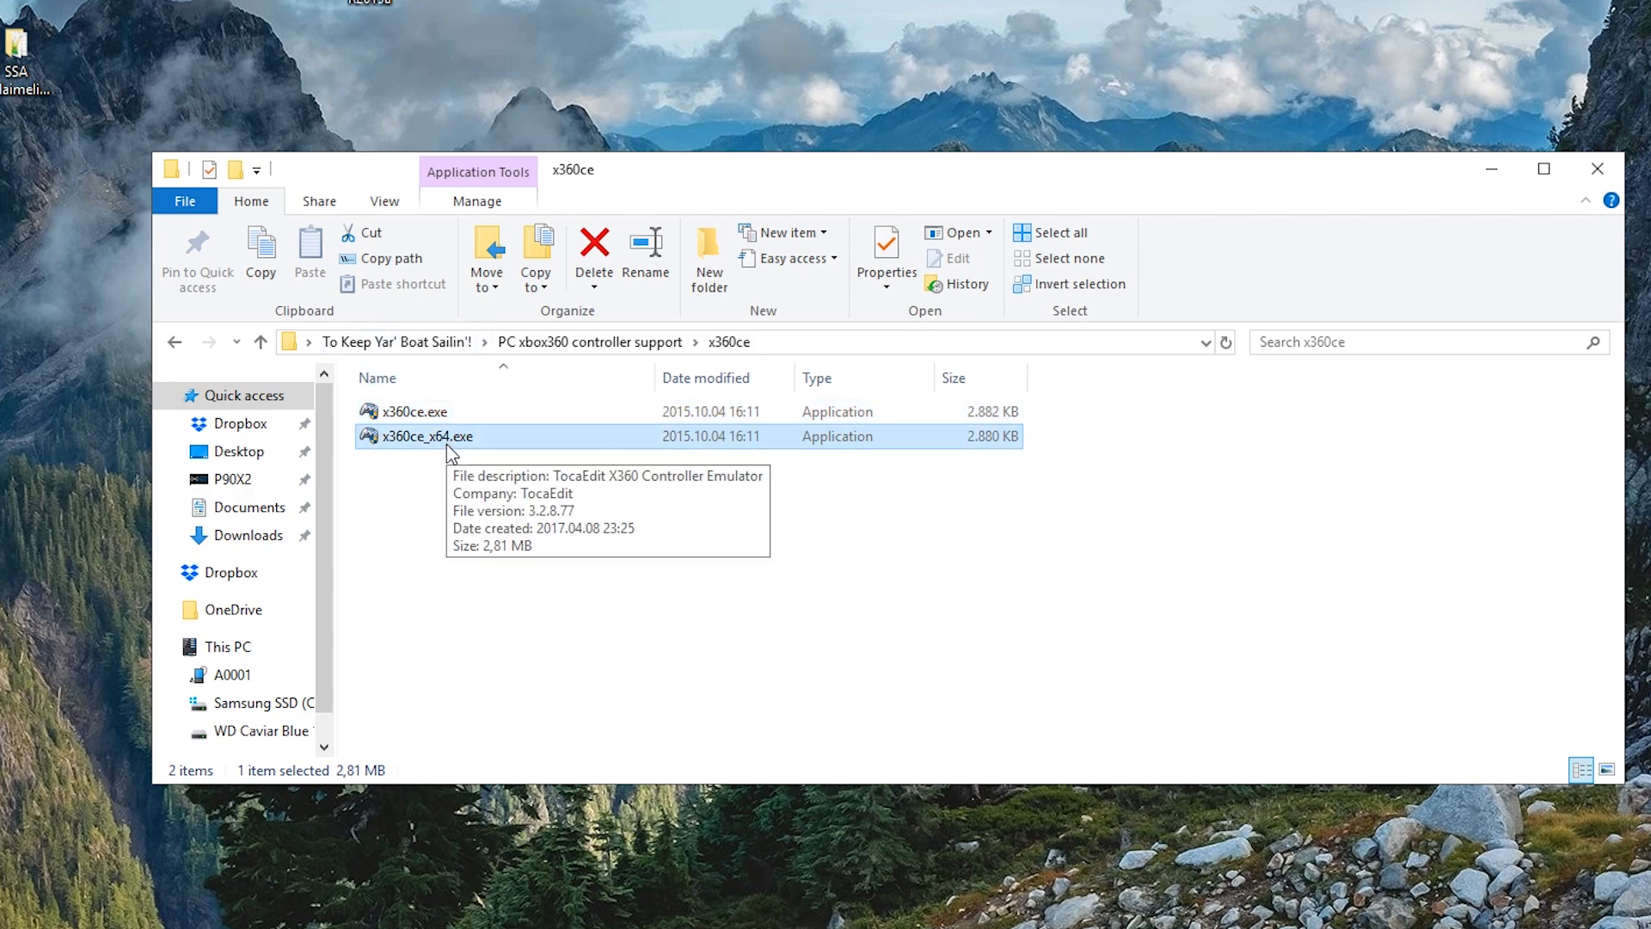
{"action": "mouse_move", "coordinate": [446, 454]}
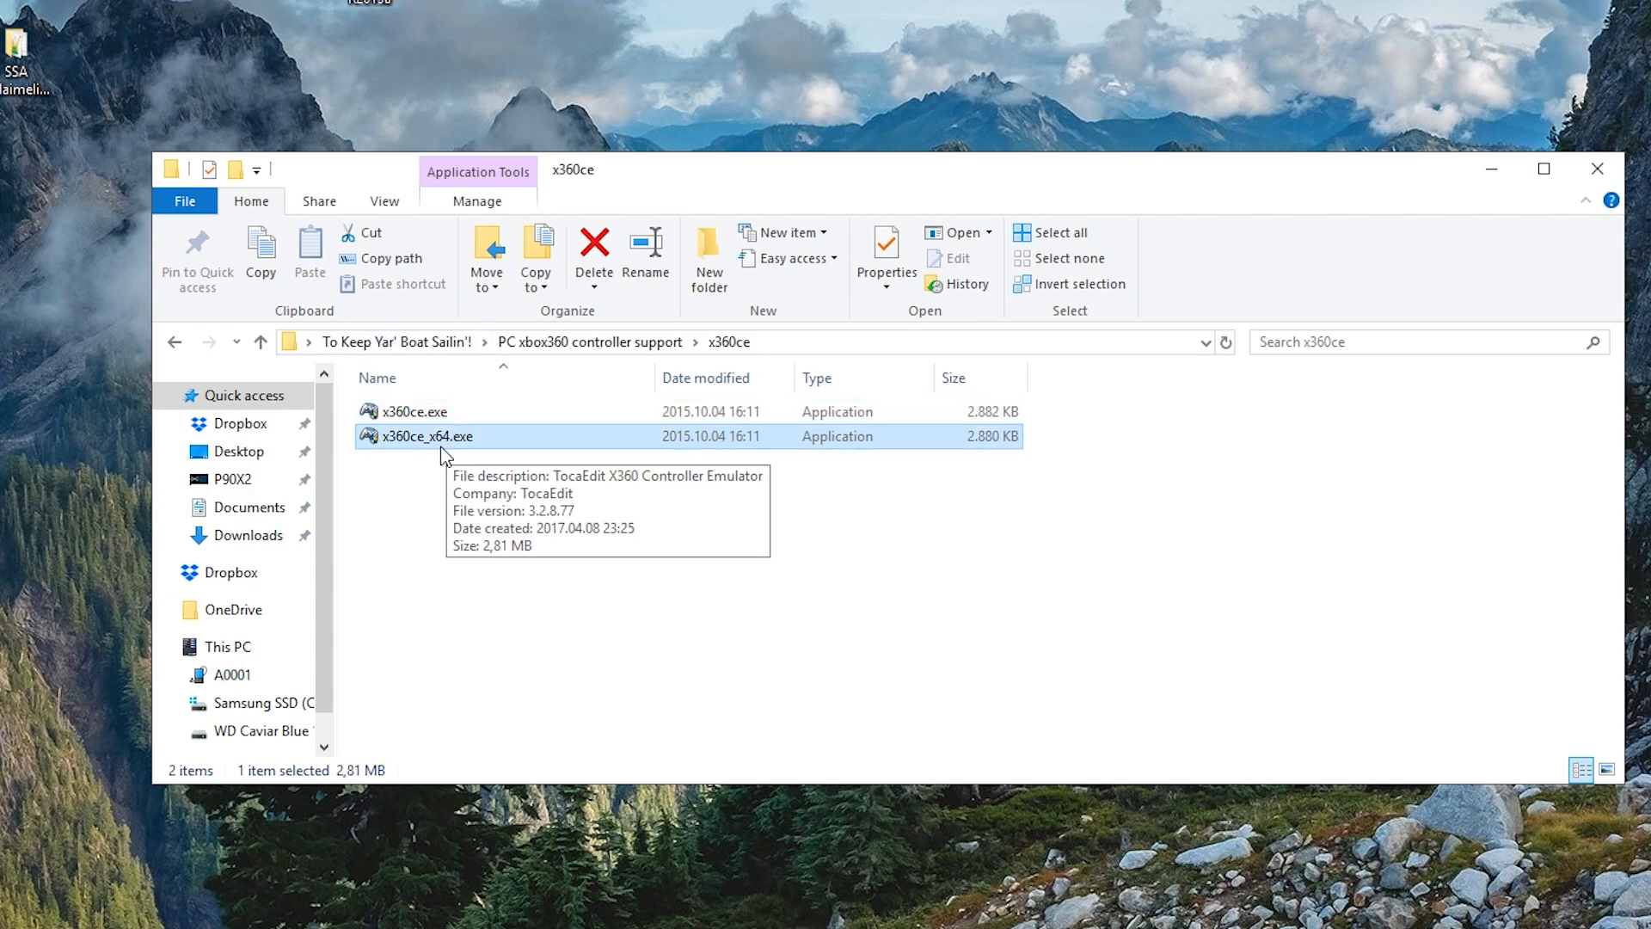
{"action": "mouse_move", "coordinate": [449, 451]}
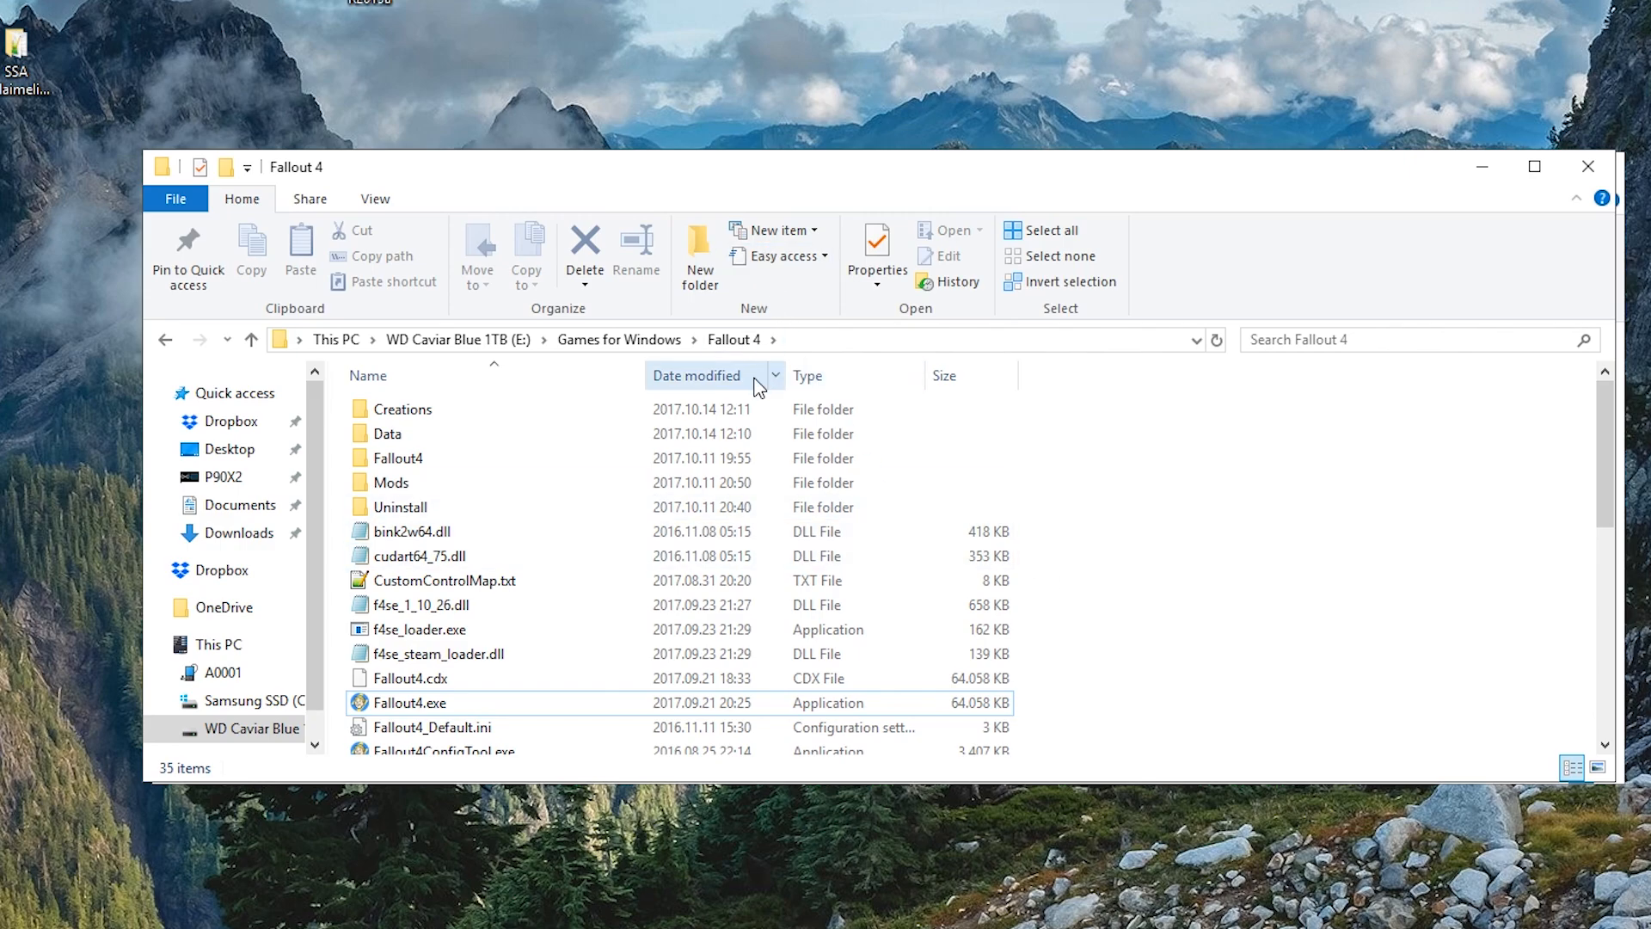
{"action": "mouse_move", "coordinate": [450, 719]}
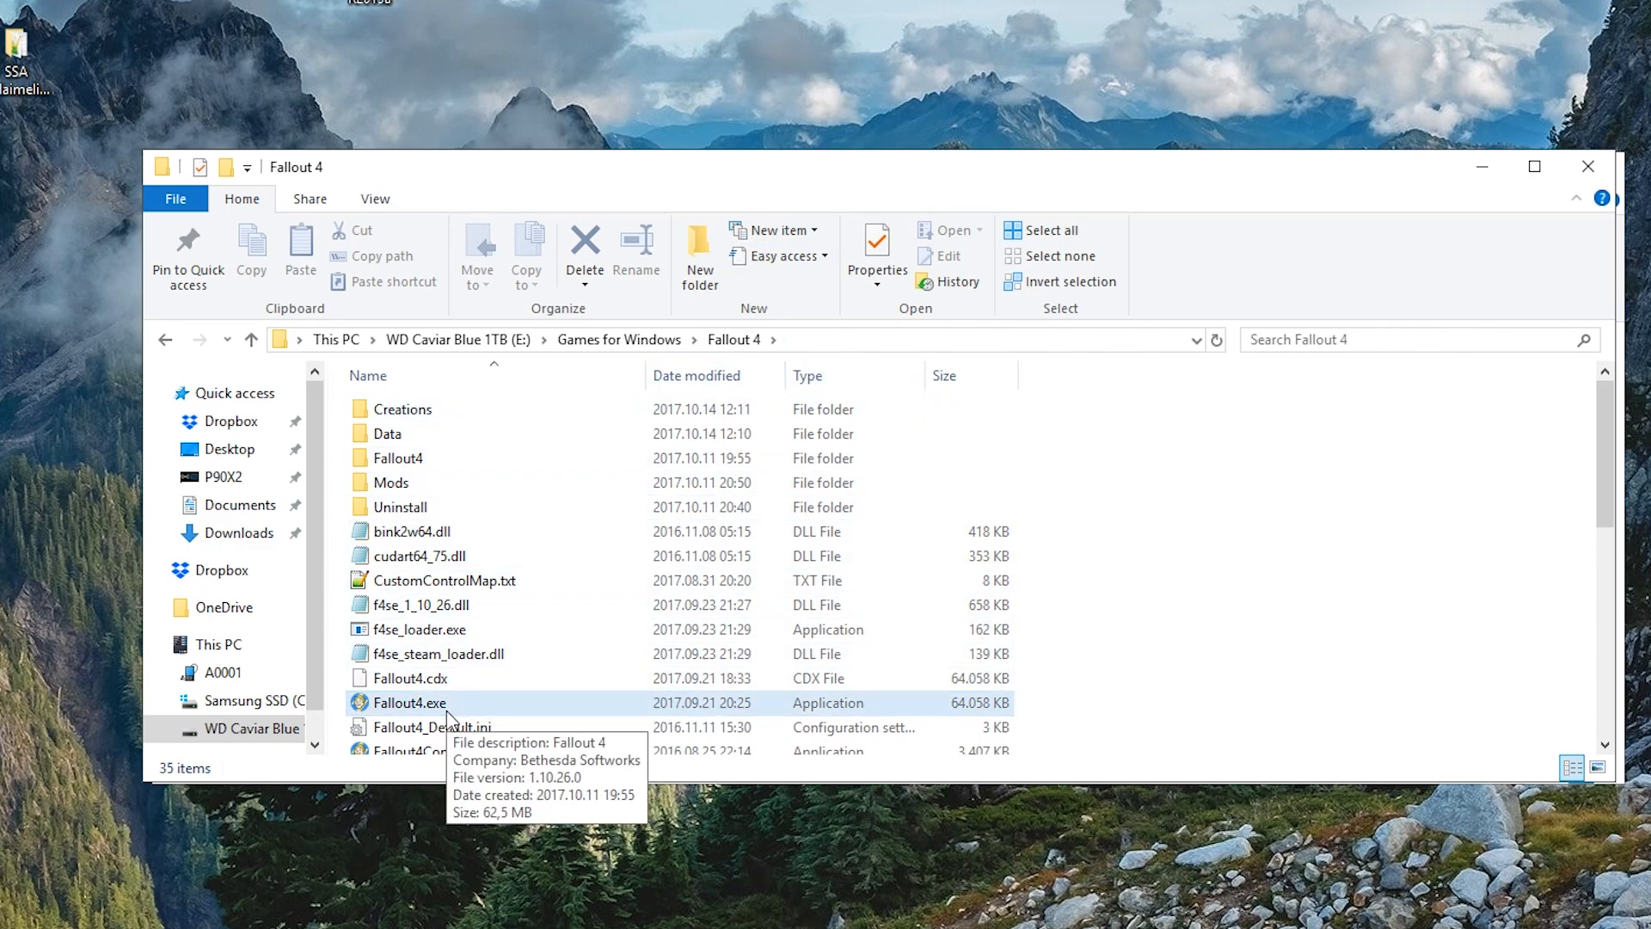
{"action": "mouse_move", "coordinate": [485, 761]}
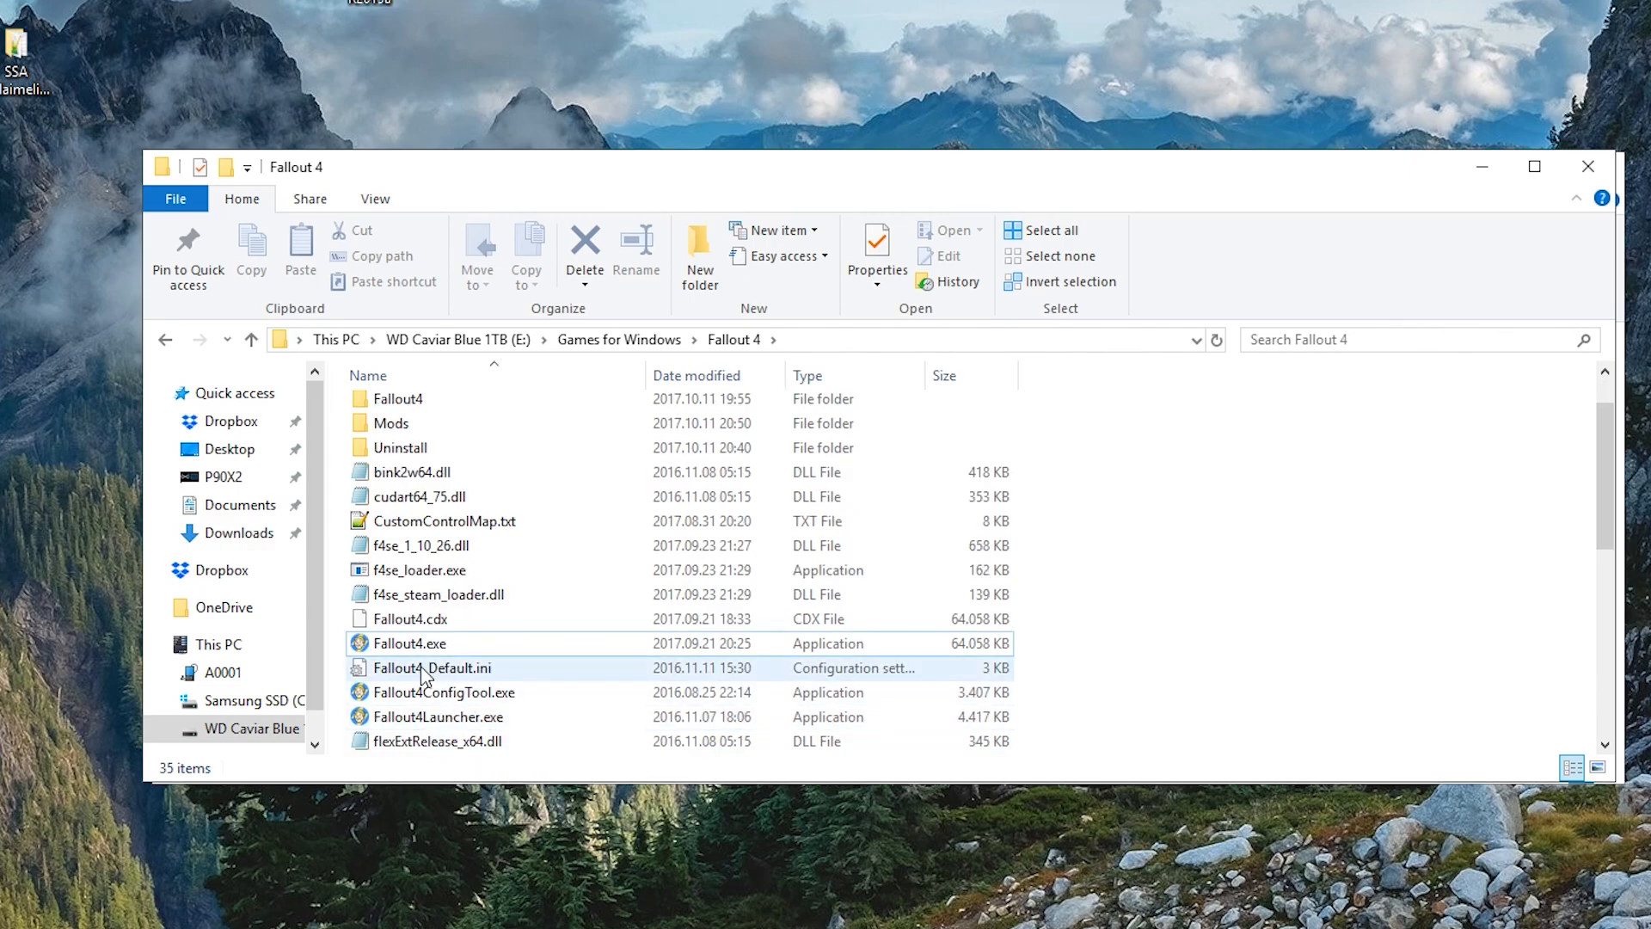
- Check Fallout4.exe's properties in E:\Games for Windows\Fallout 4, confirming version 1.10.26.0
{"action": "left_click", "coordinate": [409, 643]}
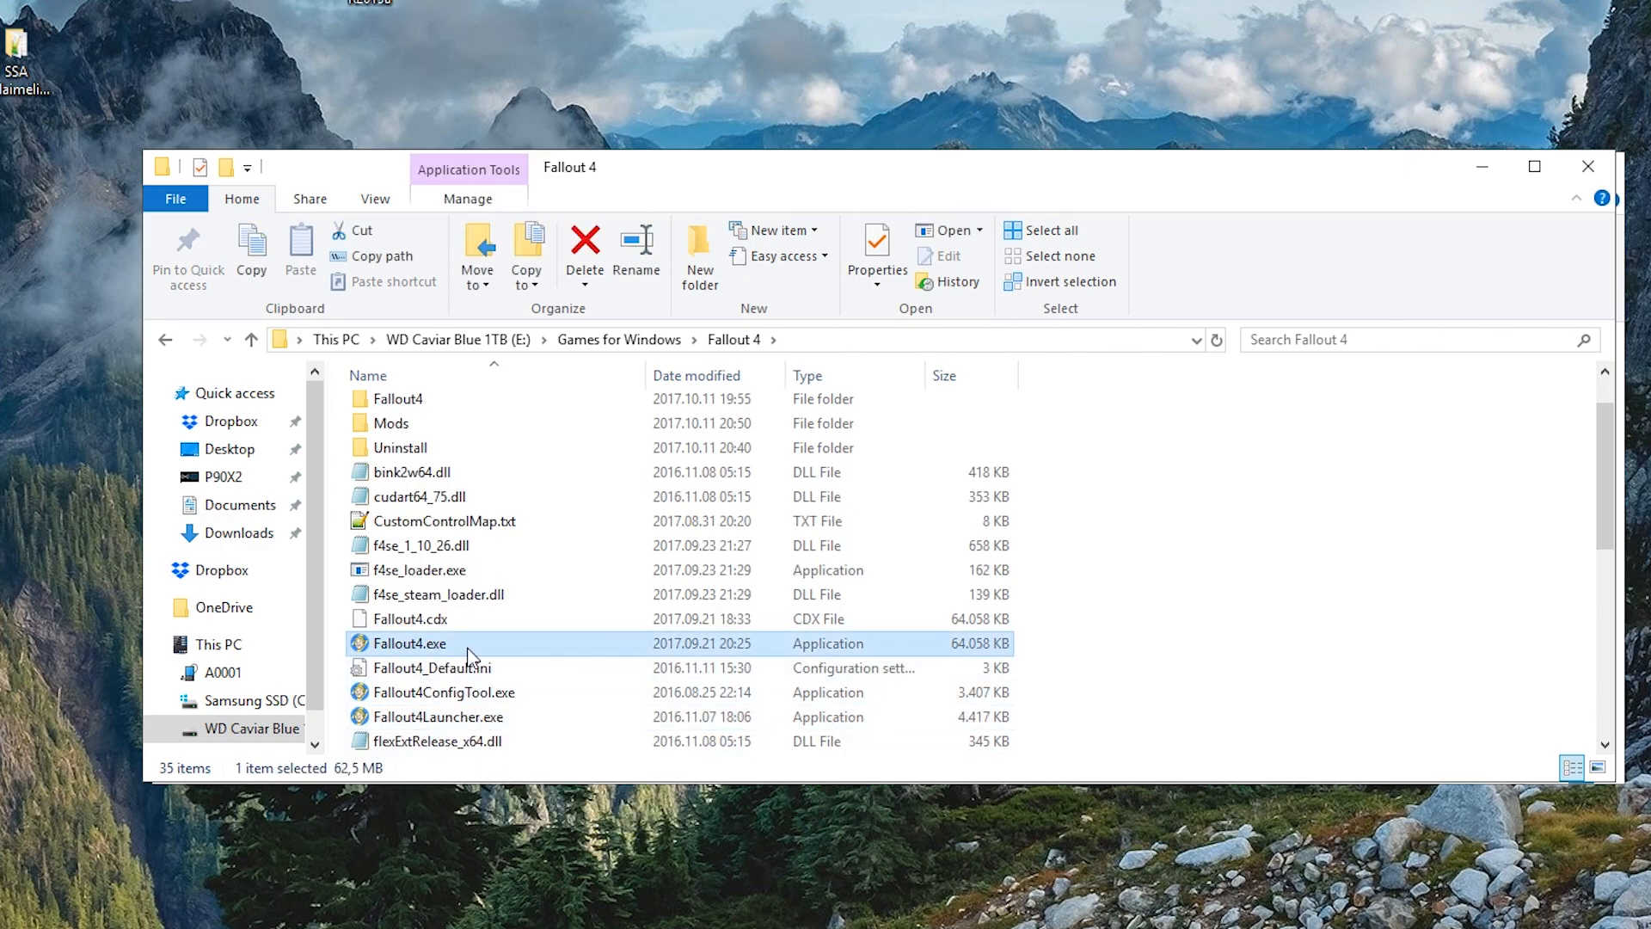
{"action": "mouse_move", "coordinate": [578, 644]}
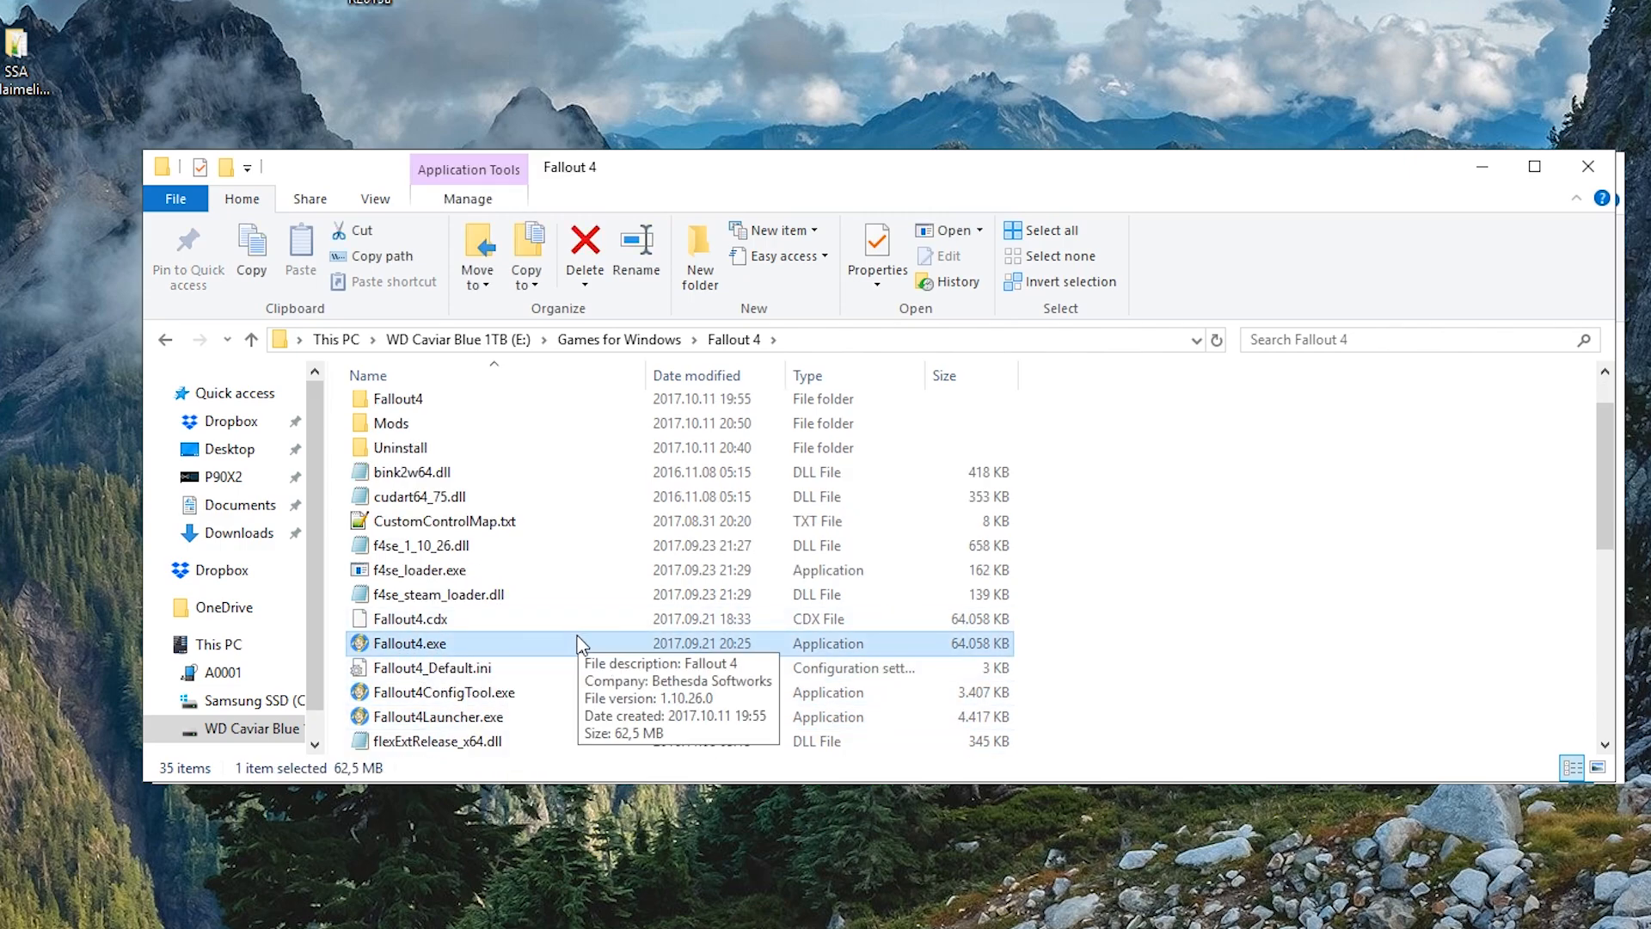
{"action": "mouse_move", "coordinate": [564, 660]}
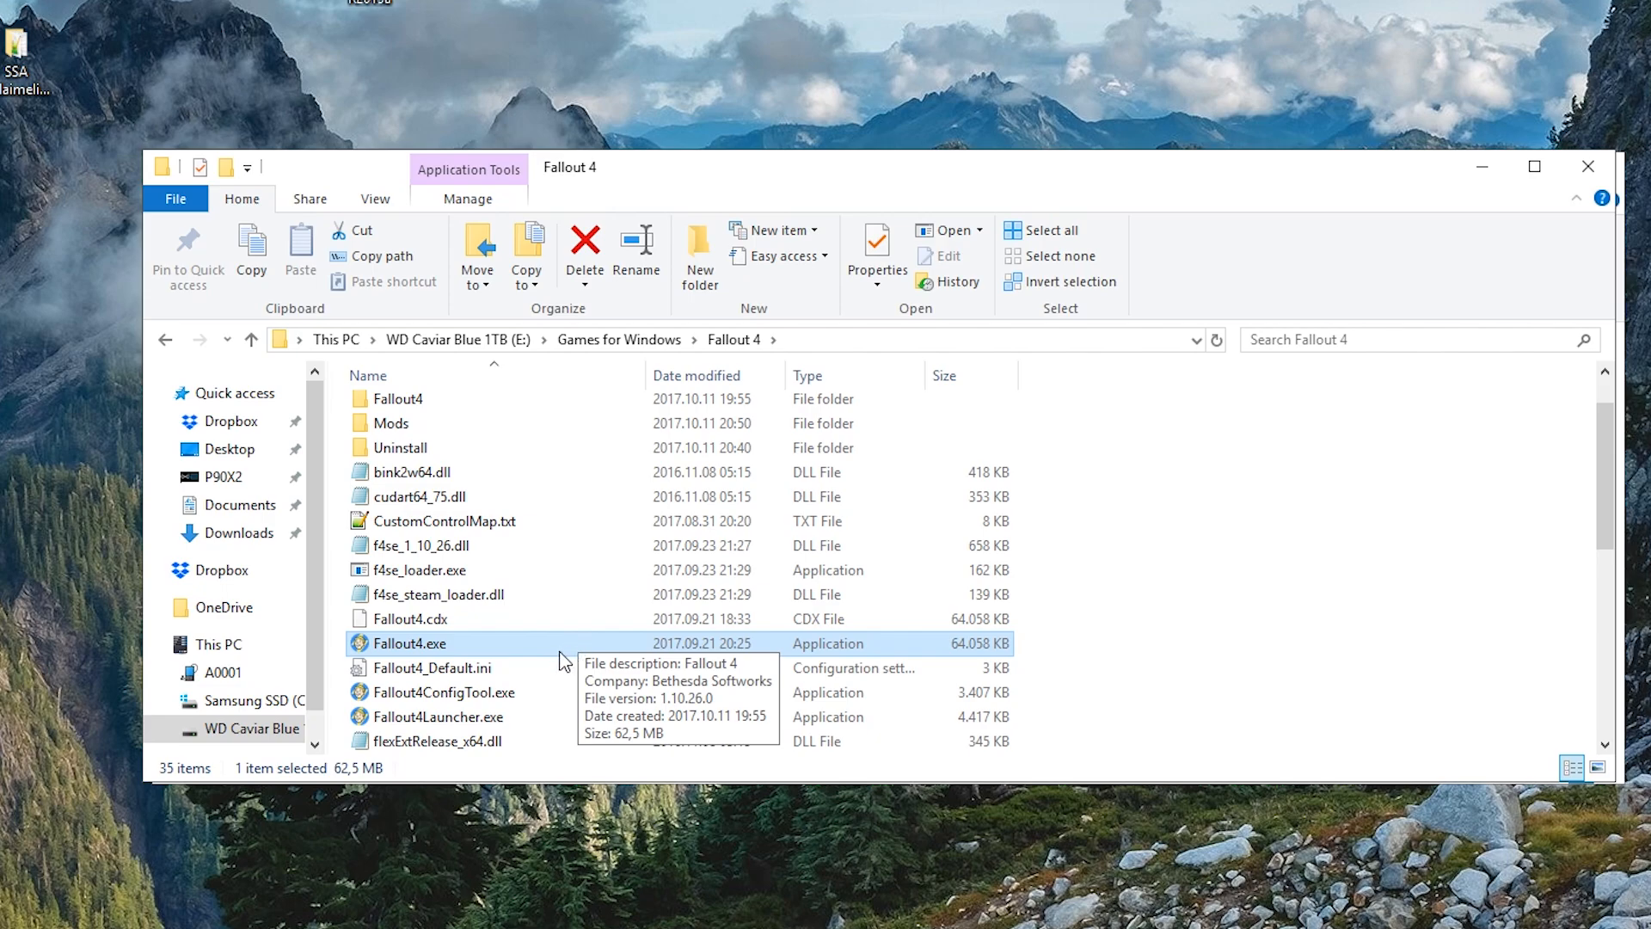
{"action": "mouse_move", "coordinate": [428, 655]}
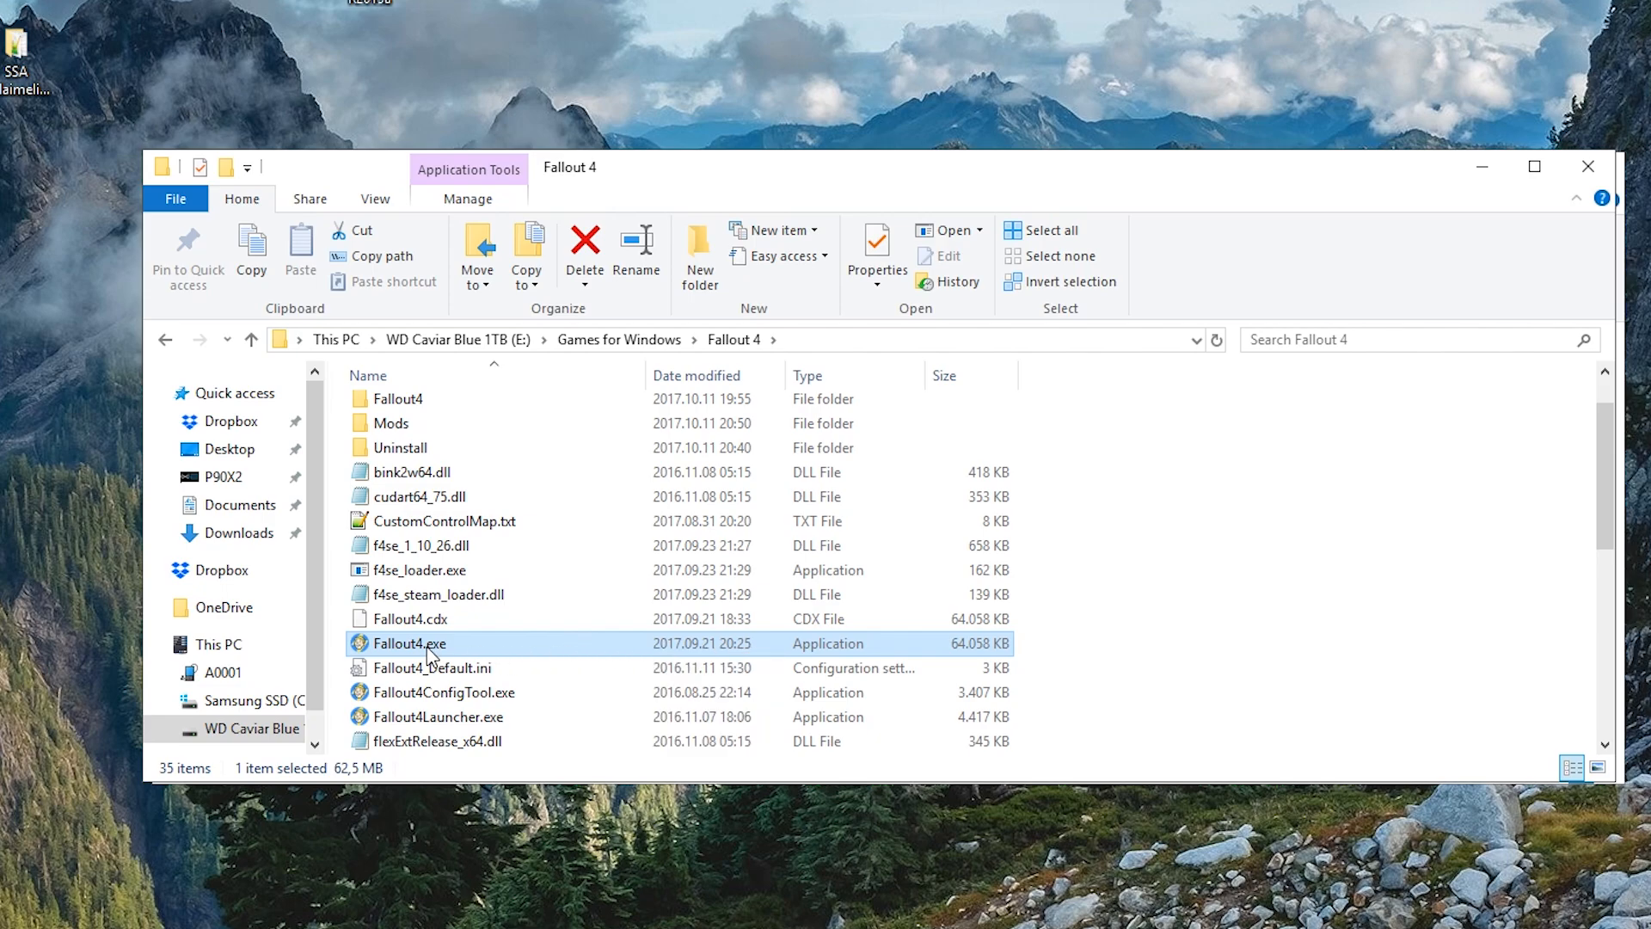
{"action": "left_click", "coordinate": [876, 253]}
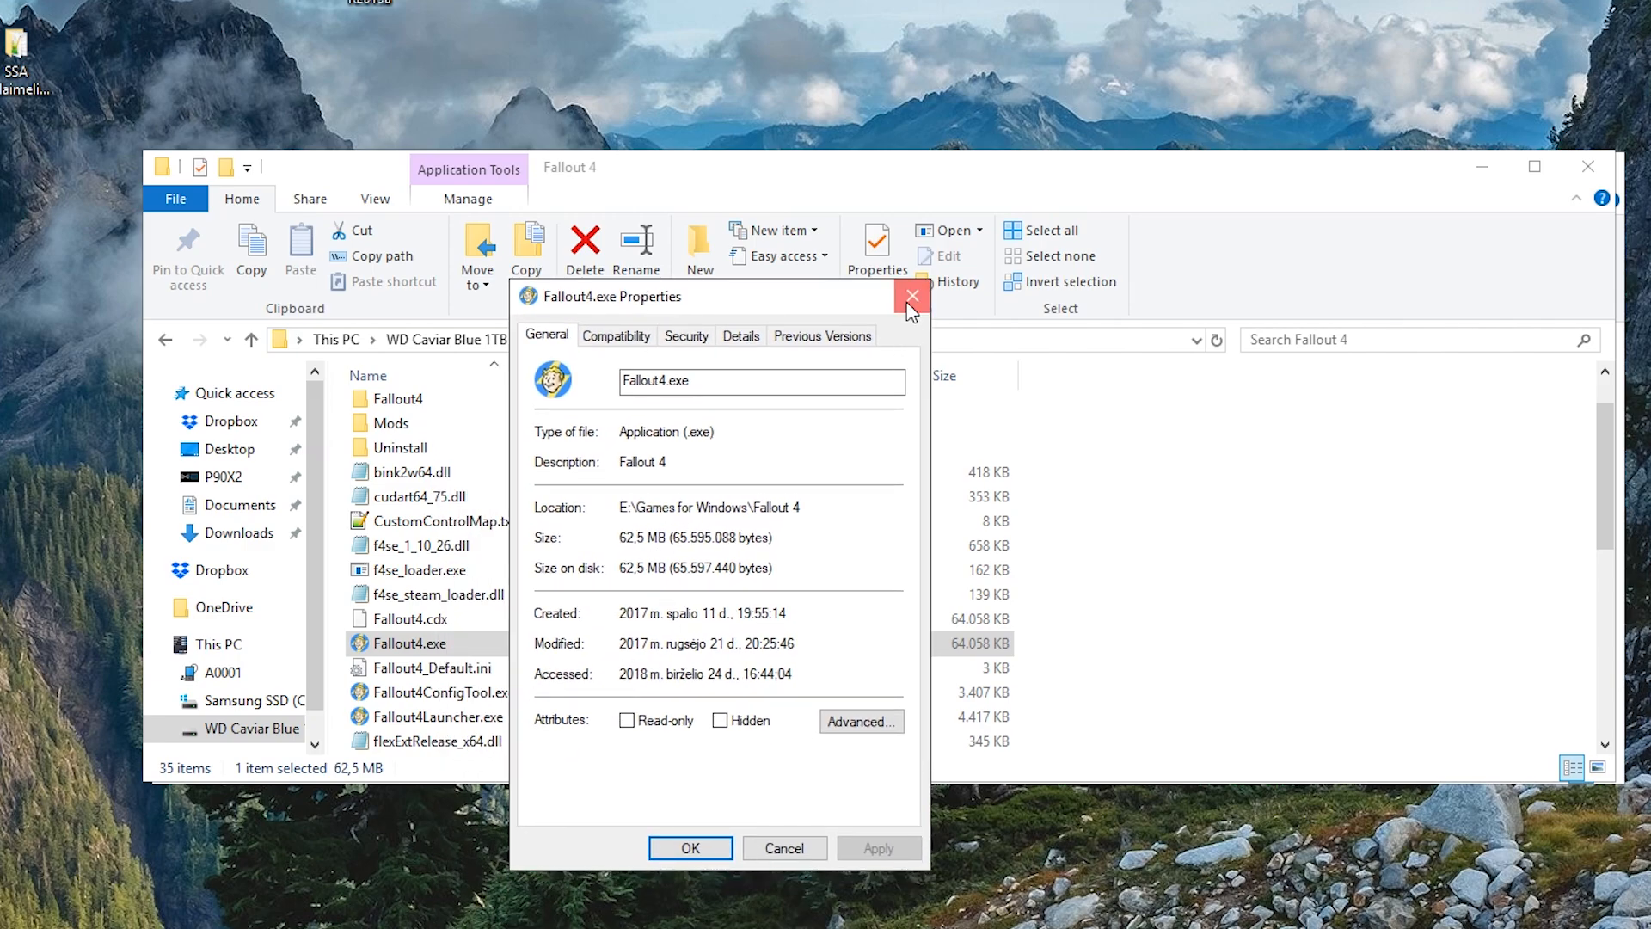
{"action": "left_click", "coordinate": [910, 296]}
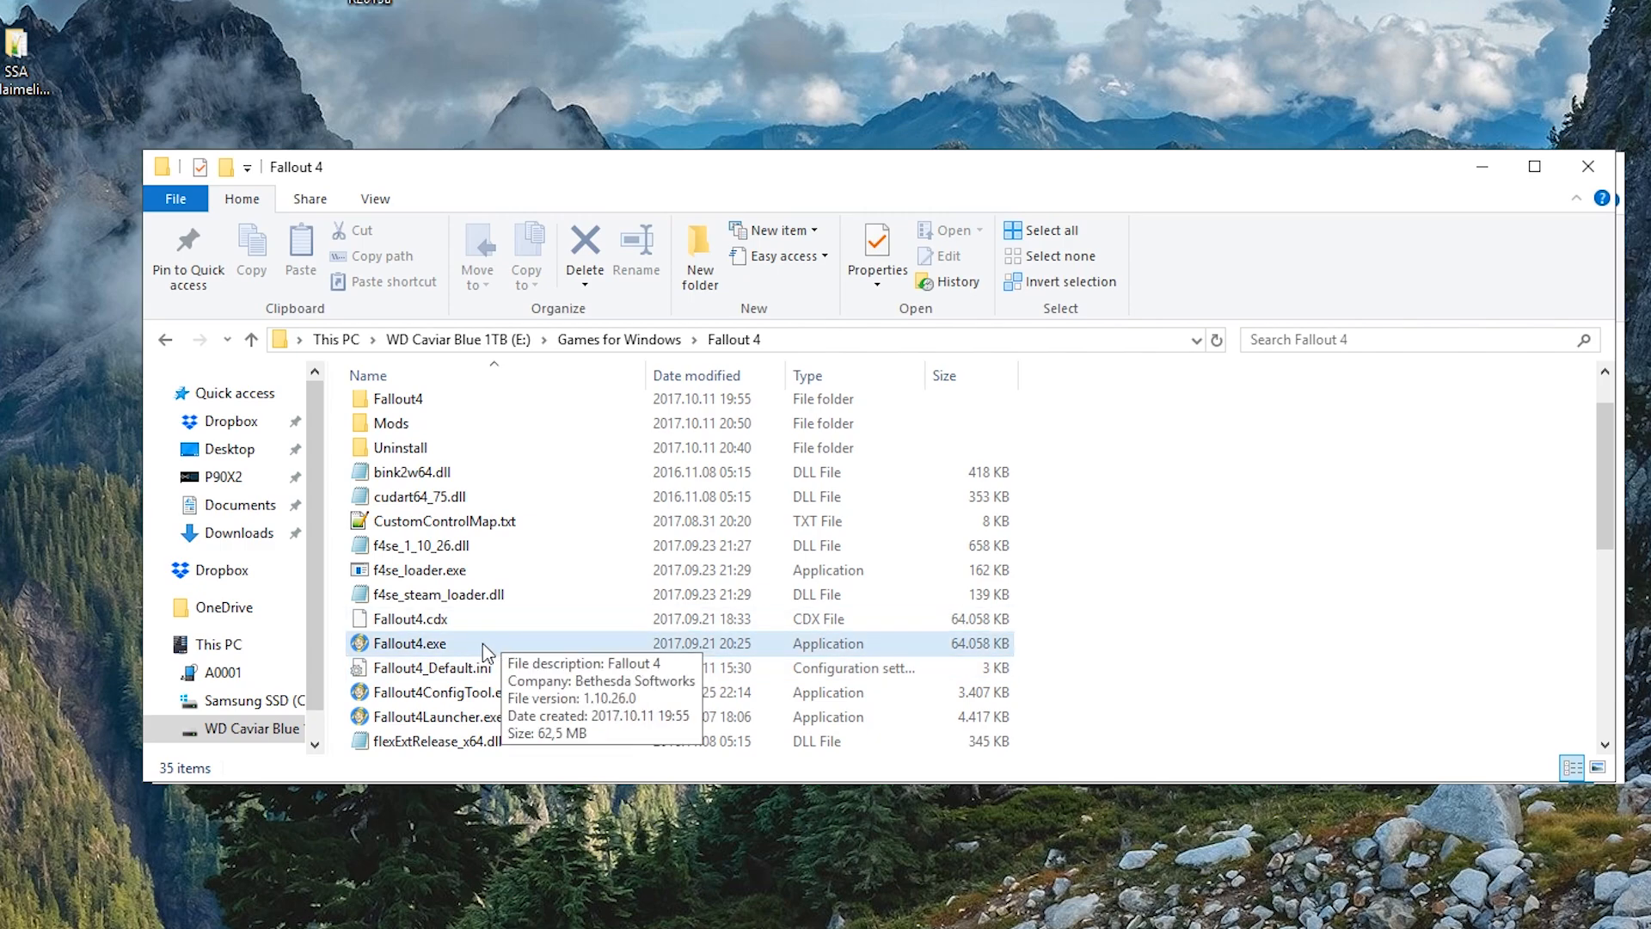
{"action": "scroll", "scroll_direction": "down", "scroll_amount": 3}
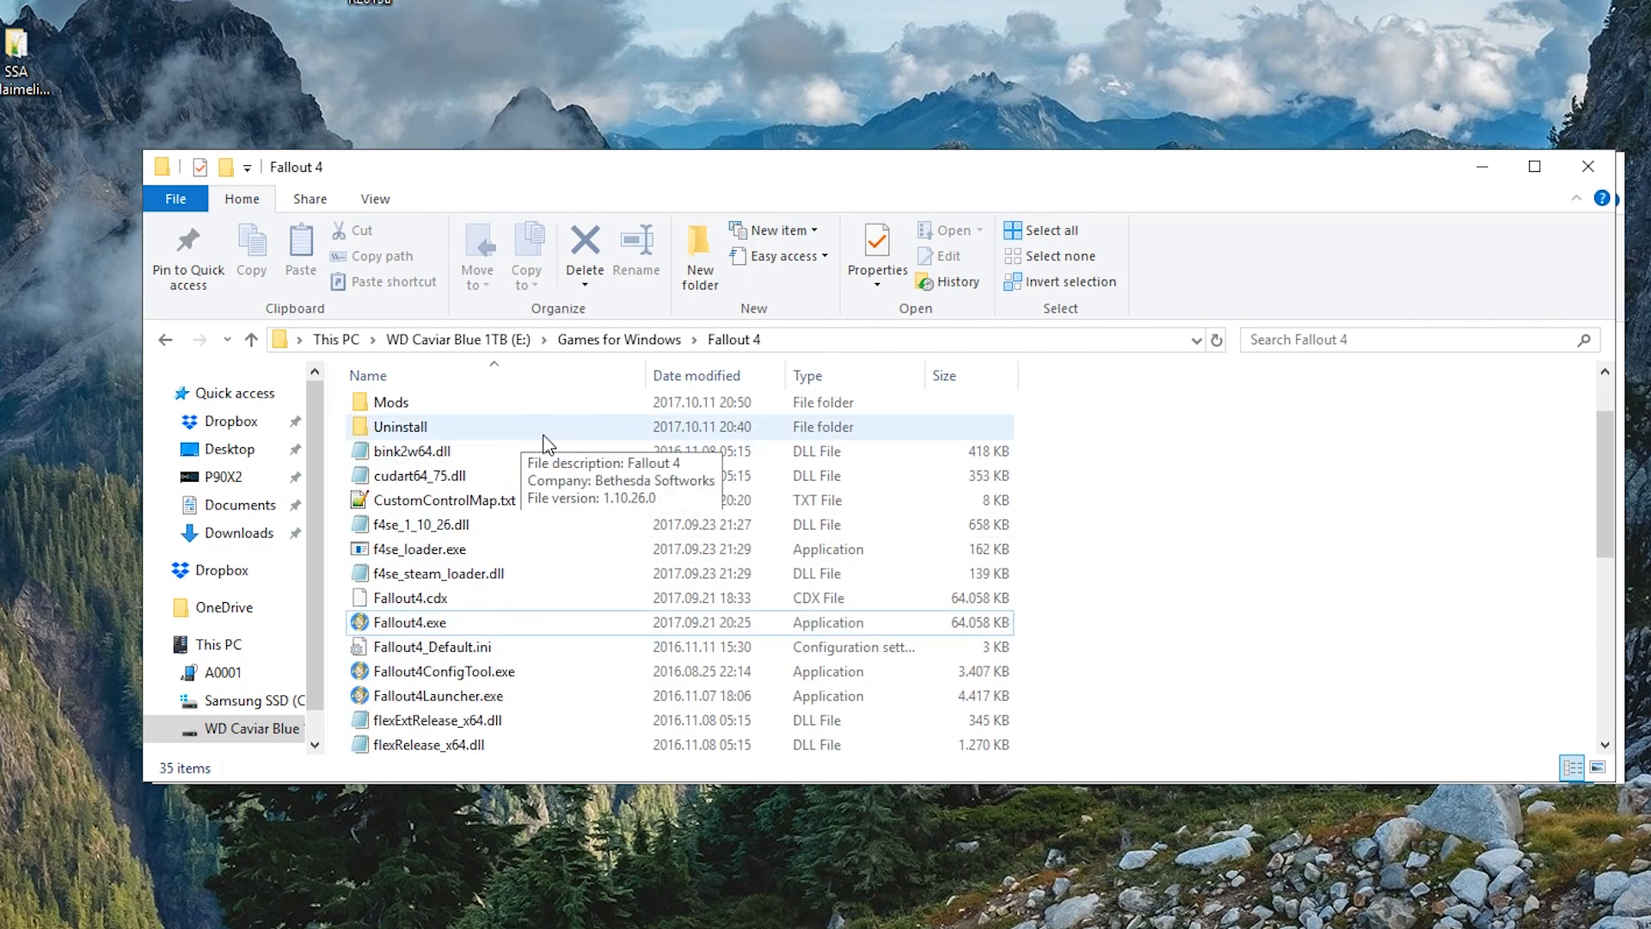
{"action": "scroll", "scroll_direction": "down", "scroll_amount": 3}
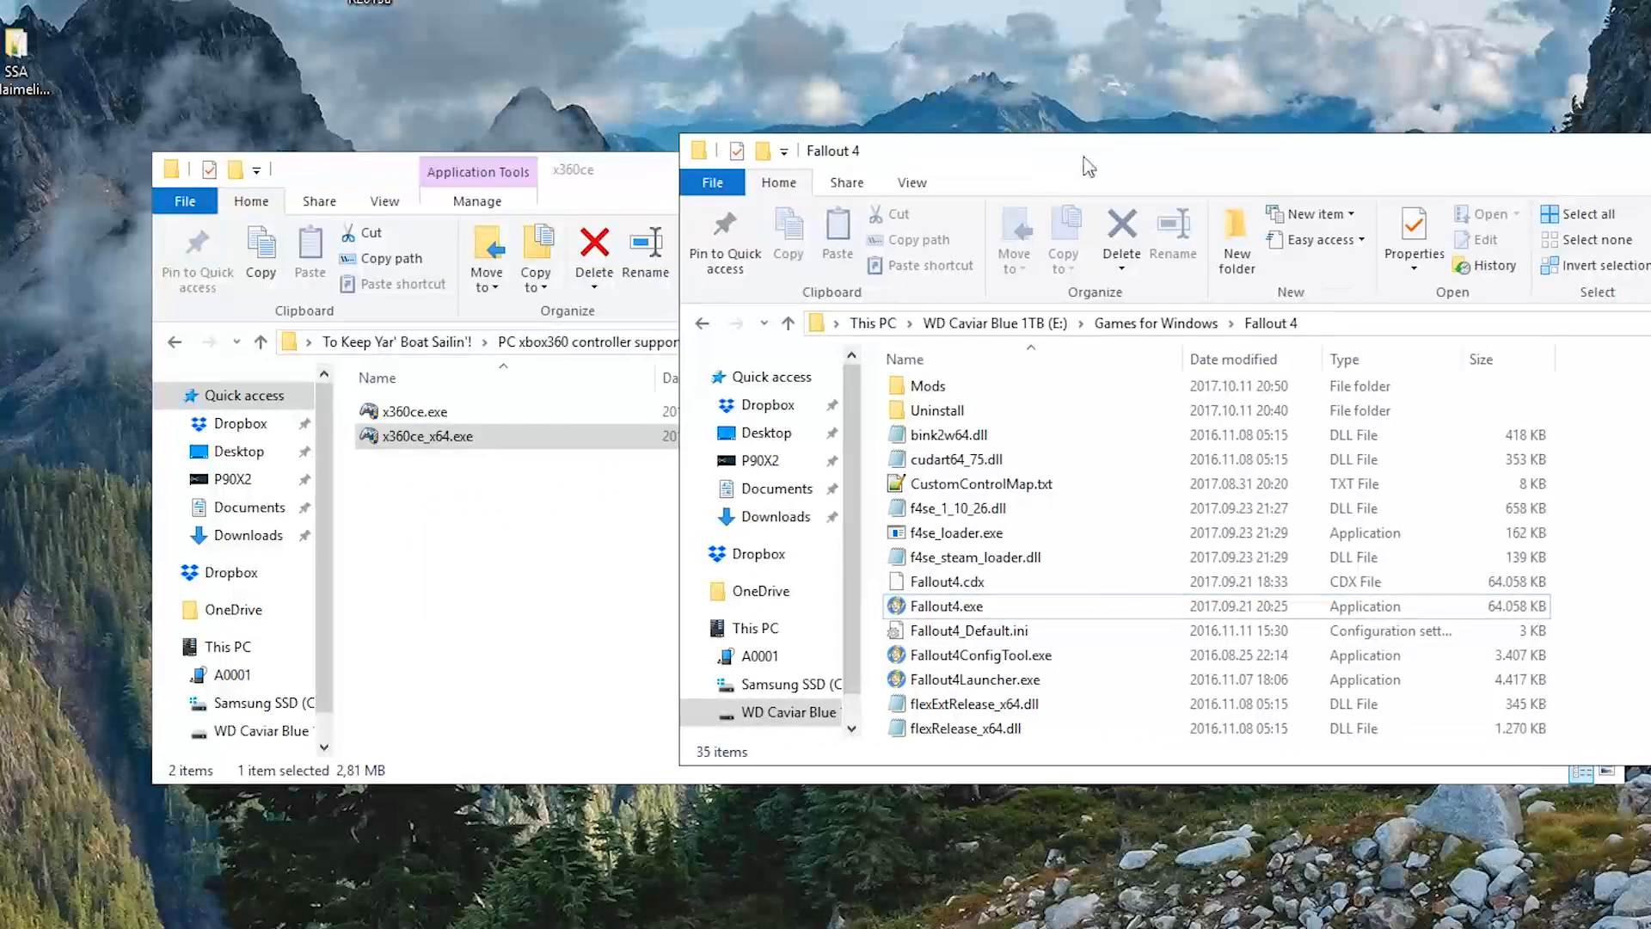
- Copy x360ce_x64.exe and paste it into the Fallout 4 game folder
{"action": "right_click", "coordinate": [426, 435]}
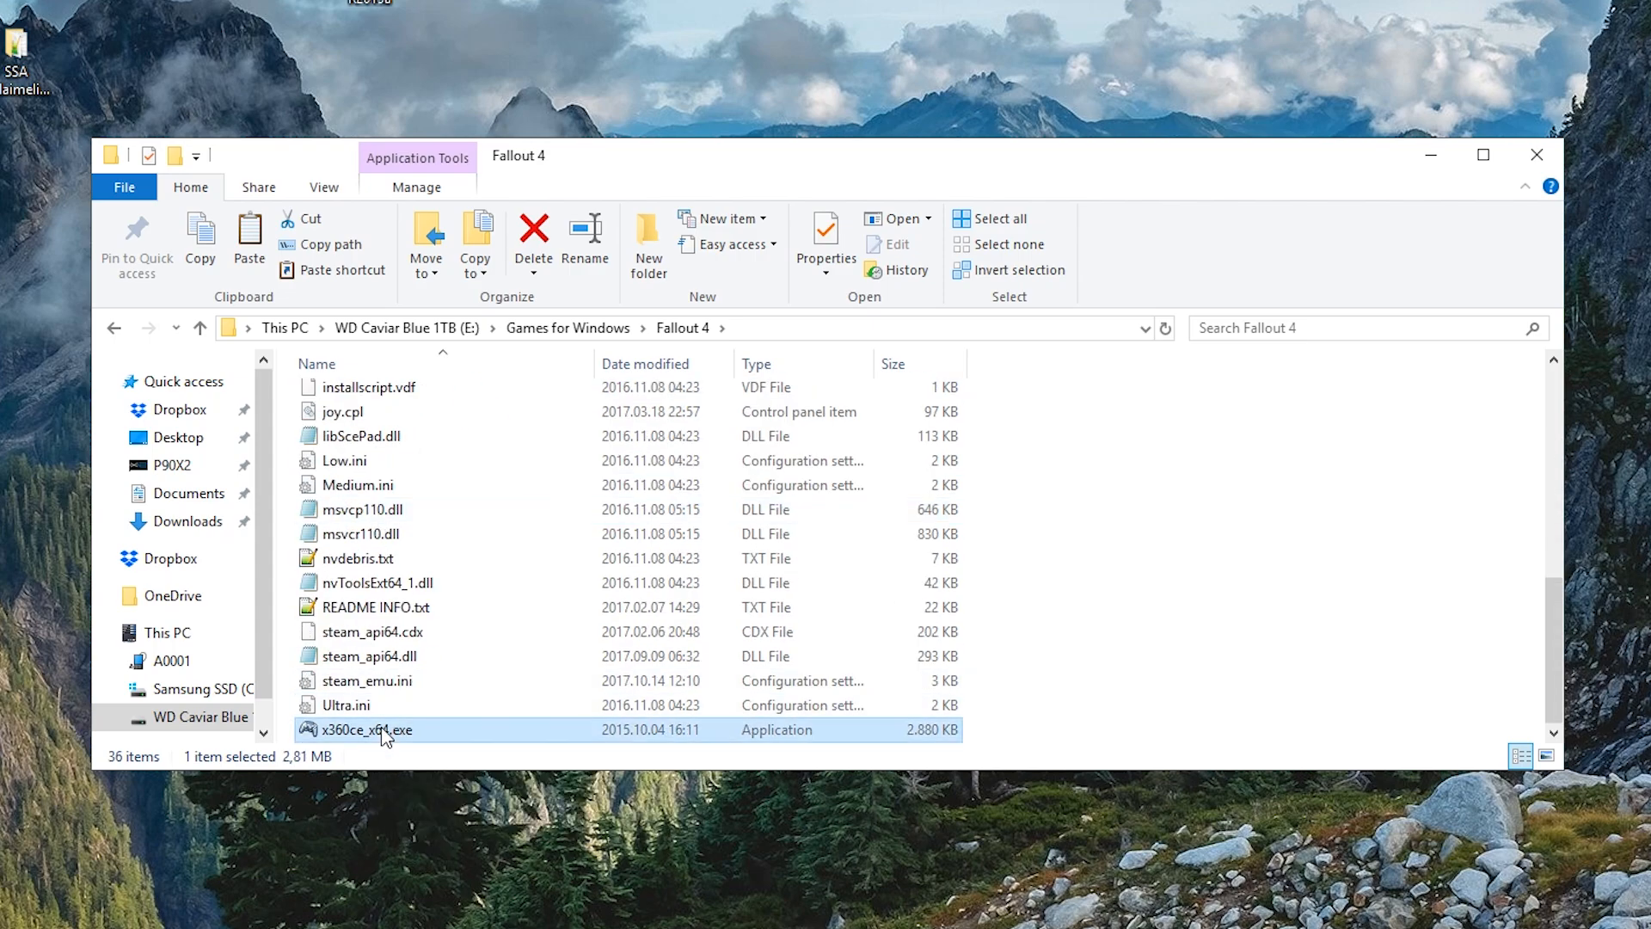
{"action": "mouse_move", "coordinate": [368, 733]}
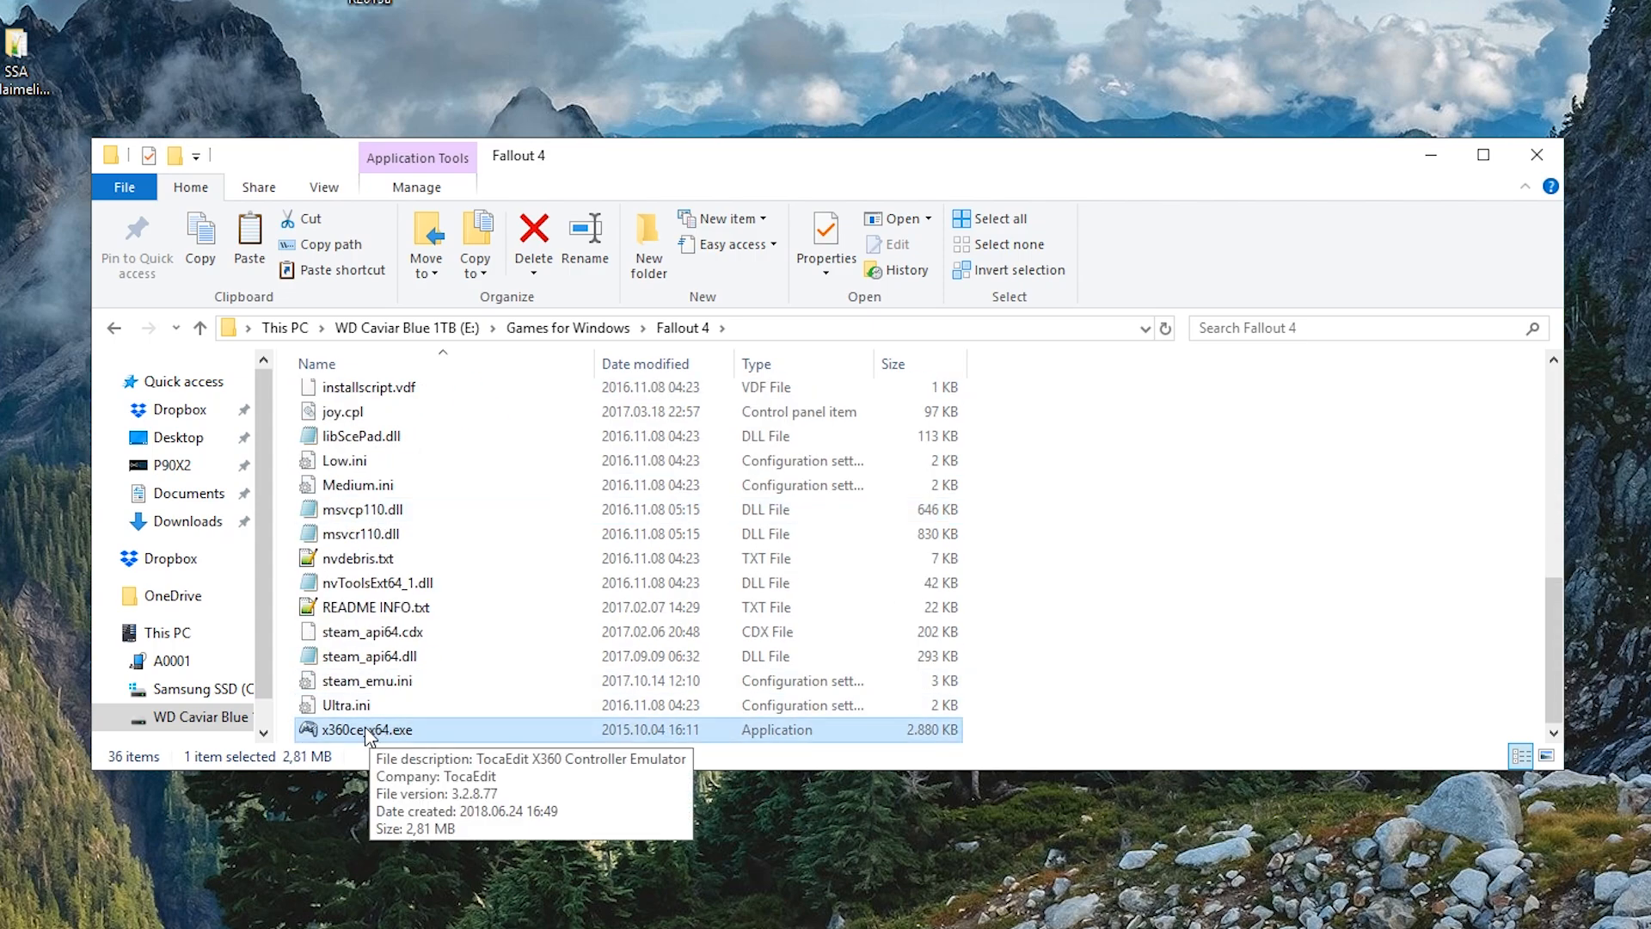
{"action": "right_click", "coordinate": [362, 729]}
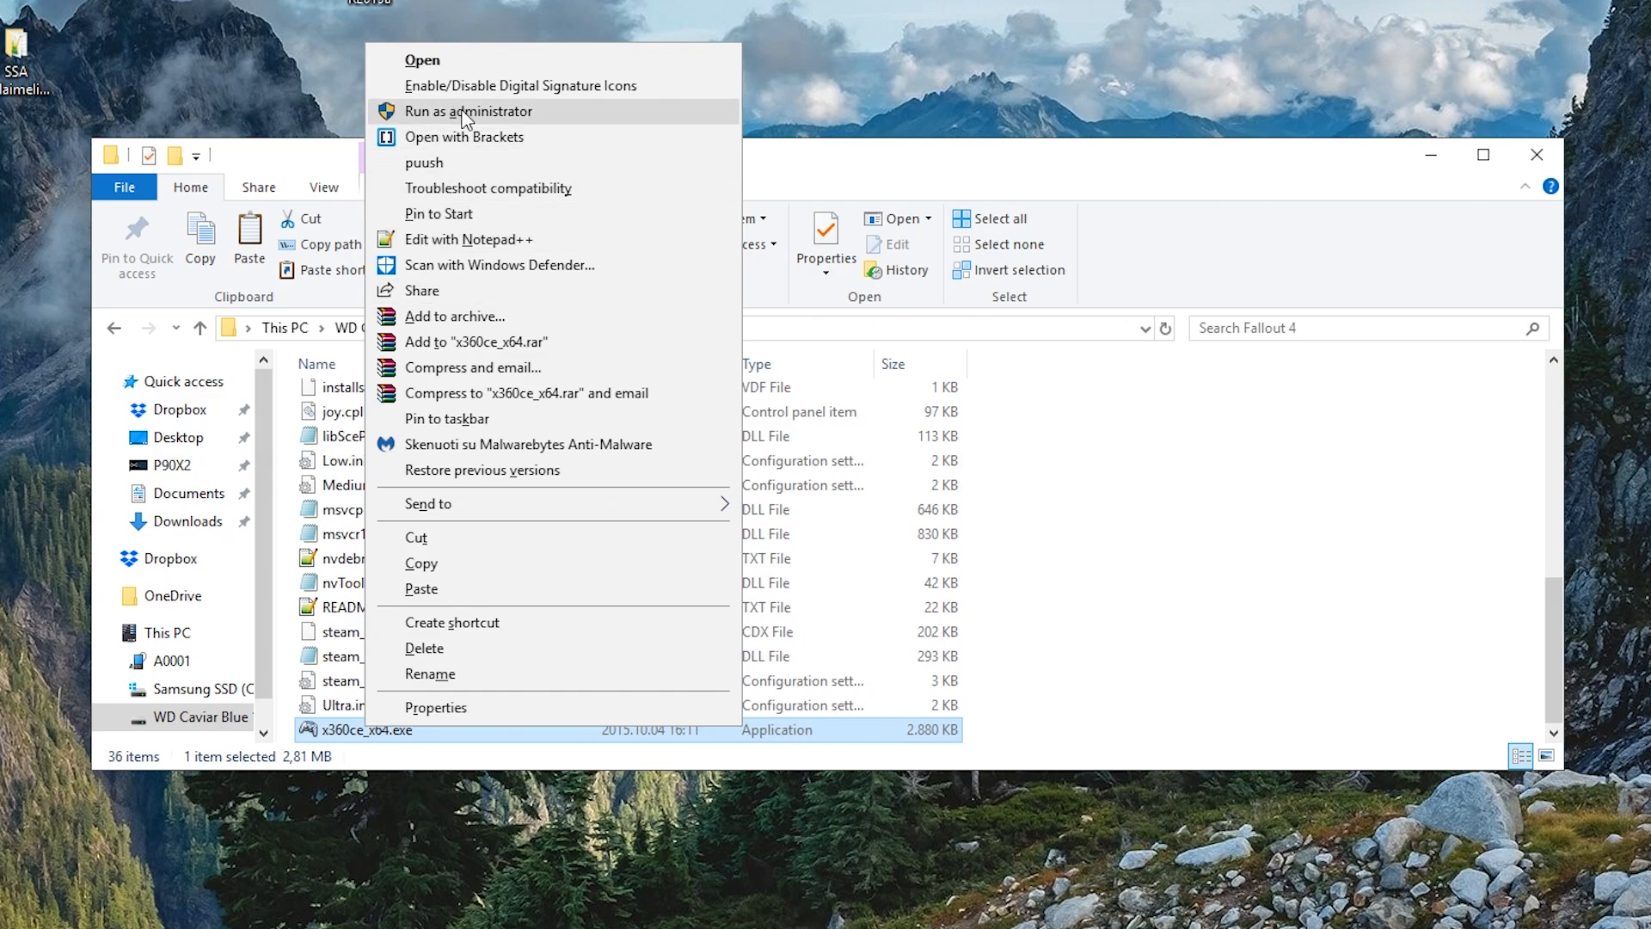
- Run x360ce_x64.exe as administrator and create the missing xinput1_3.dll
{"action": "left_click", "coordinate": [470, 112]}
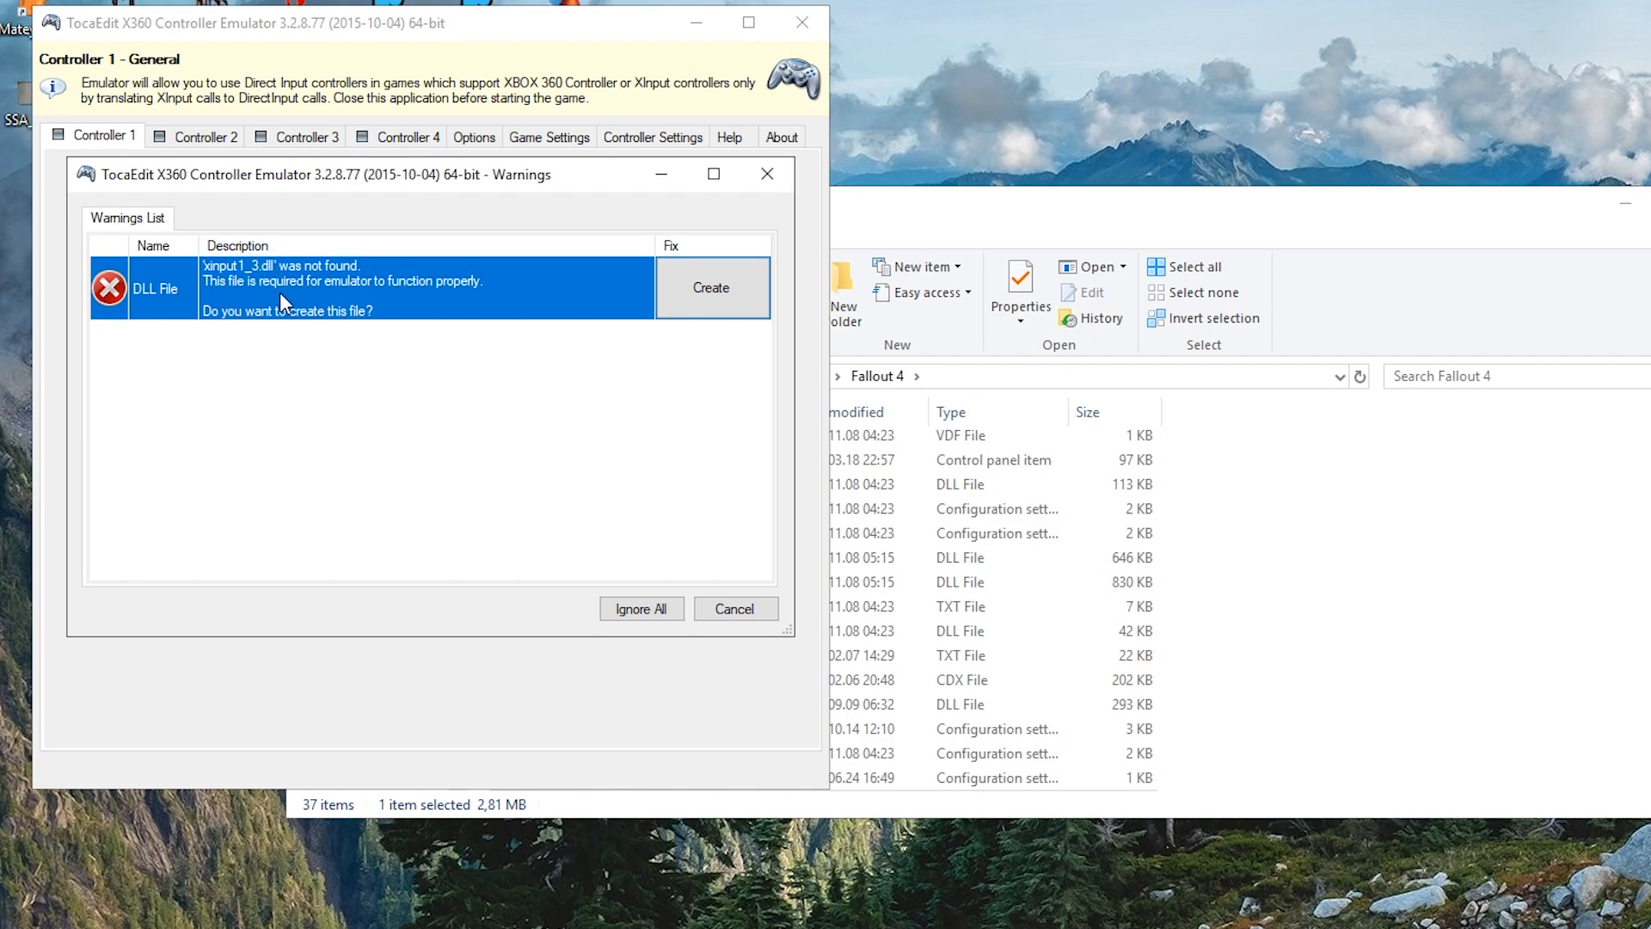
{"action": "mouse_move", "coordinate": [338, 258]}
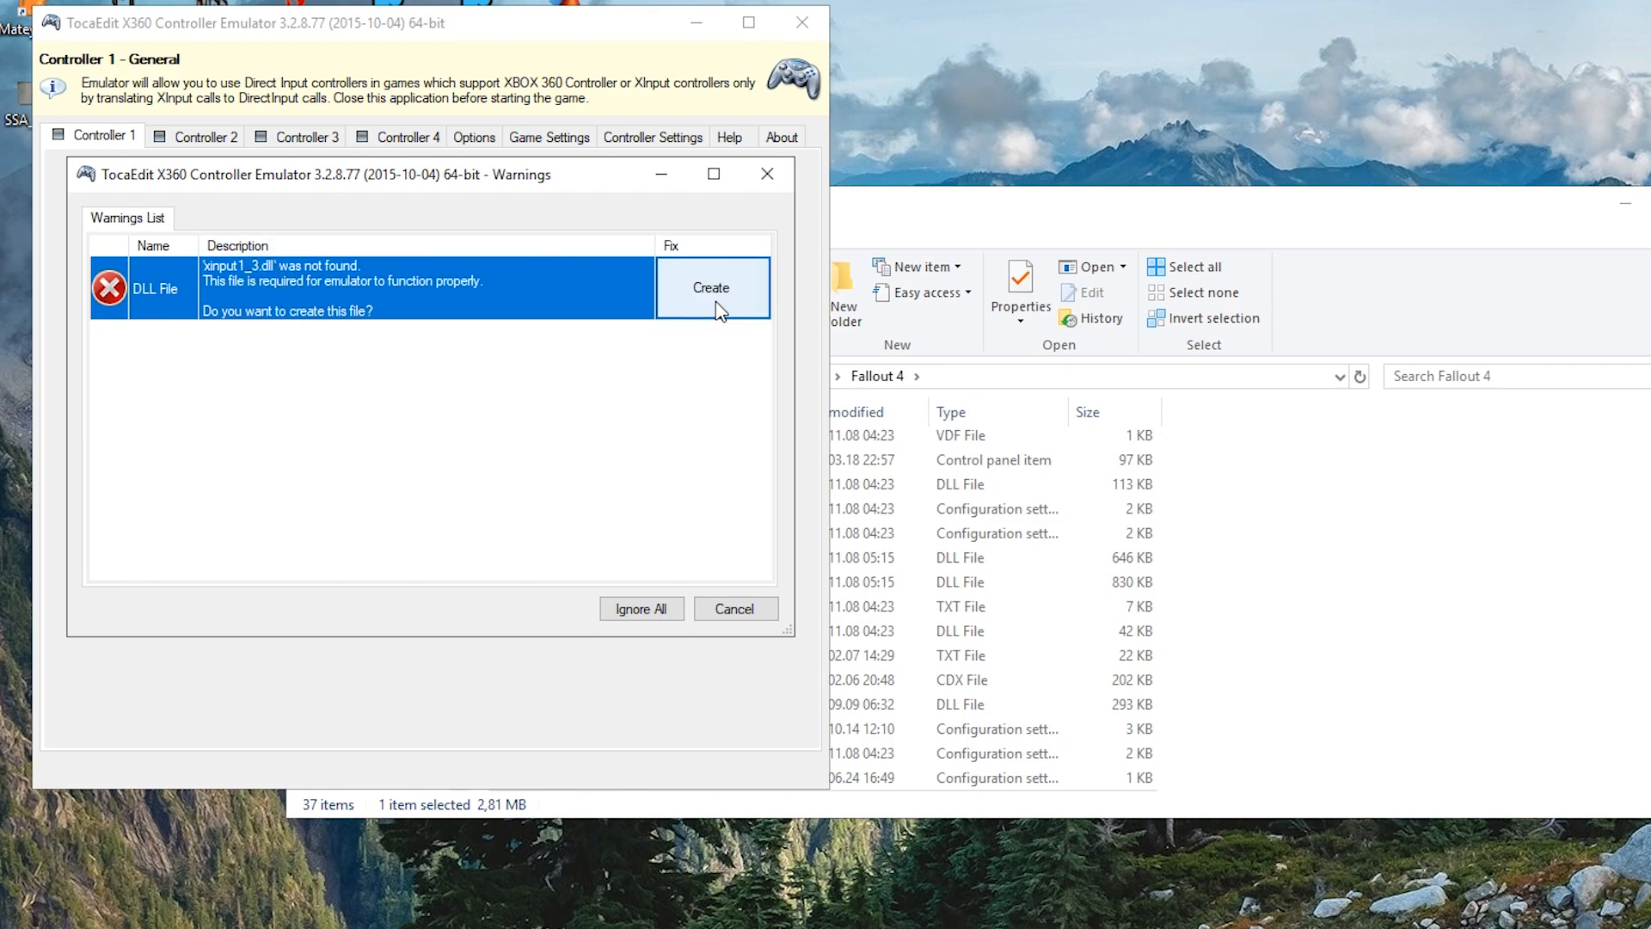
{"action": "left_click", "coordinate": [712, 288]}
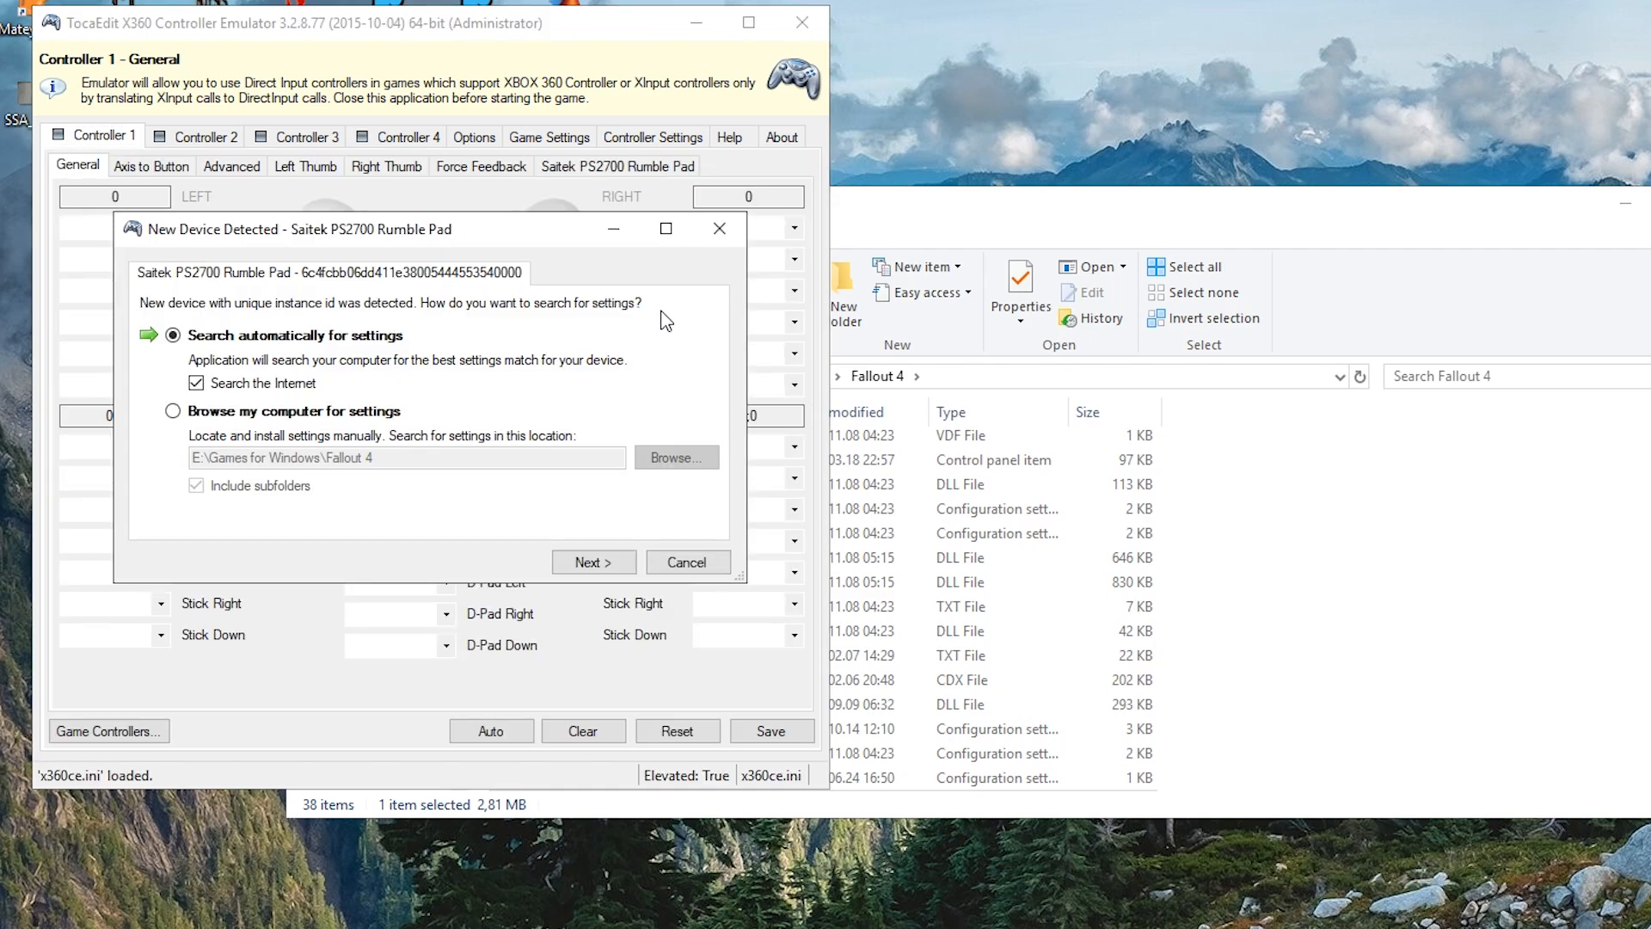
{"action": "mouse_move", "coordinate": [309, 256]}
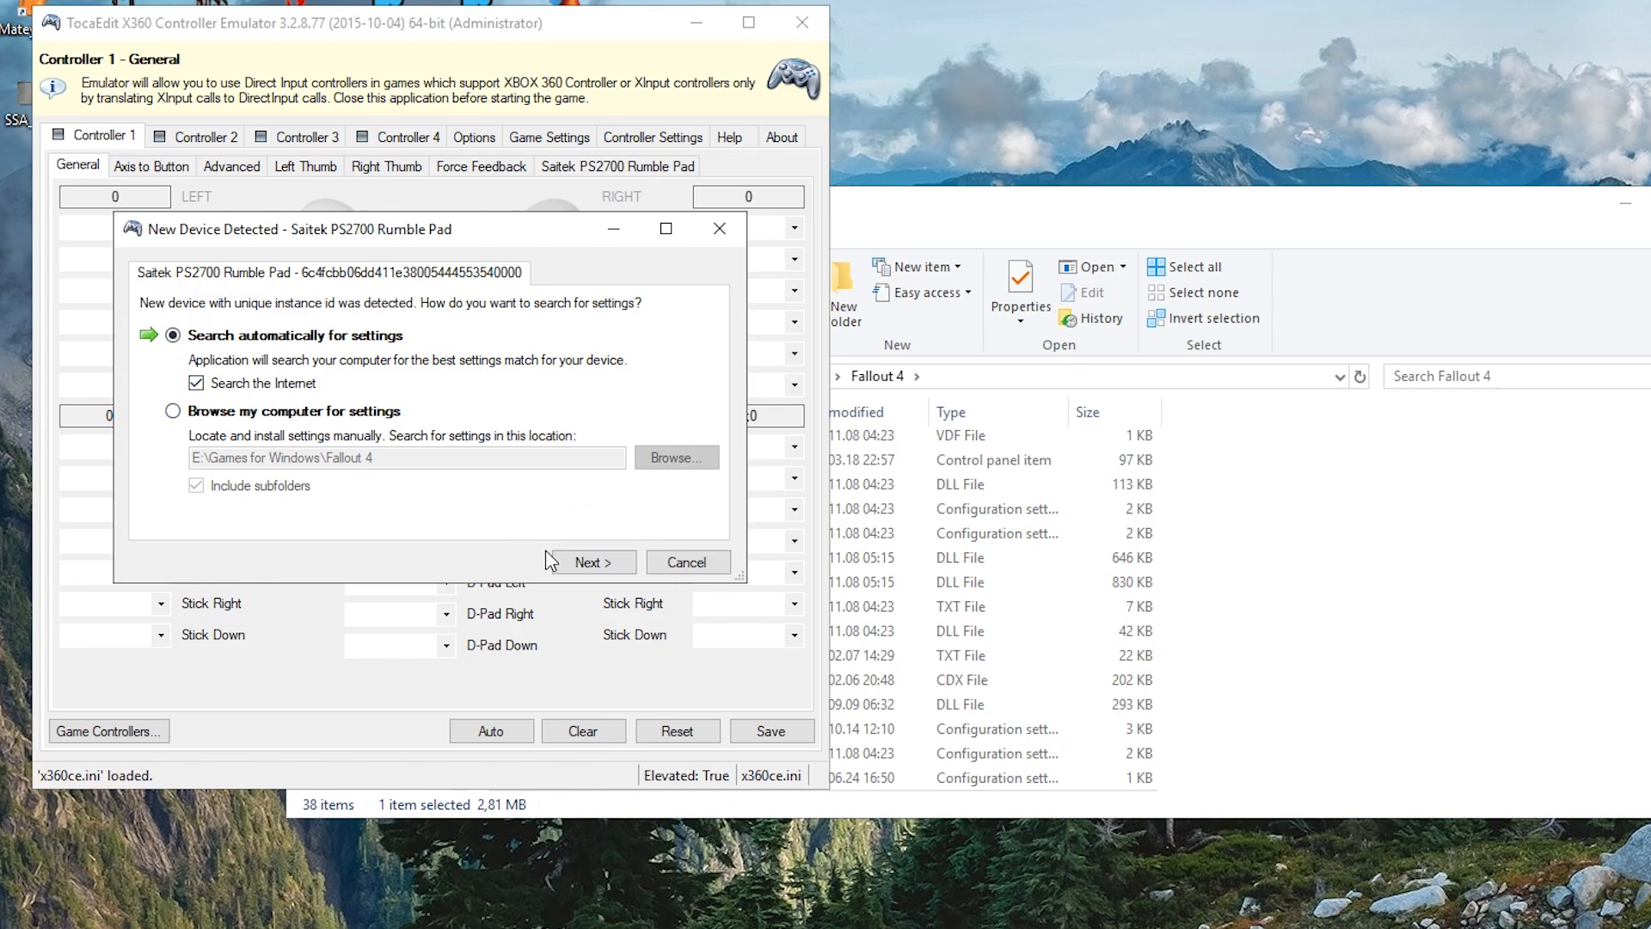
- Search automatically for Saitek PS2700 settings and load the Shadow of Mordor configuration
{"action": "left_click", "coordinate": [588, 560]}
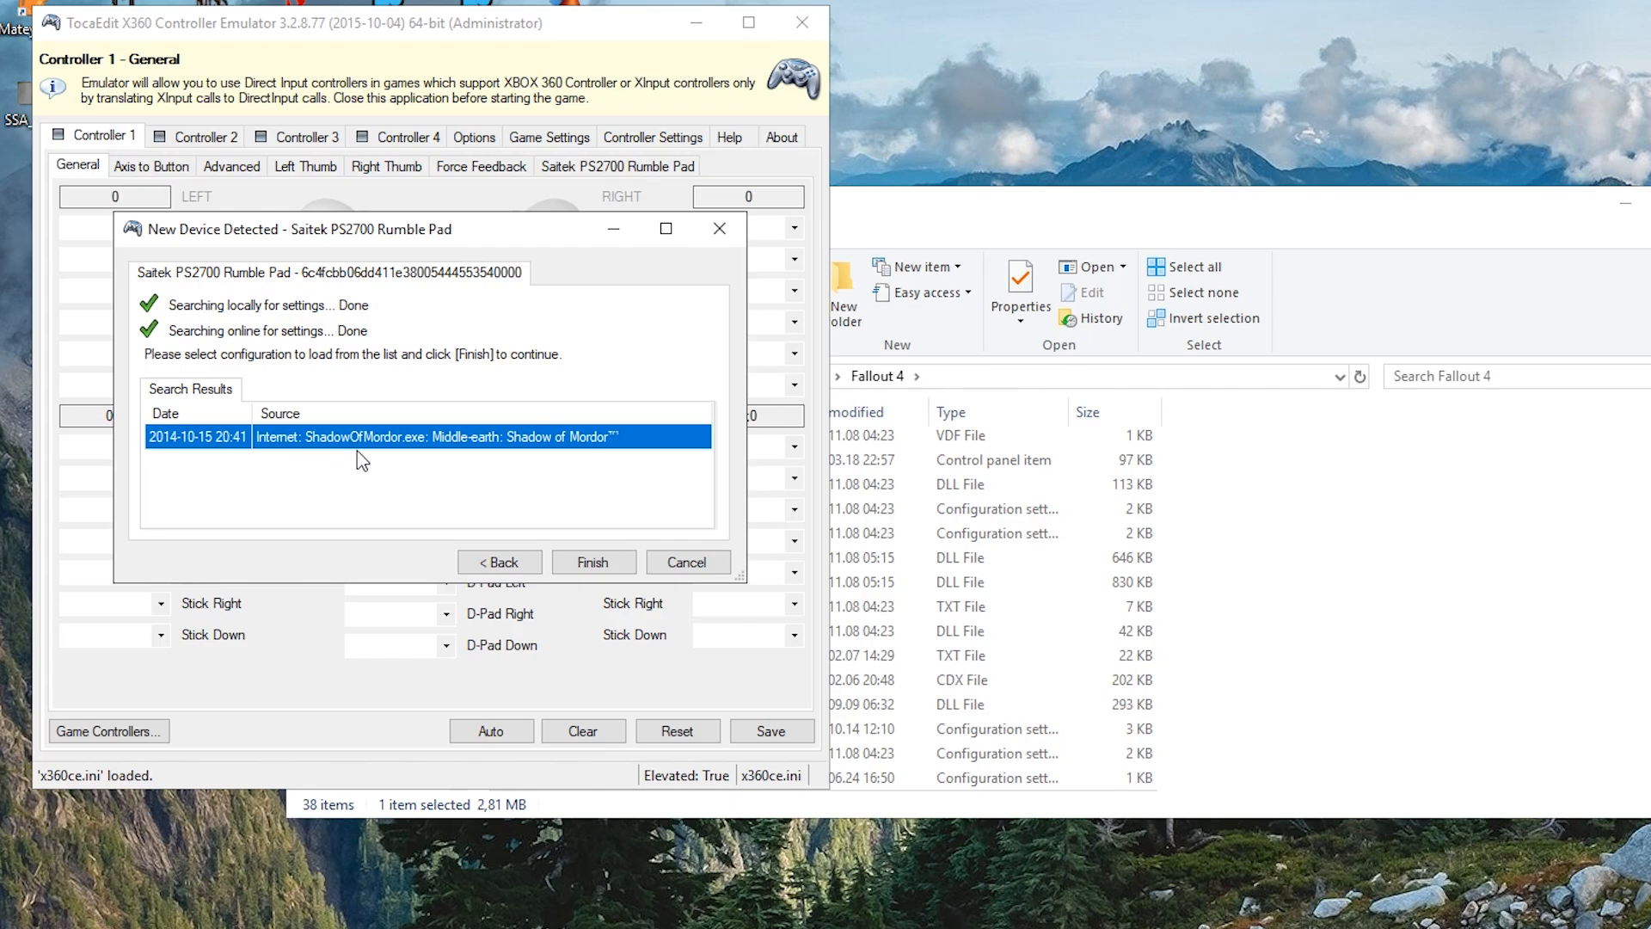
{"action": "mouse_move", "coordinate": [339, 455]}
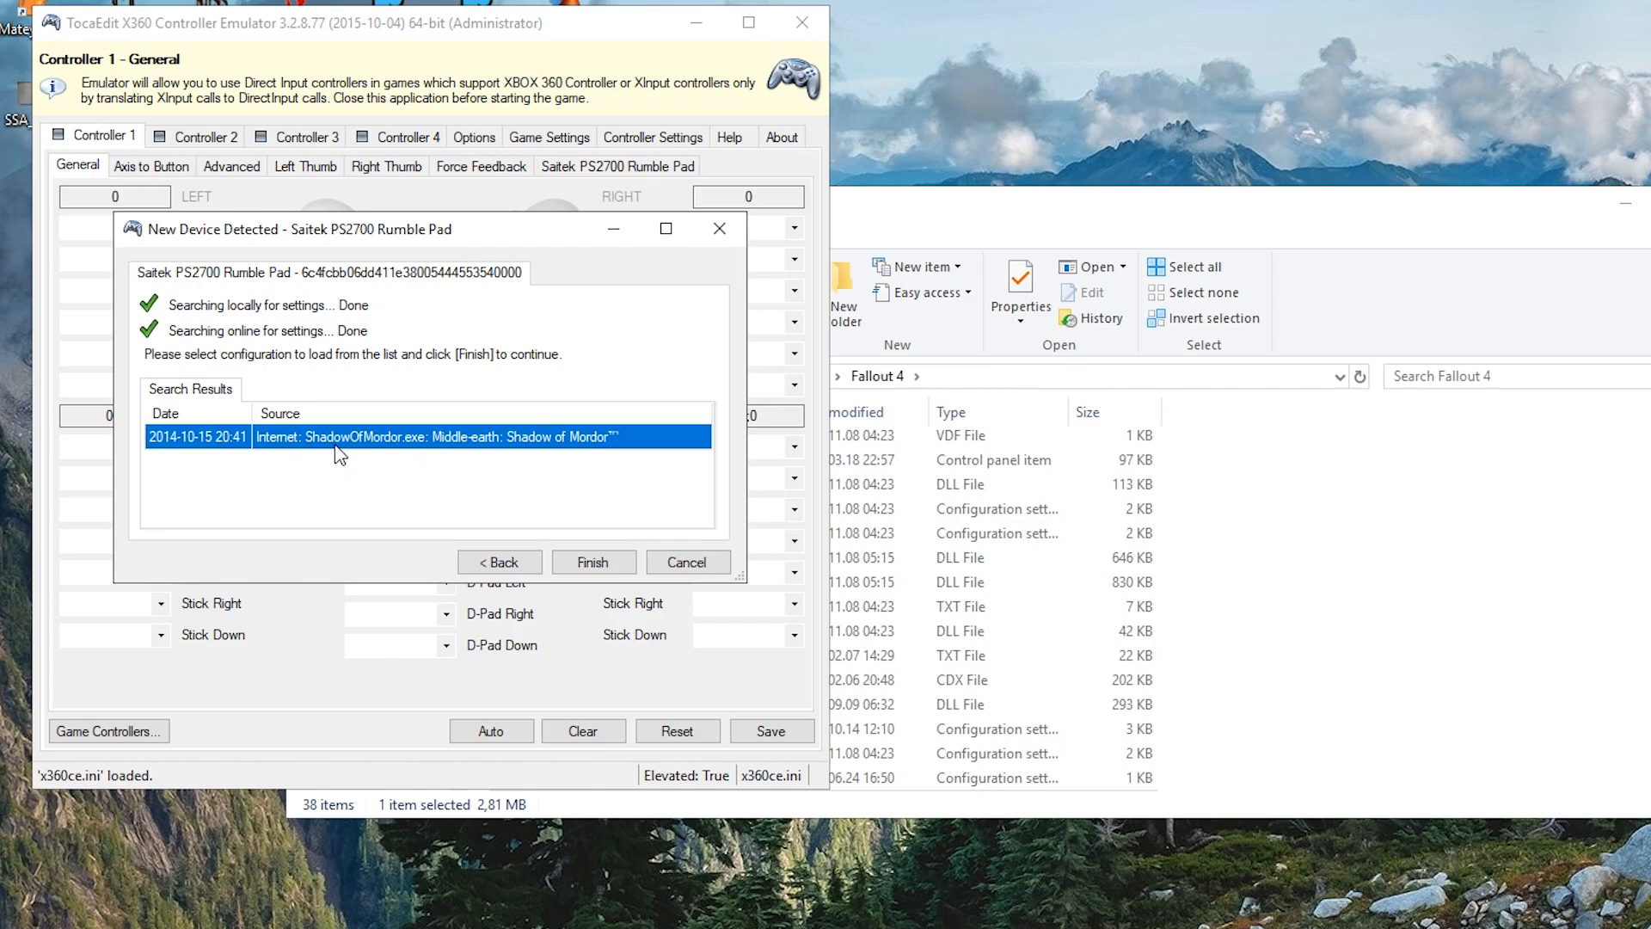
{"action": "mouse_move", "coordinate": [353, 454]}
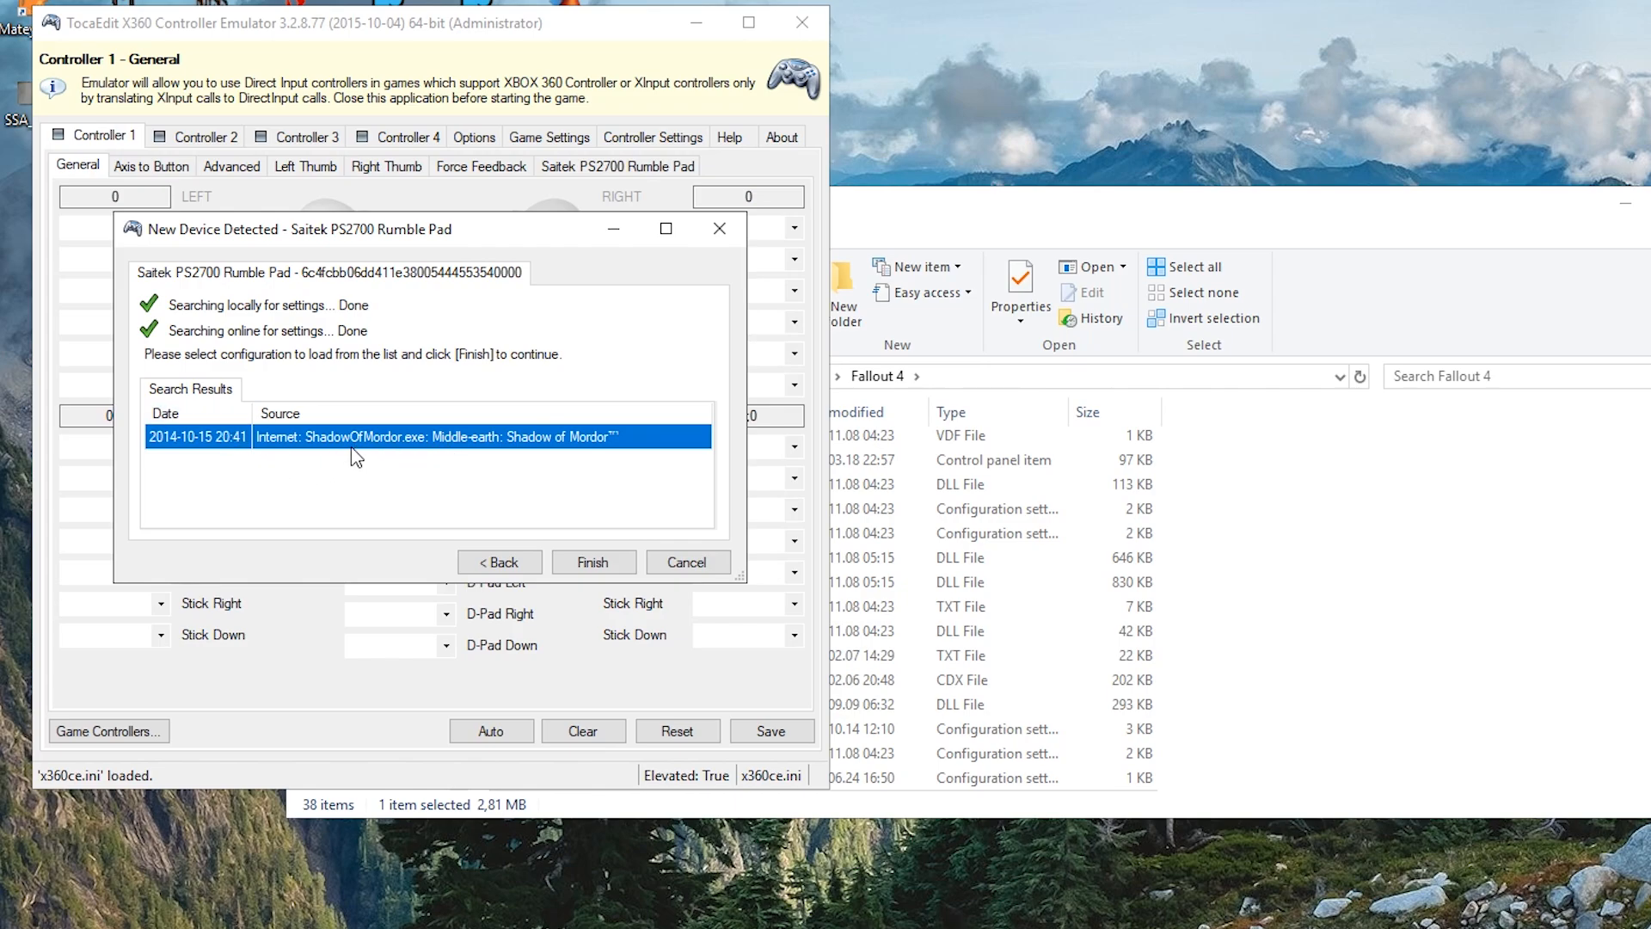
{"action": "mouse_move", "coordinate": [375, 463]}
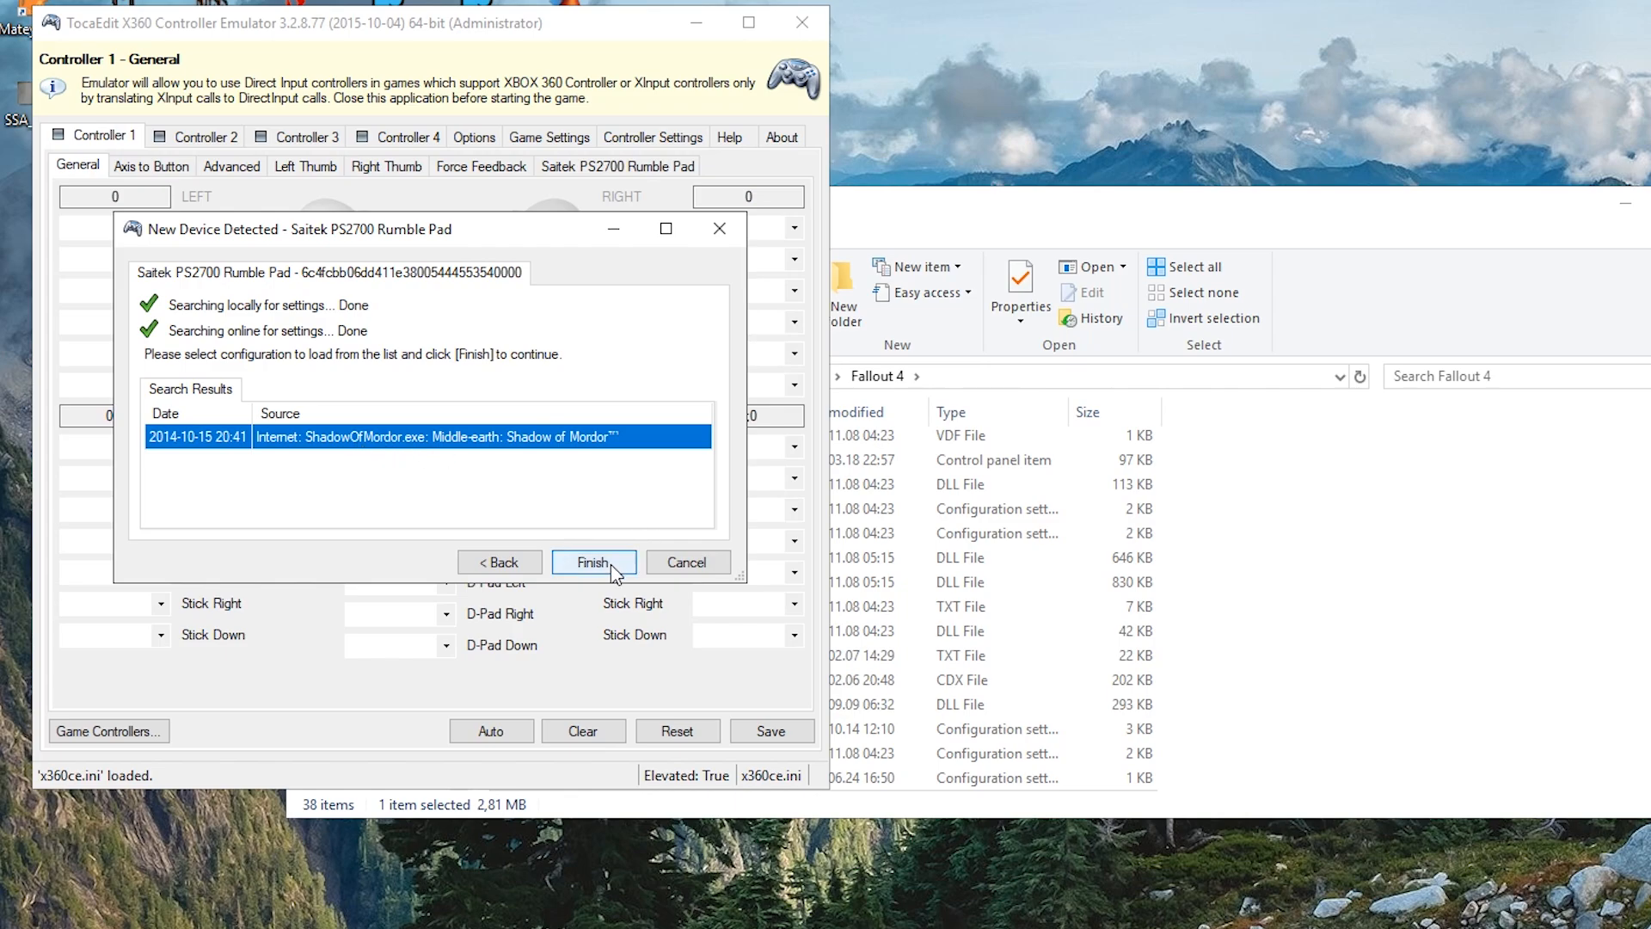
{"action": "left_click", "coordinate": [593, 561]}
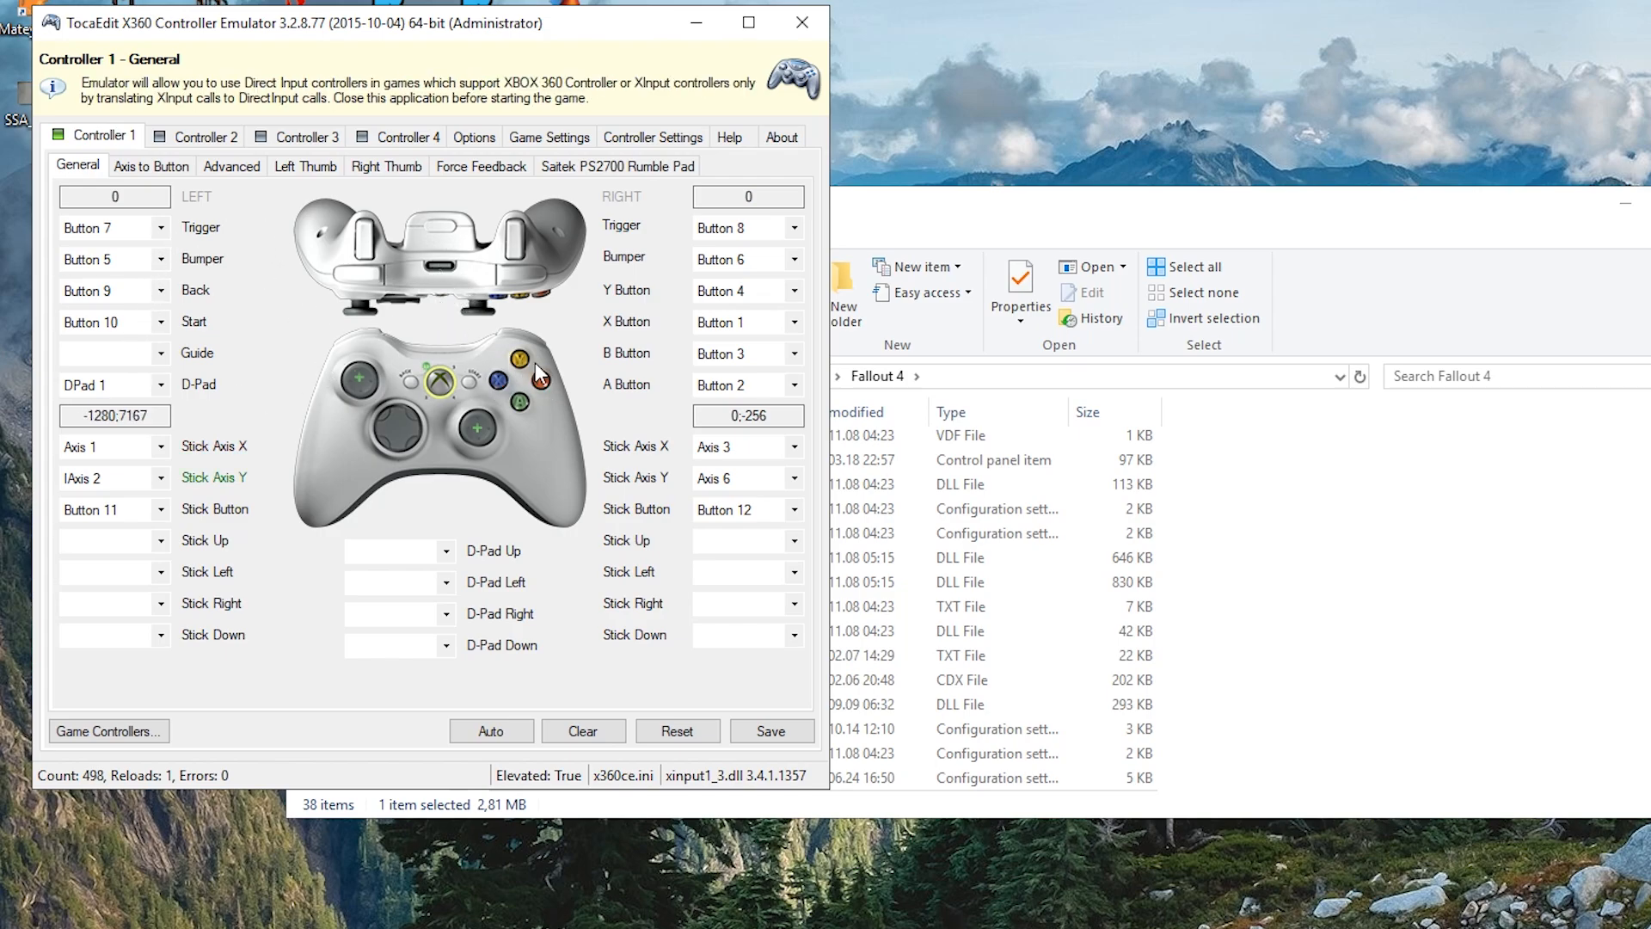
{"action": "left_click", "coordinate": [540, 382]}
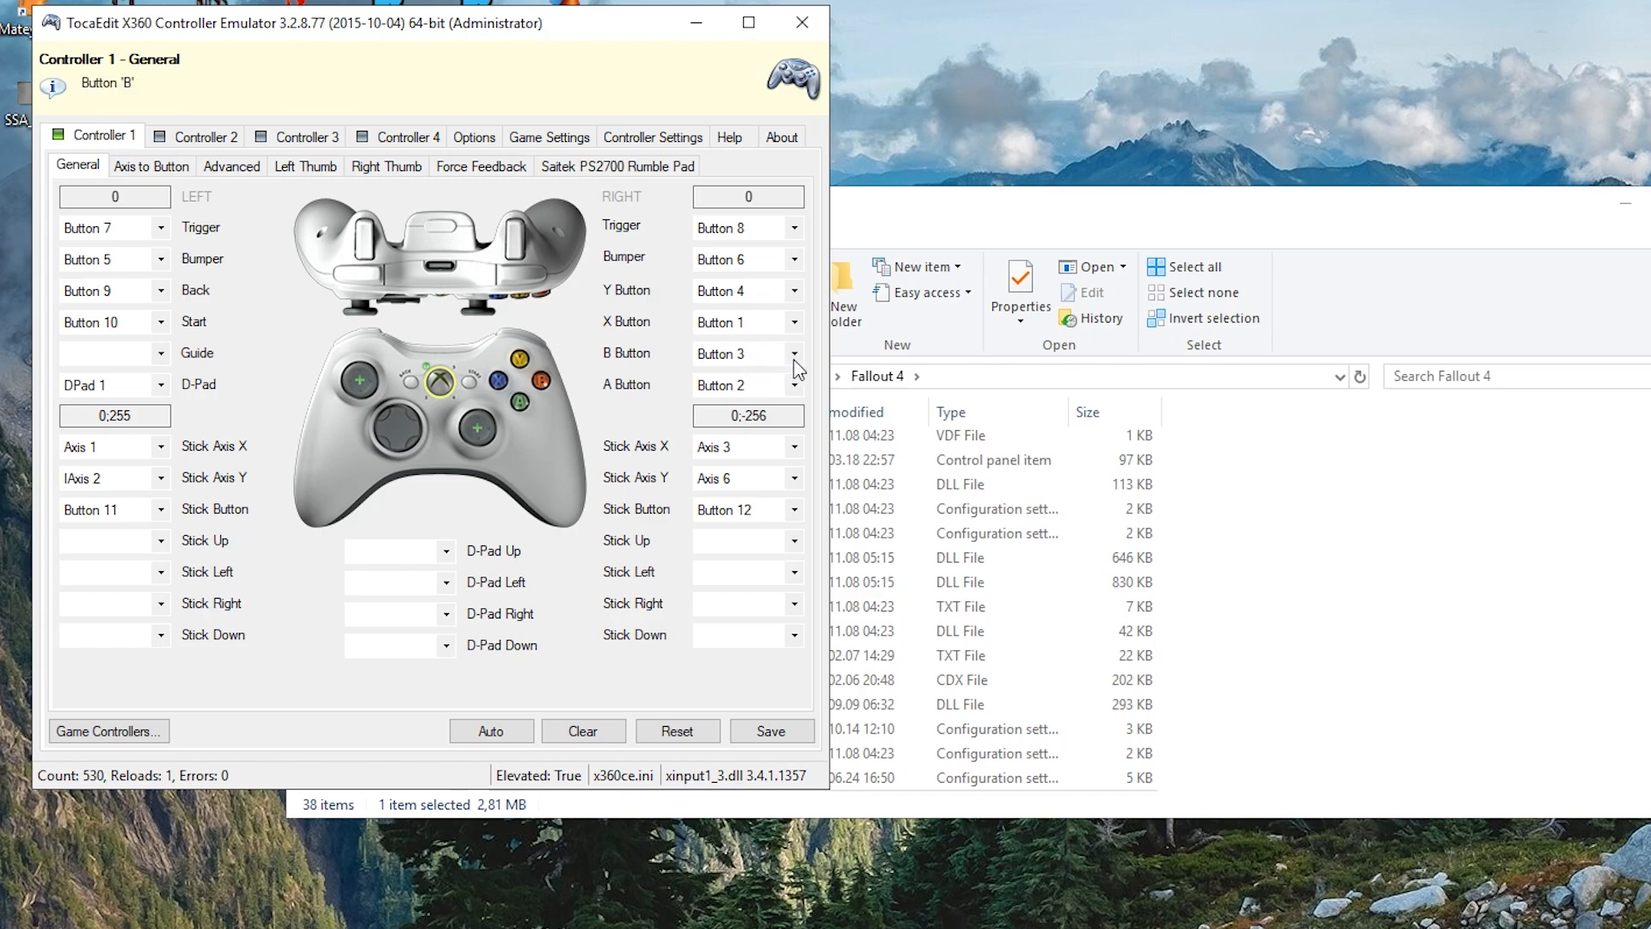
{"action": "left_click", "coordinate": [793, 352]}
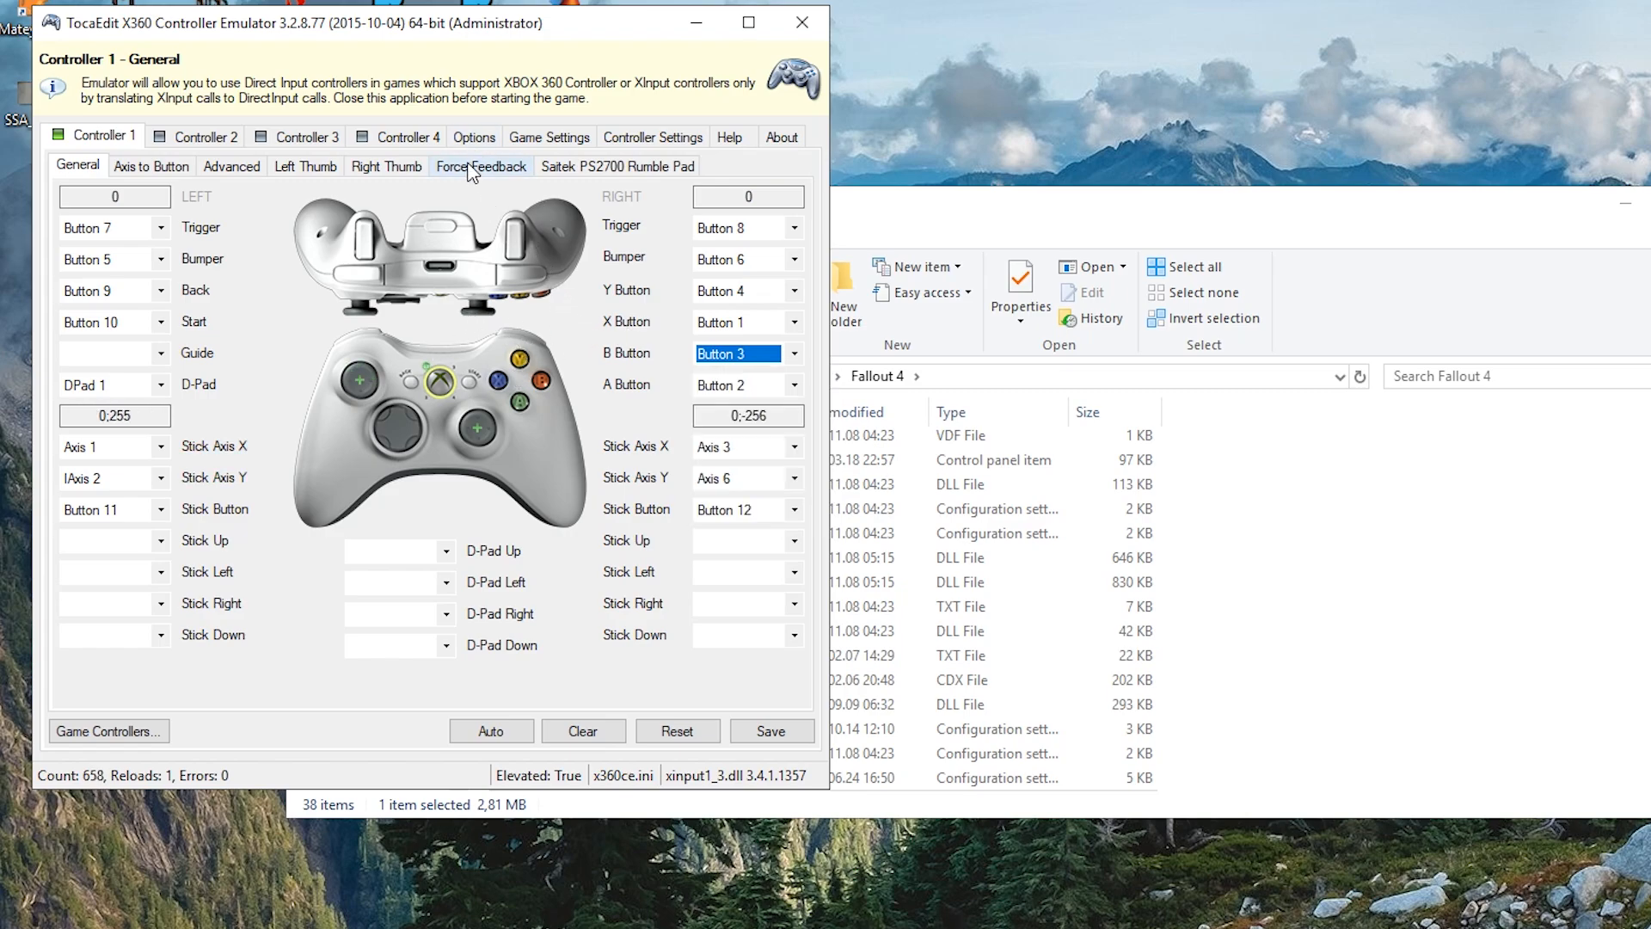
{"action": "left_click", "coordinate": [482, 165]}
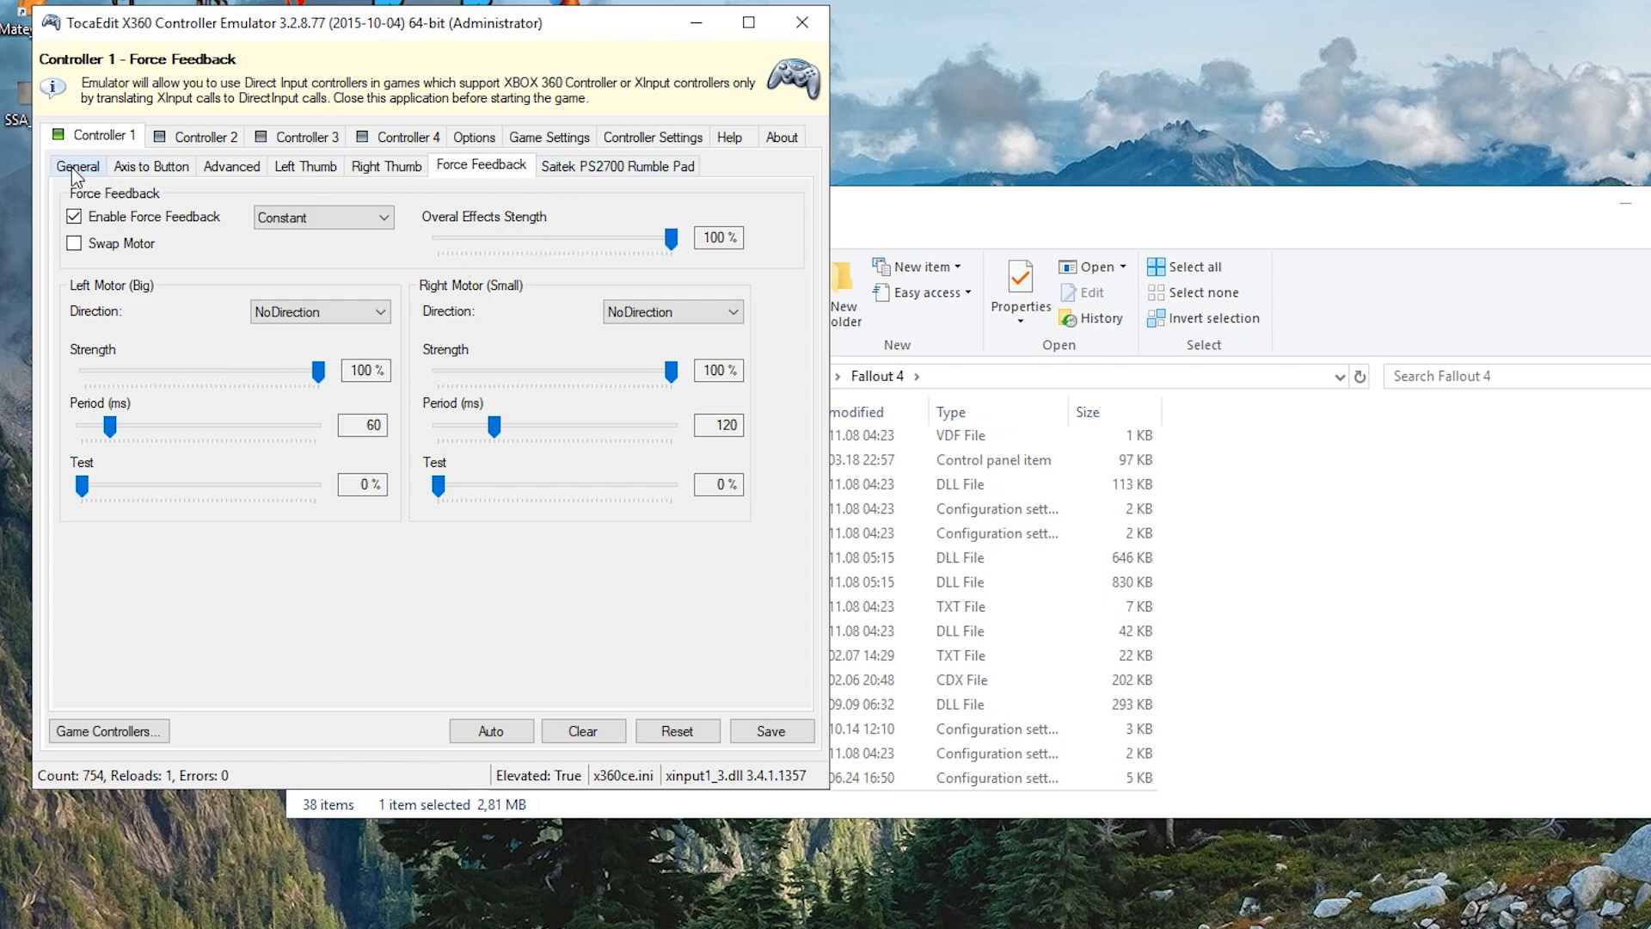
{"action": "left_click", "coordinate": [78, 165]}
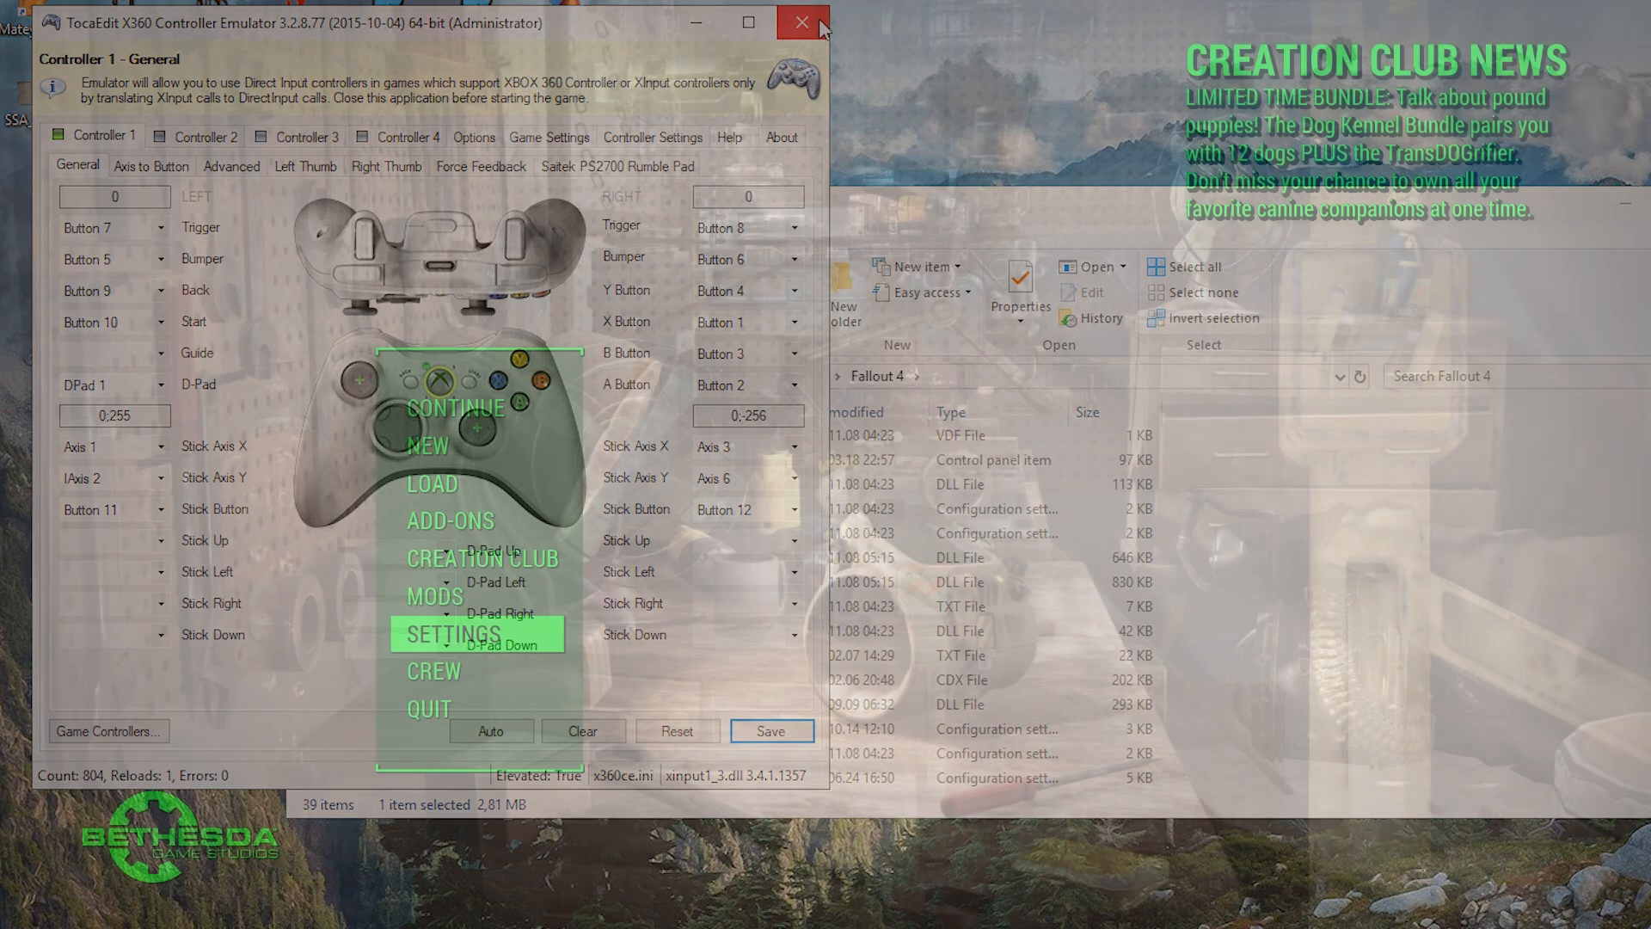
- Close x360ce, launch Fallout 4 and confirm Controller is ON under Gameplay settings
{"action": "left_click", "coordinate": [802, 22]}
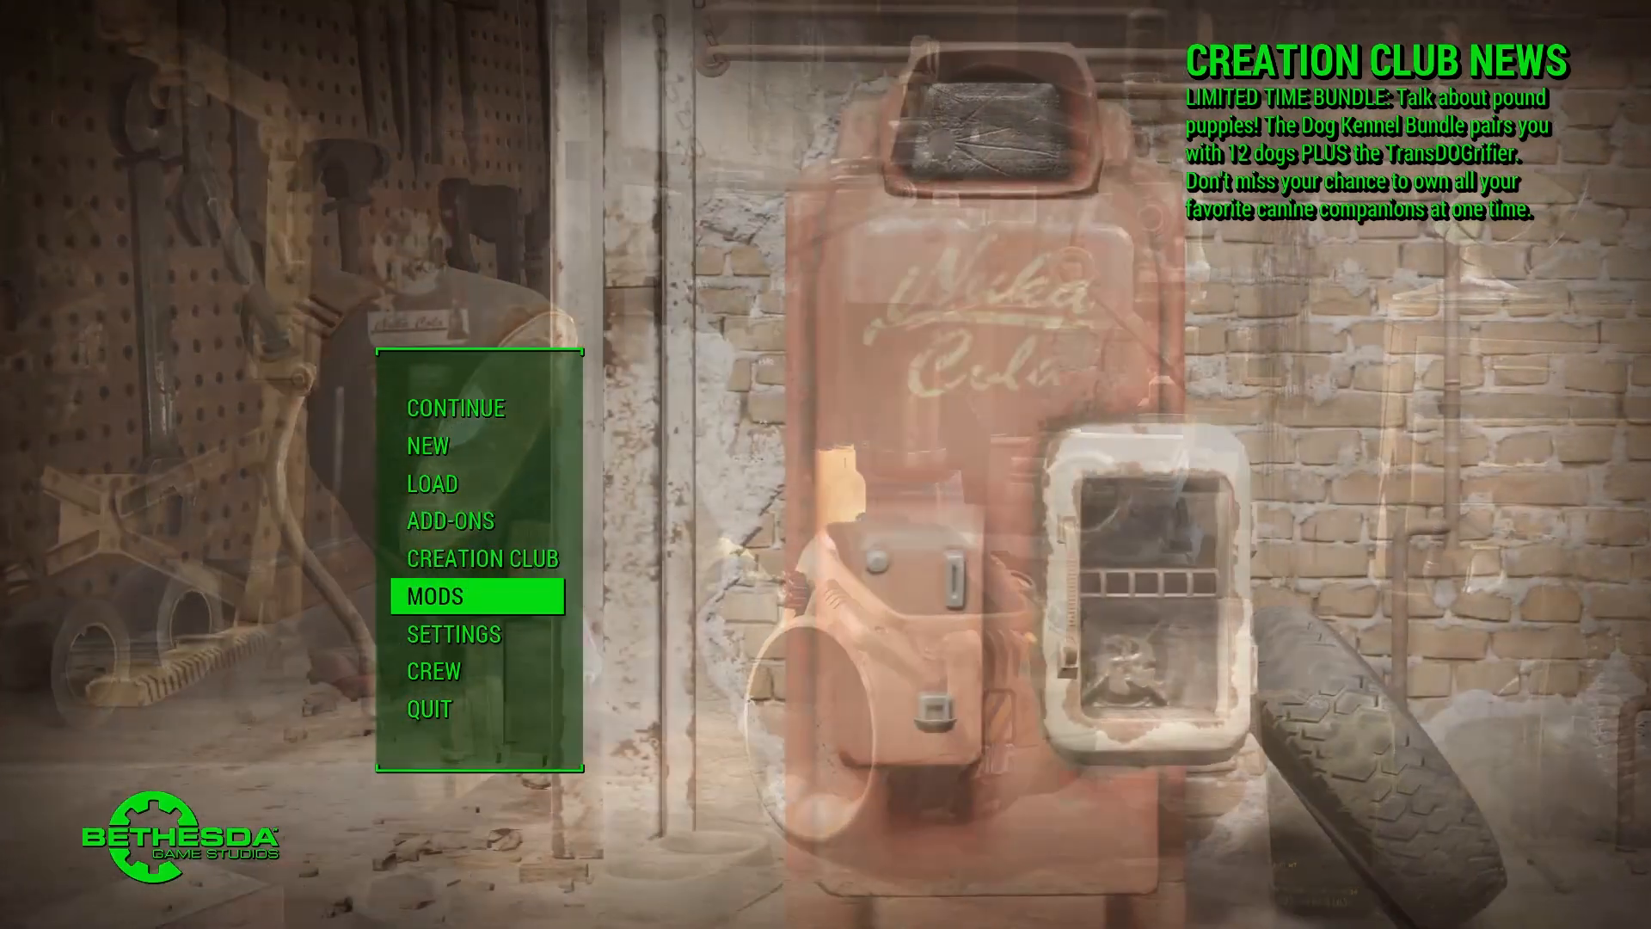
{"action": "left_click", "coordinate": [452, 635]}
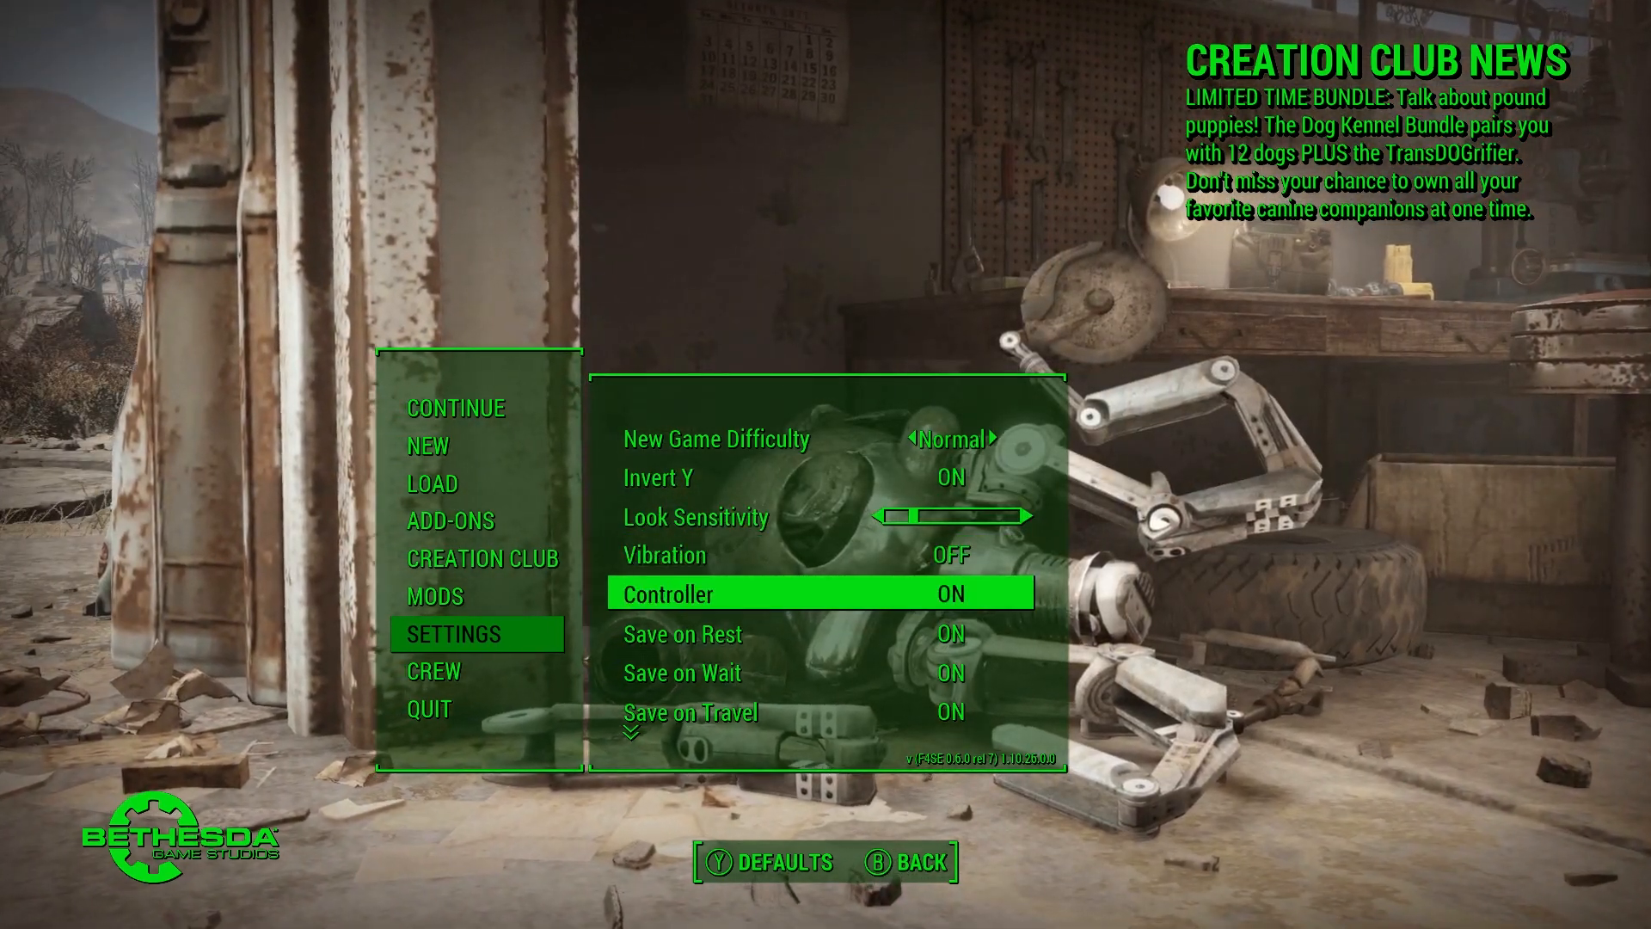
{"action": "left_click", "coordinate": [950, 593]}
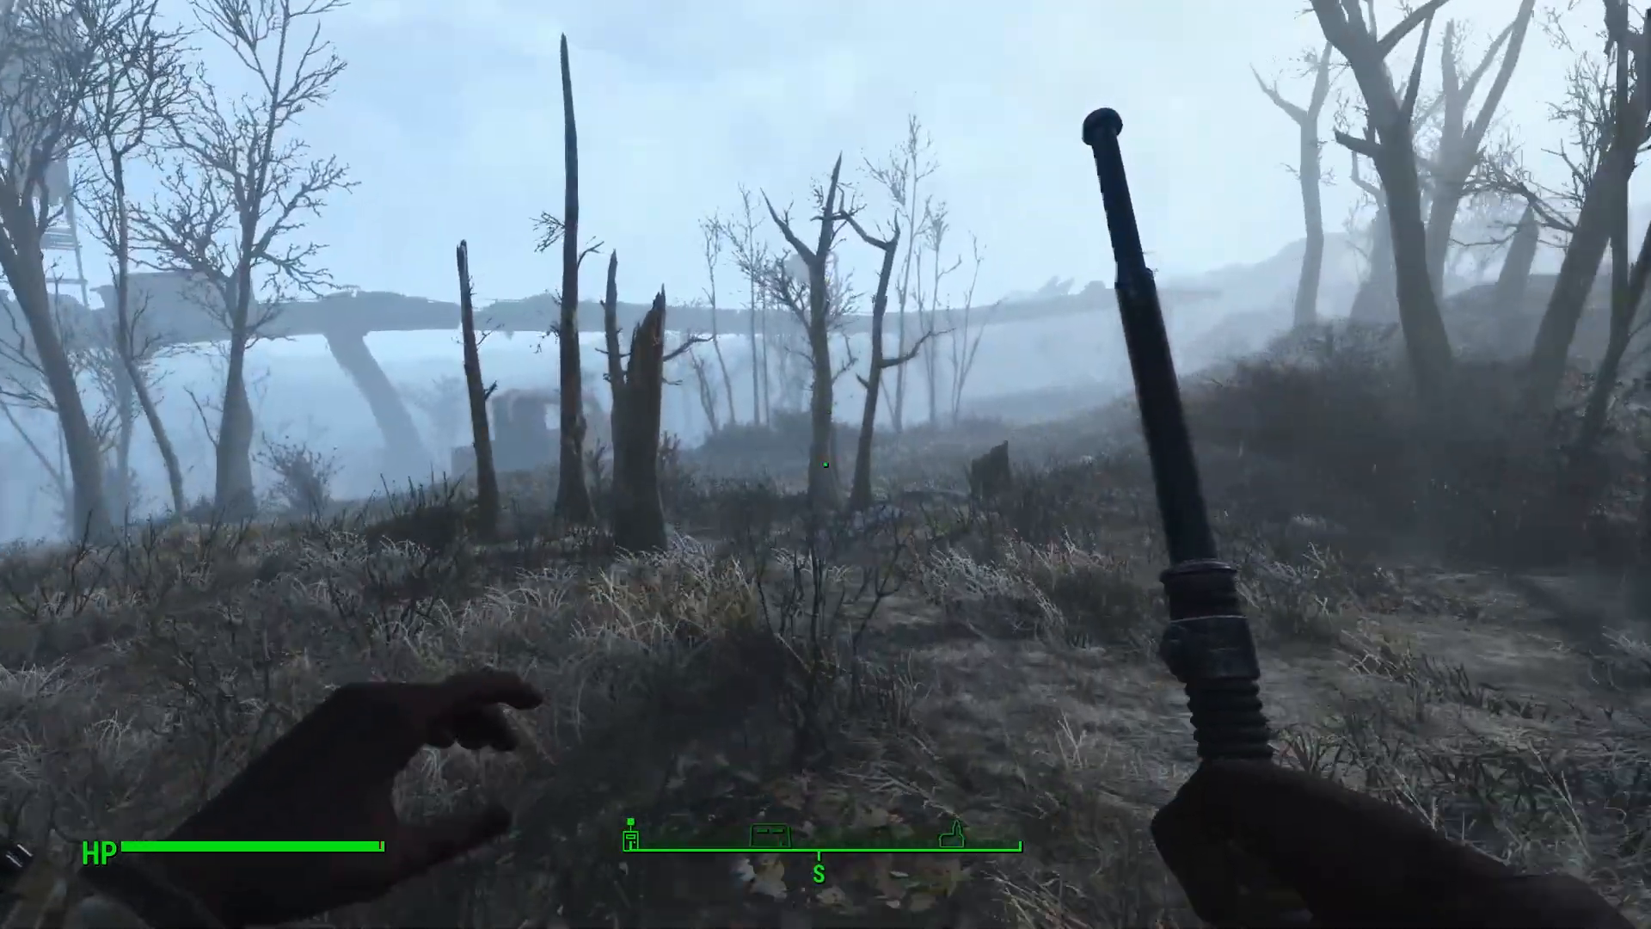
{"action": "mouse_move", "coordinate": [826, 465]}
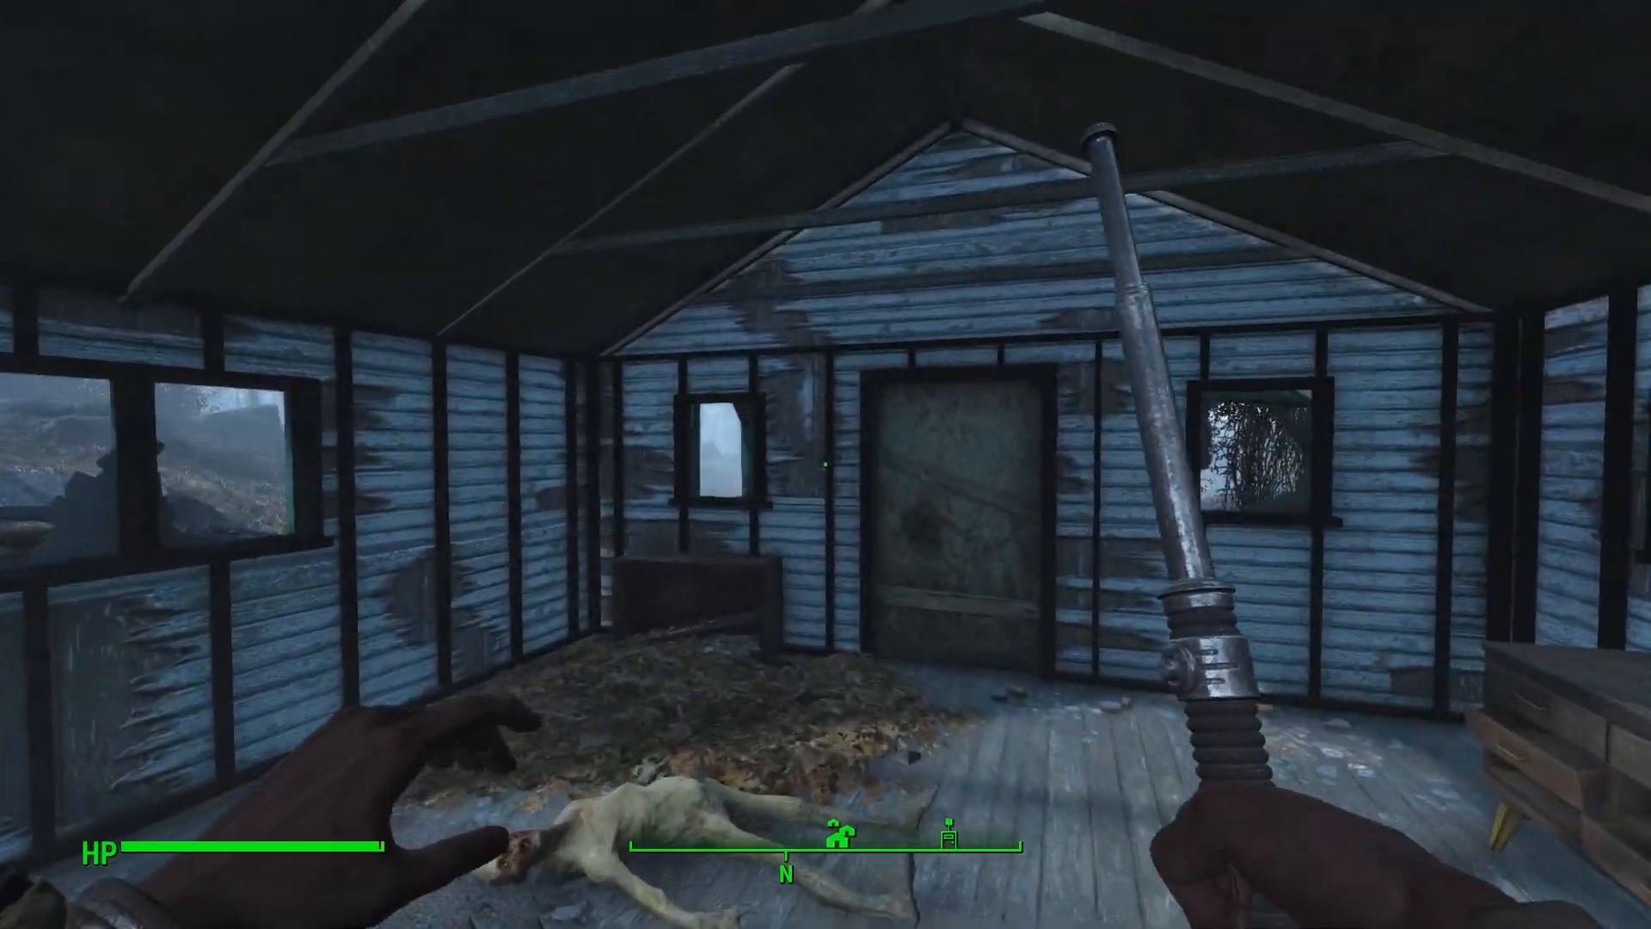
{"action": "mouse_move", "coordinate": [825, 464]}
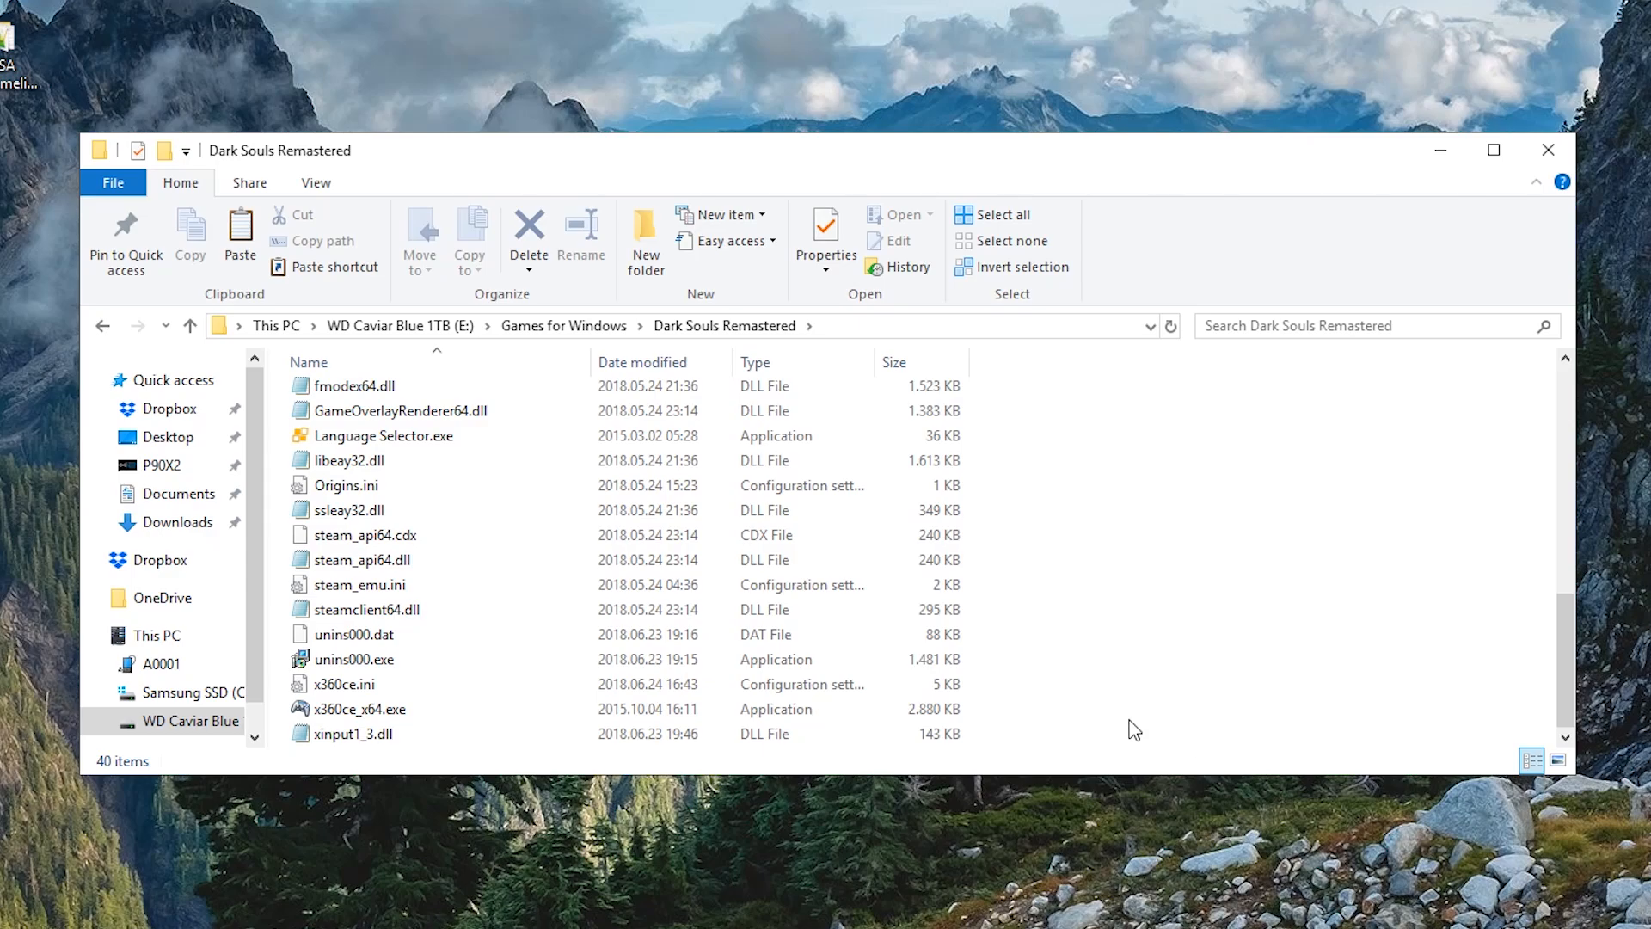
- Run x360ce_x64.exe as administrator from the Dark Souls Remastered folder
{"action": "left_click", "coordinate": [361, 709]}
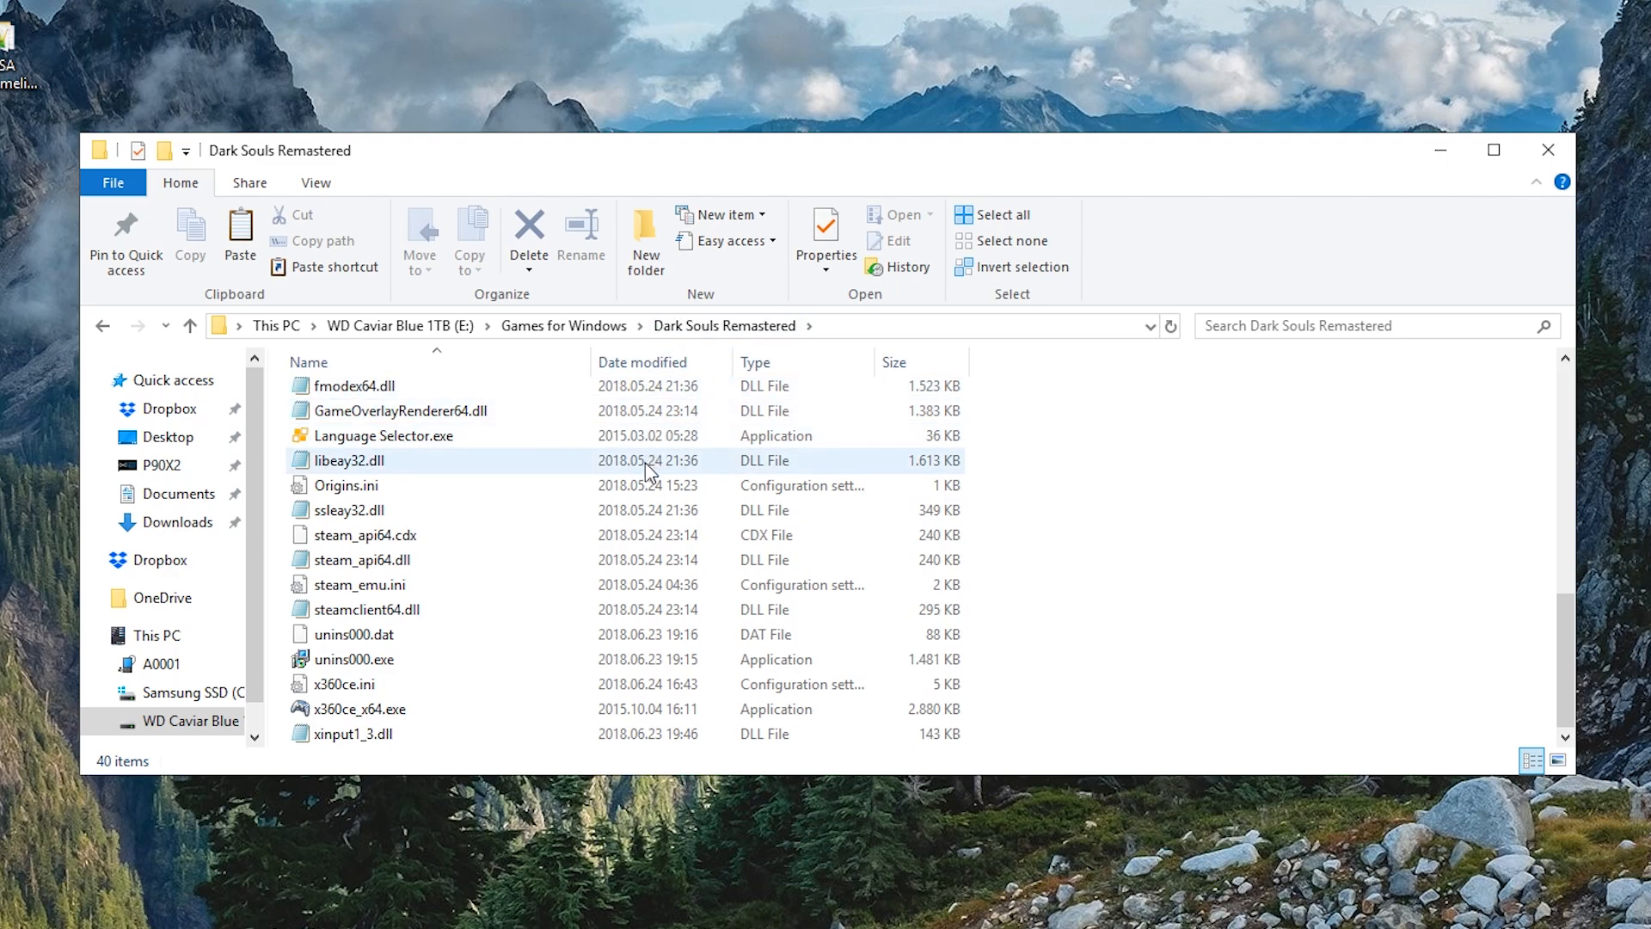
{"action": "right_click", "coordinate": [358, 709]}
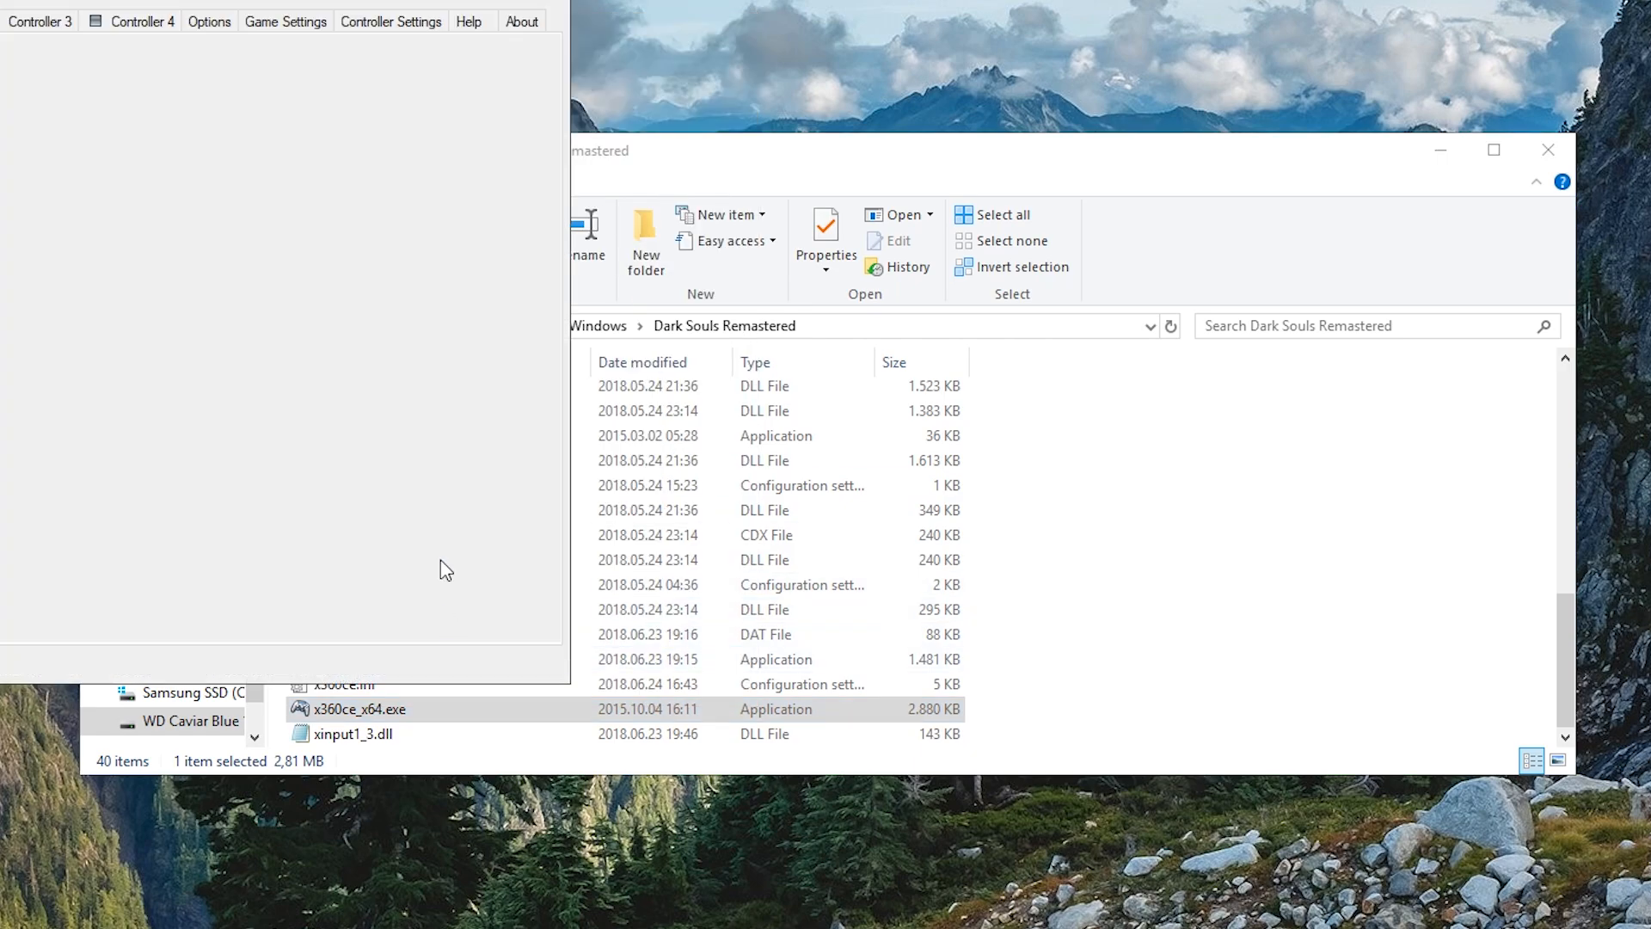
{"action": "double_click", "coordinate": [359, 708]}
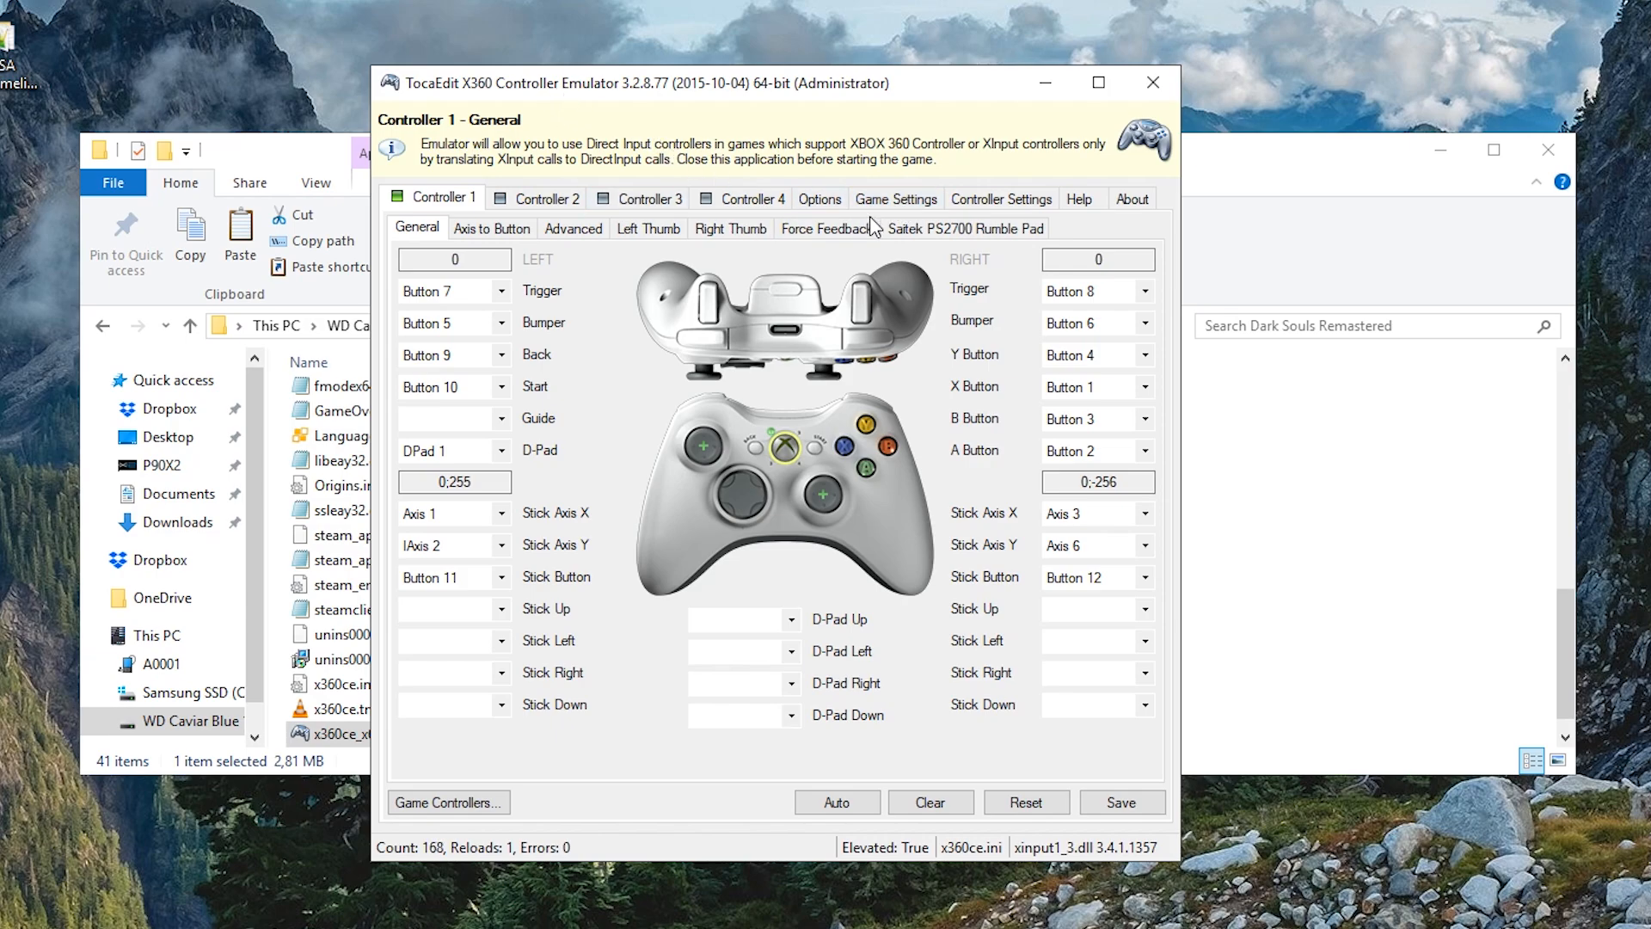
- Set DarkSoulsRemastered.exe to hook only the 32-bit XInput v1.3 file, then close x360ce
{"action": "left_click", "coordinate": [896, 200]}
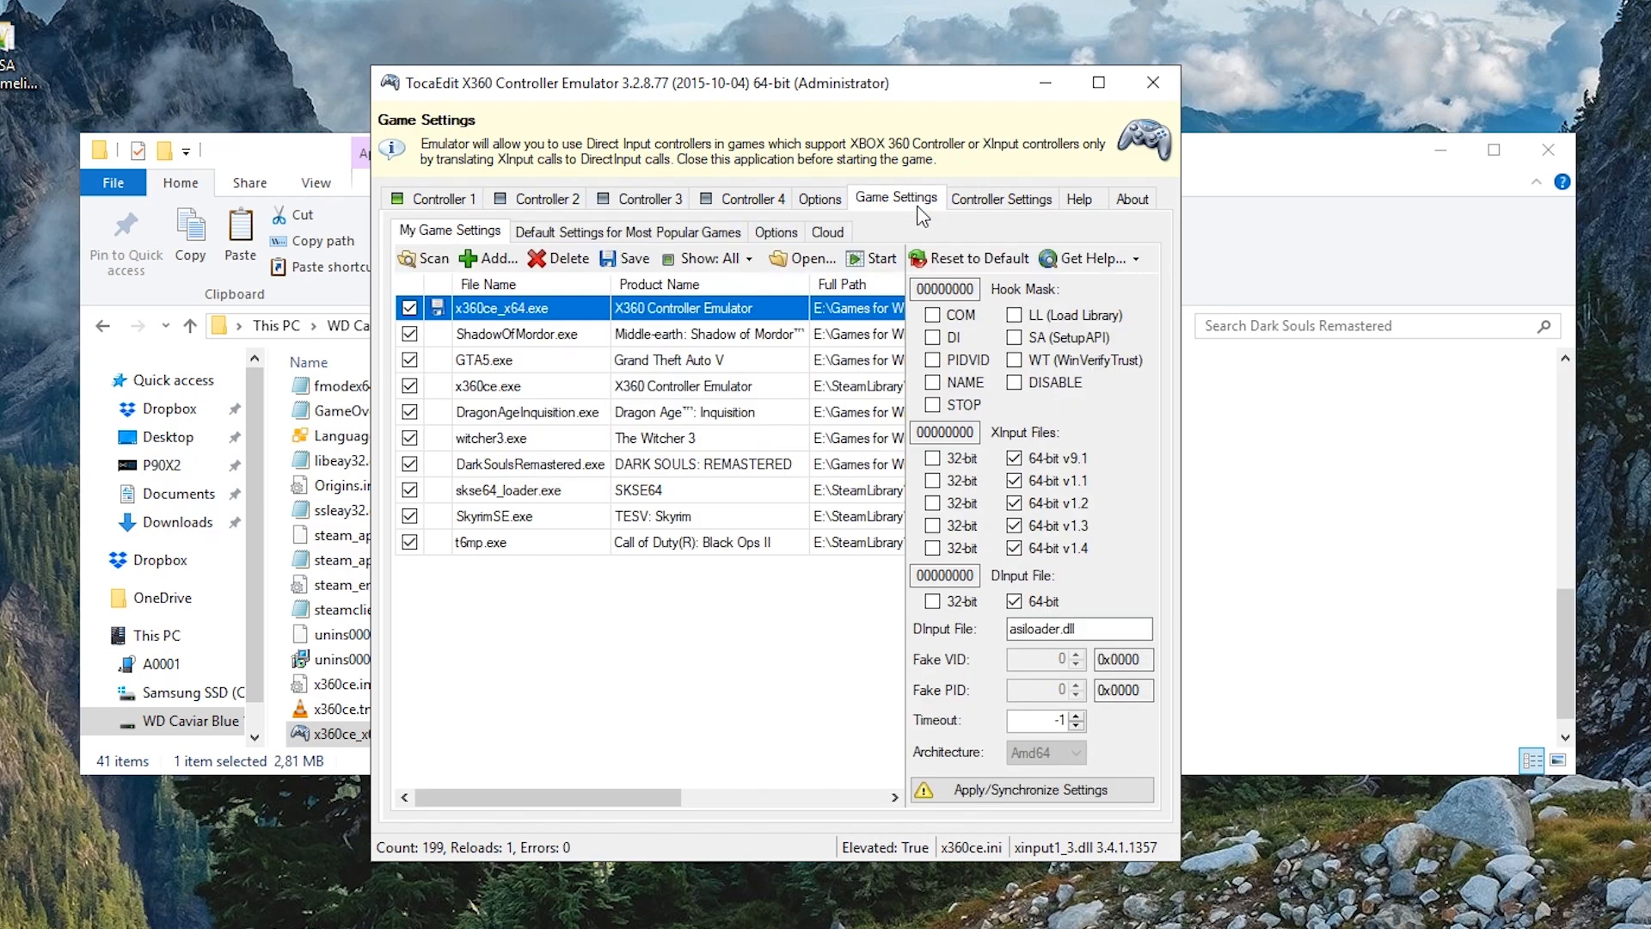
{"action": "left_click", "coordinate": [529, 464]}
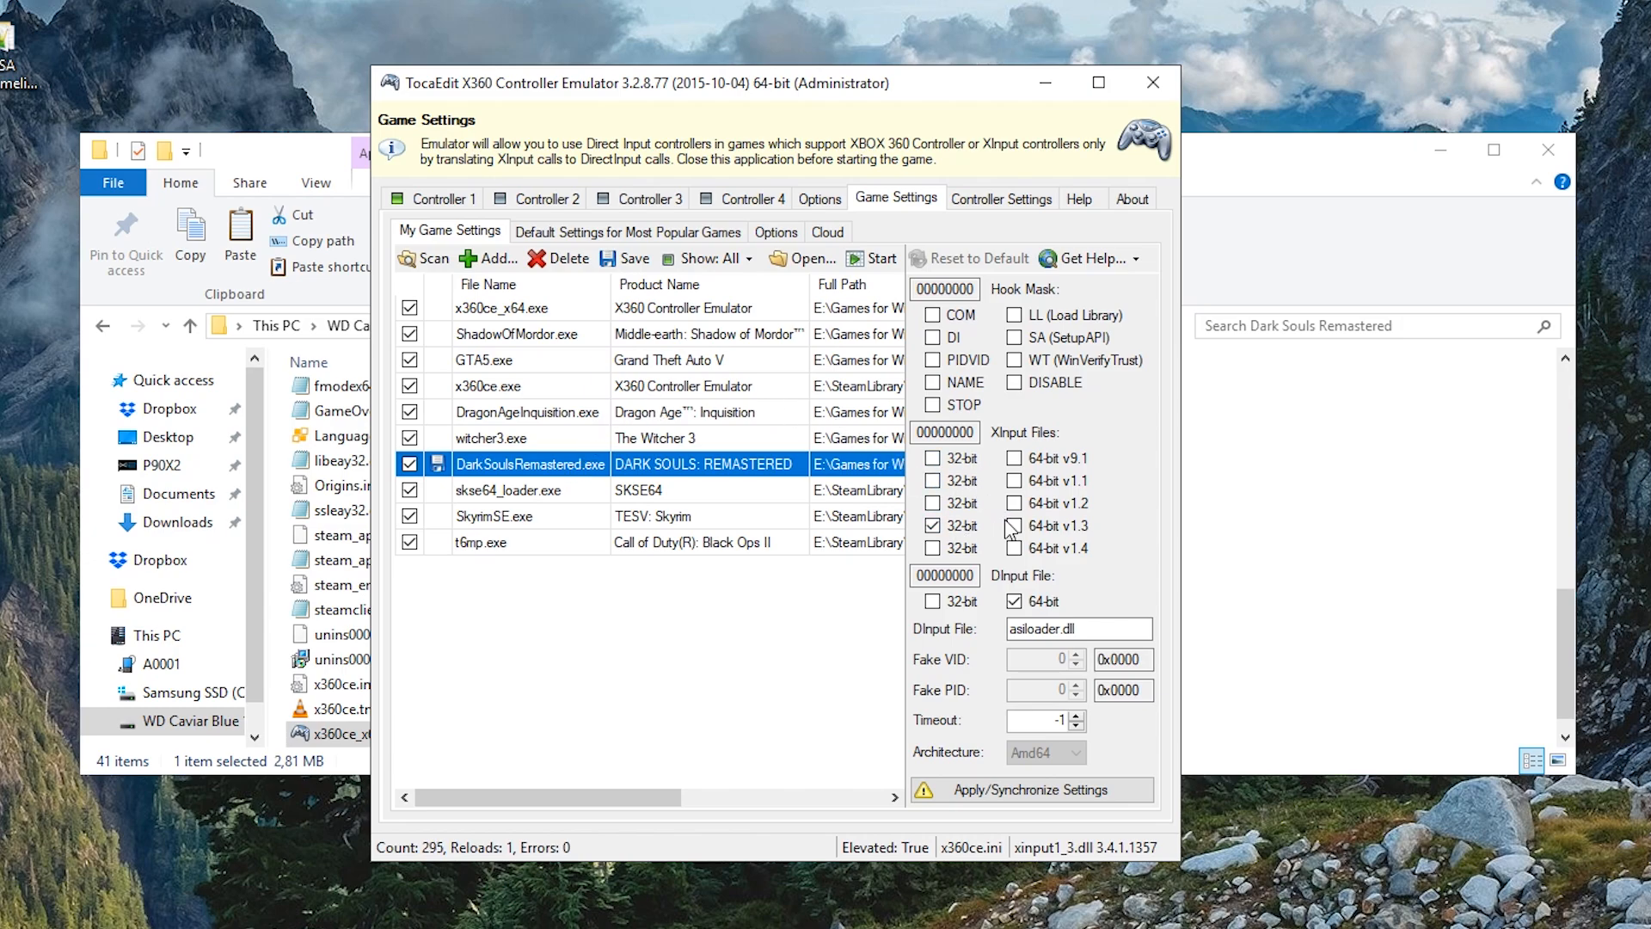
{"action": "left_click", "coordinate": [1014, 602]}
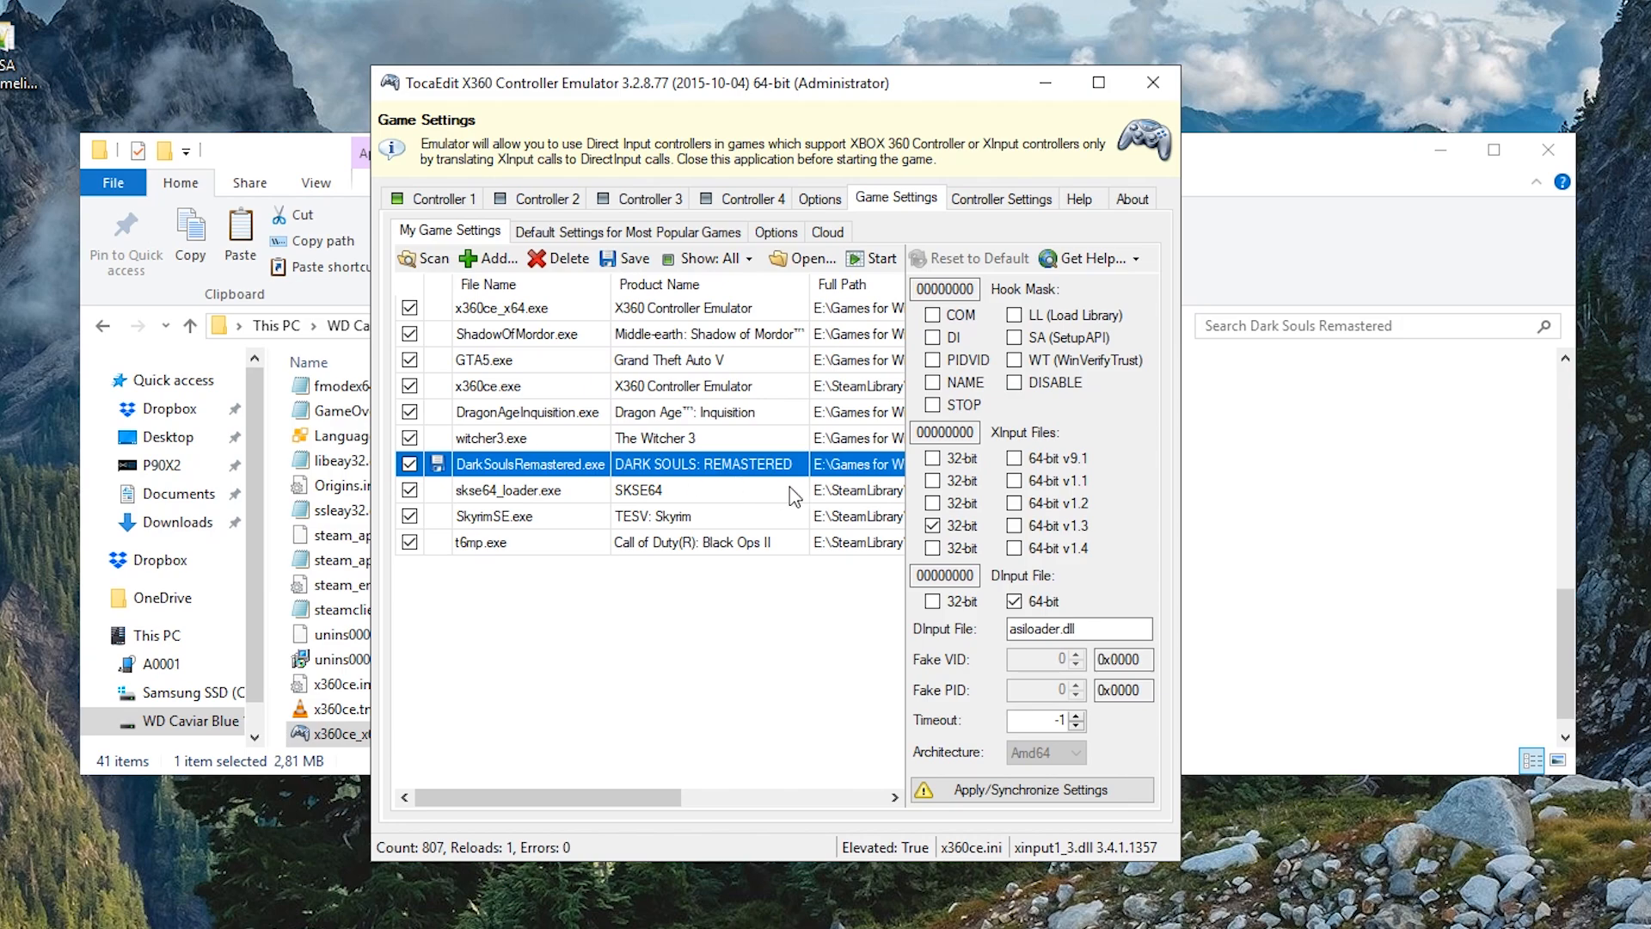
{"action": "left_click", "coordinate": [930, 525]}
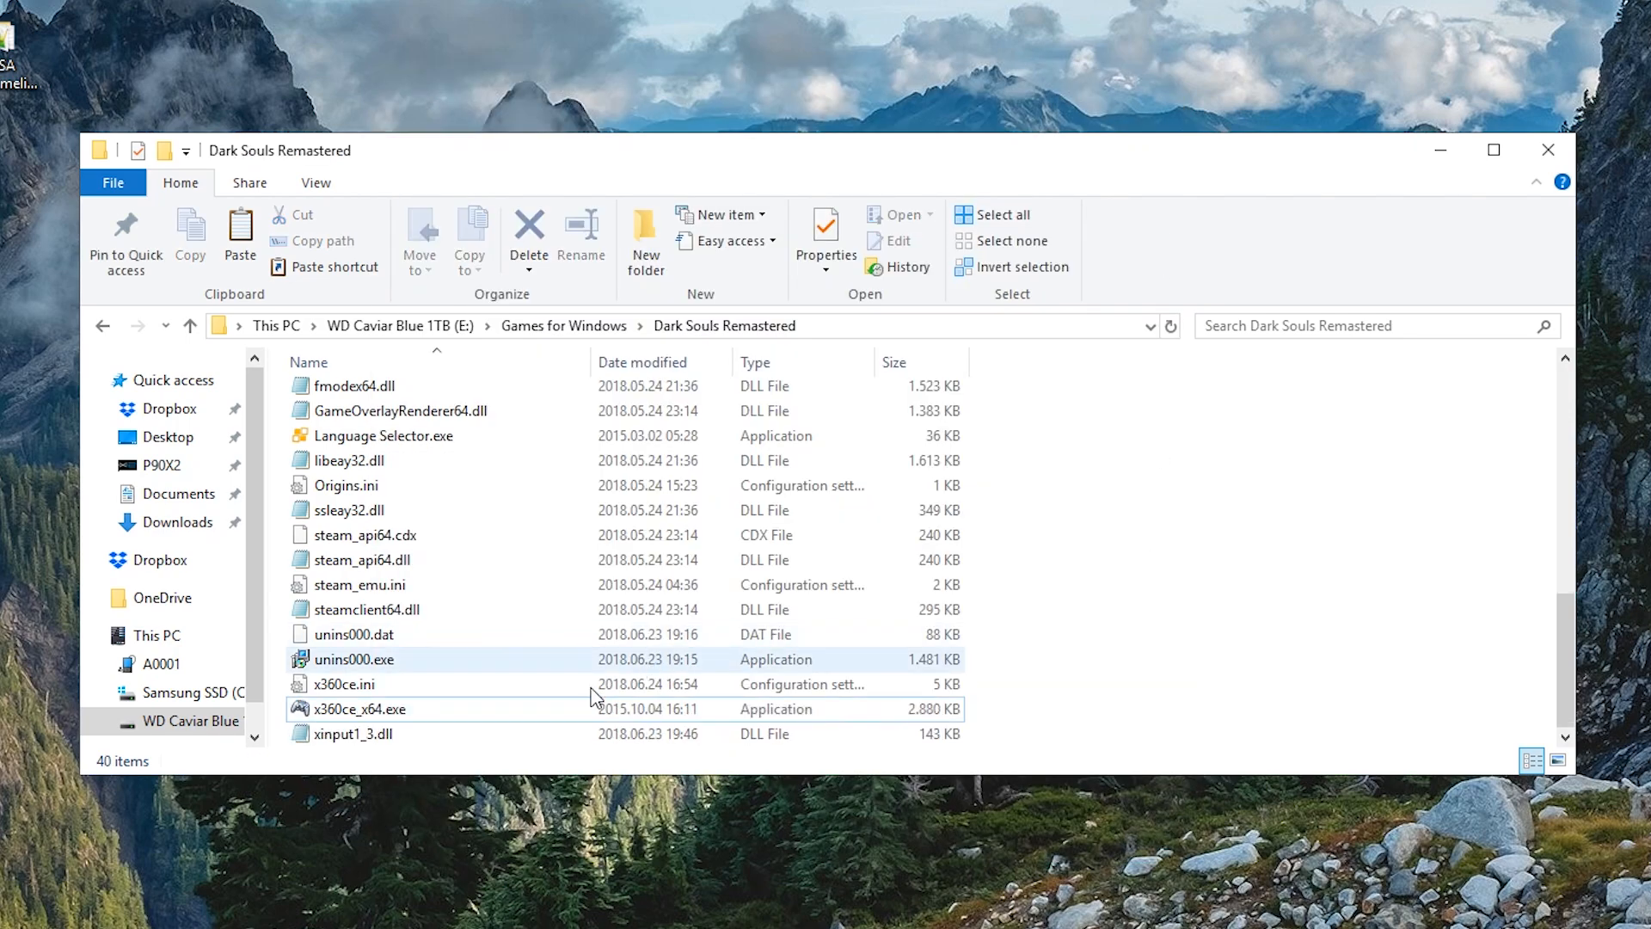
- Select x360ce_x64.exe in the Dark Souls Remastered folder, showing version 3.2.8.77
{"action": "left_click", "coordinate": [357, 709]}
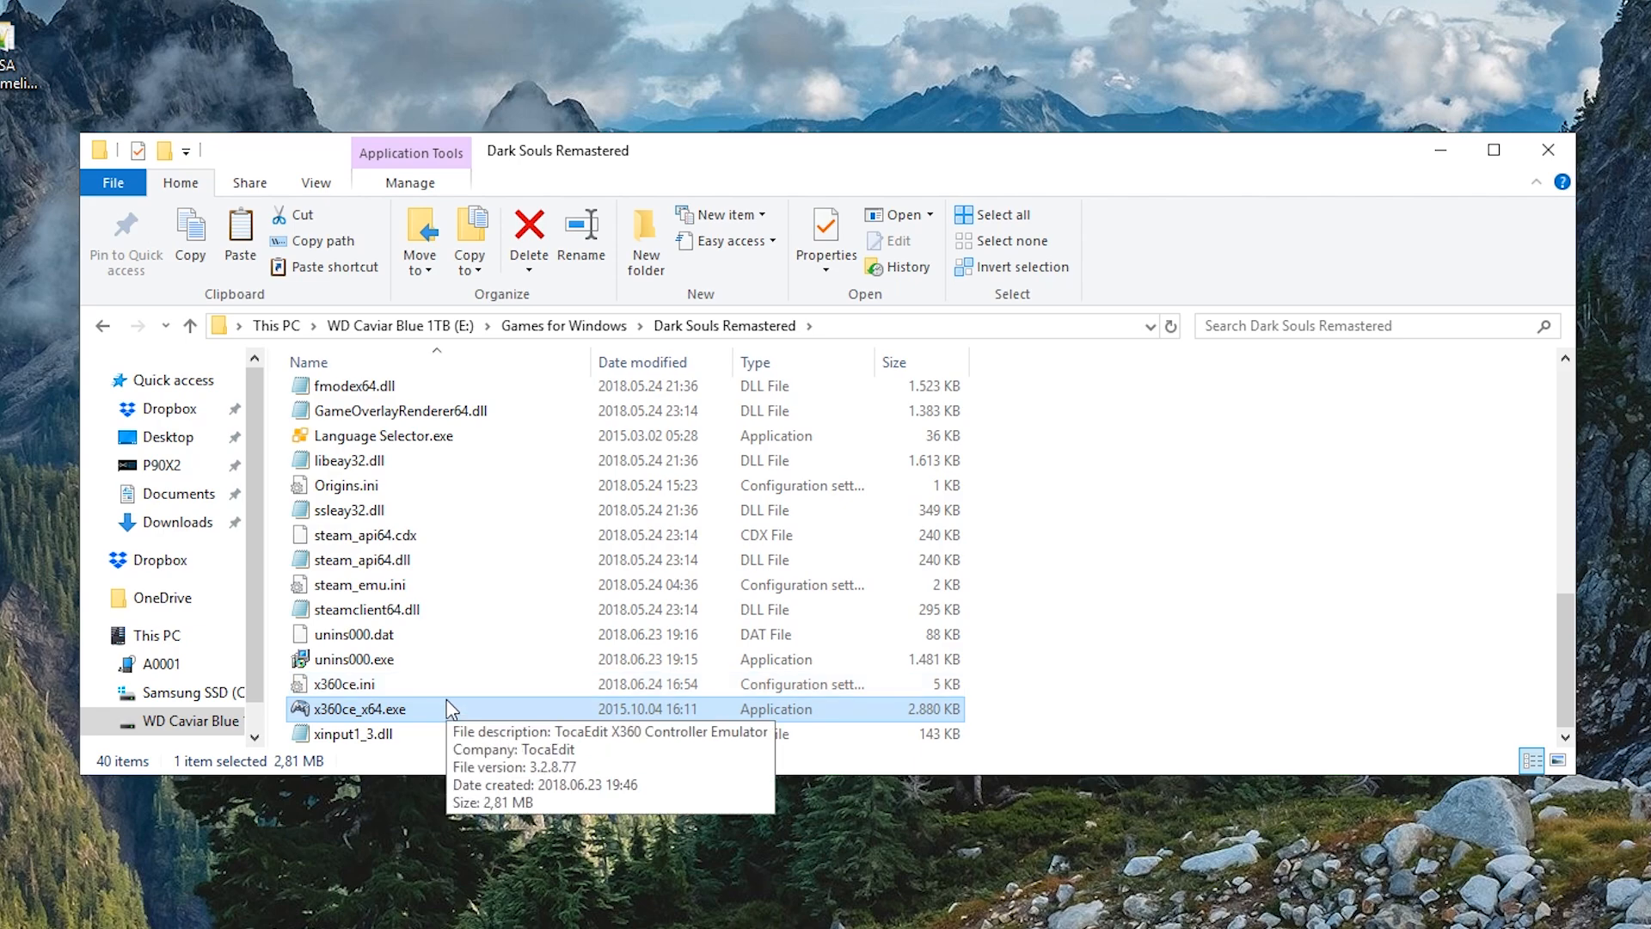
{"action": "mouse_move", "coordinate": [416, 715]}
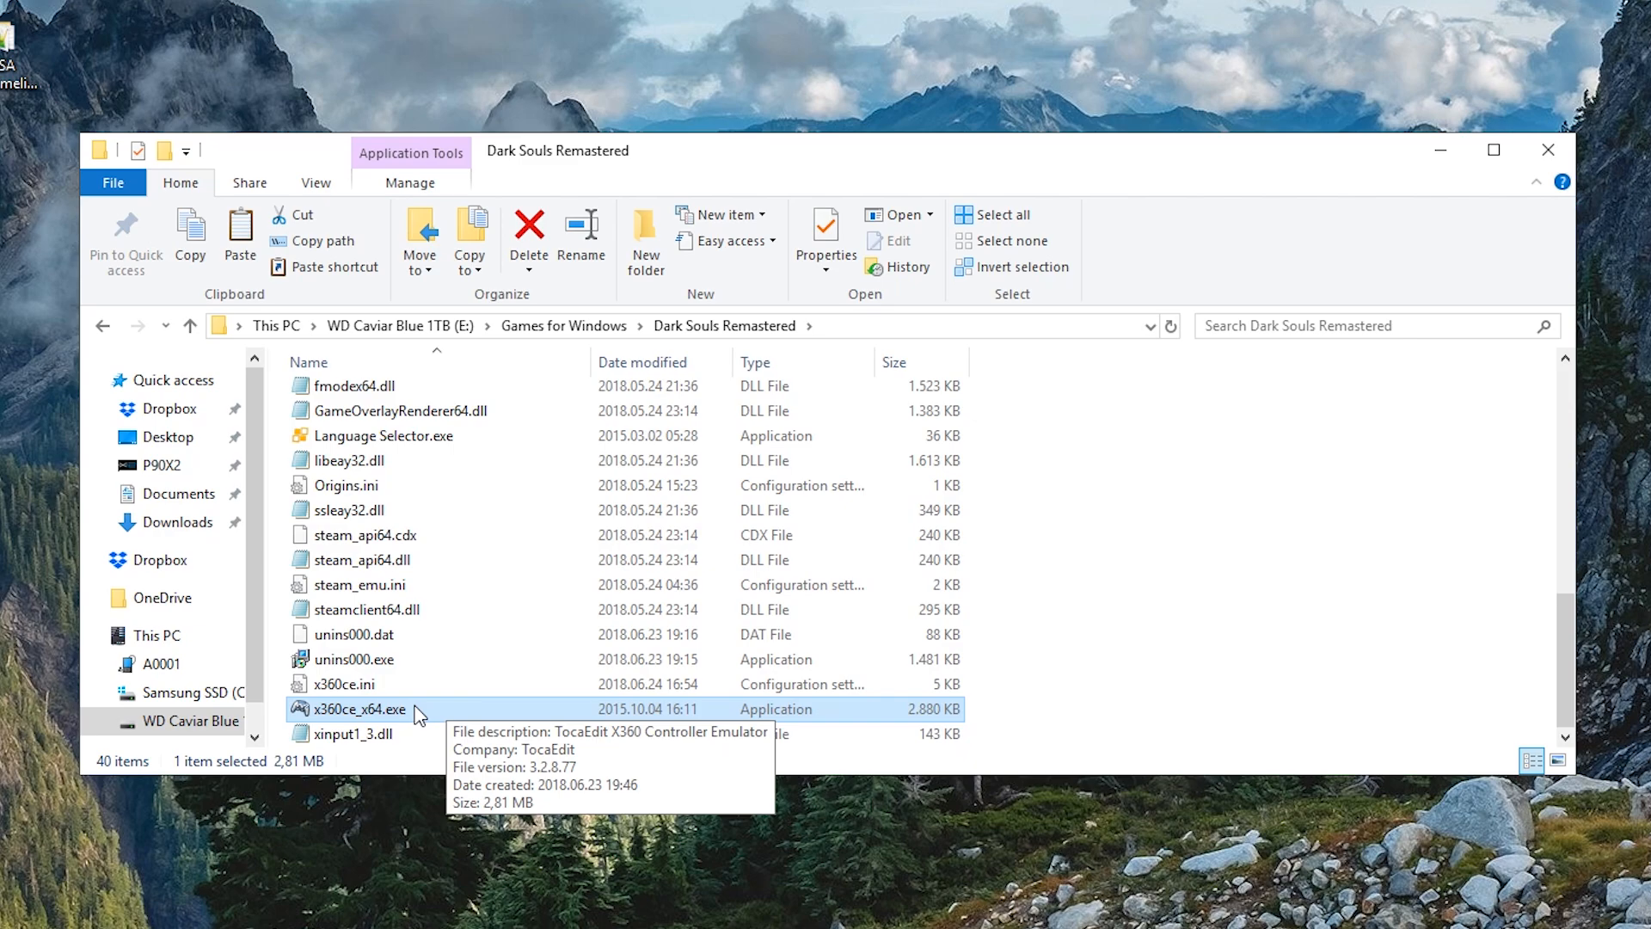